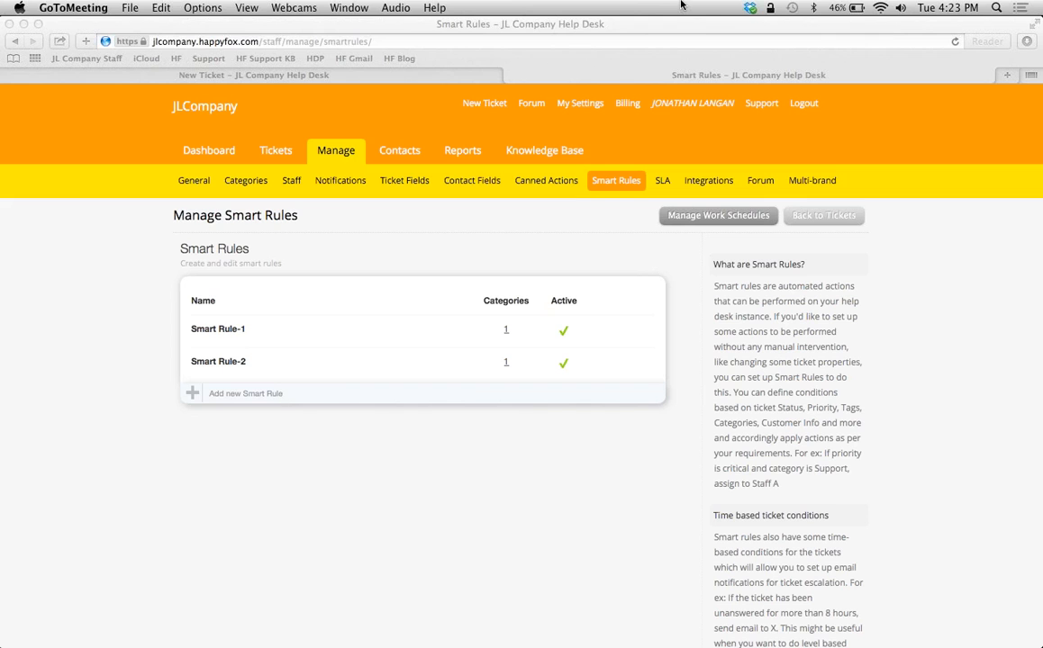
pyautogui.moveTo(267, 352)
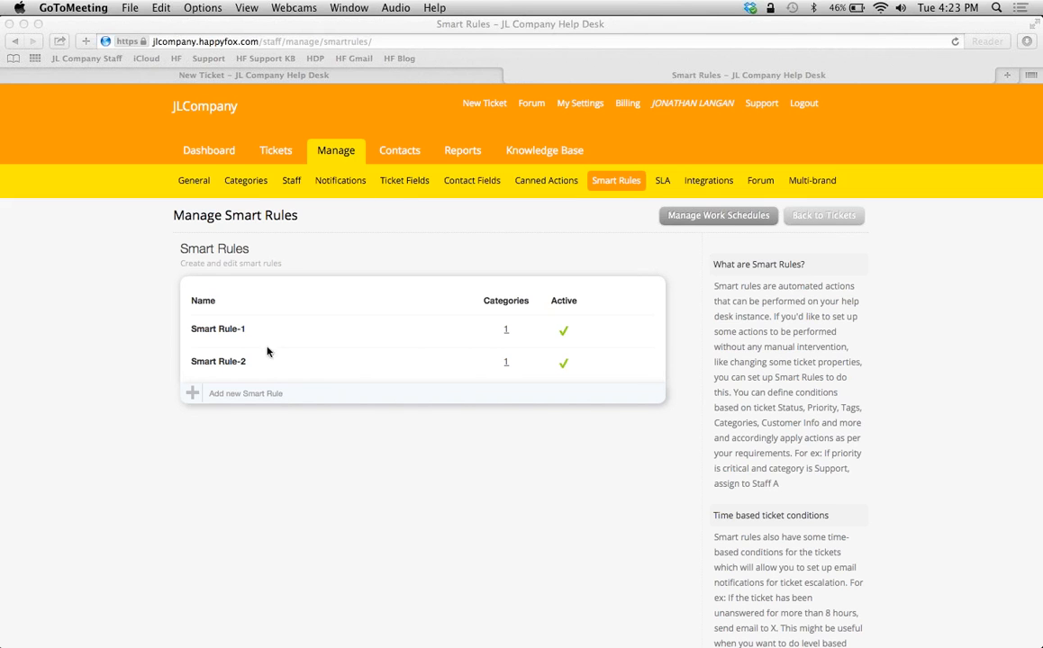
pyautogui.moveTo(368, 117)
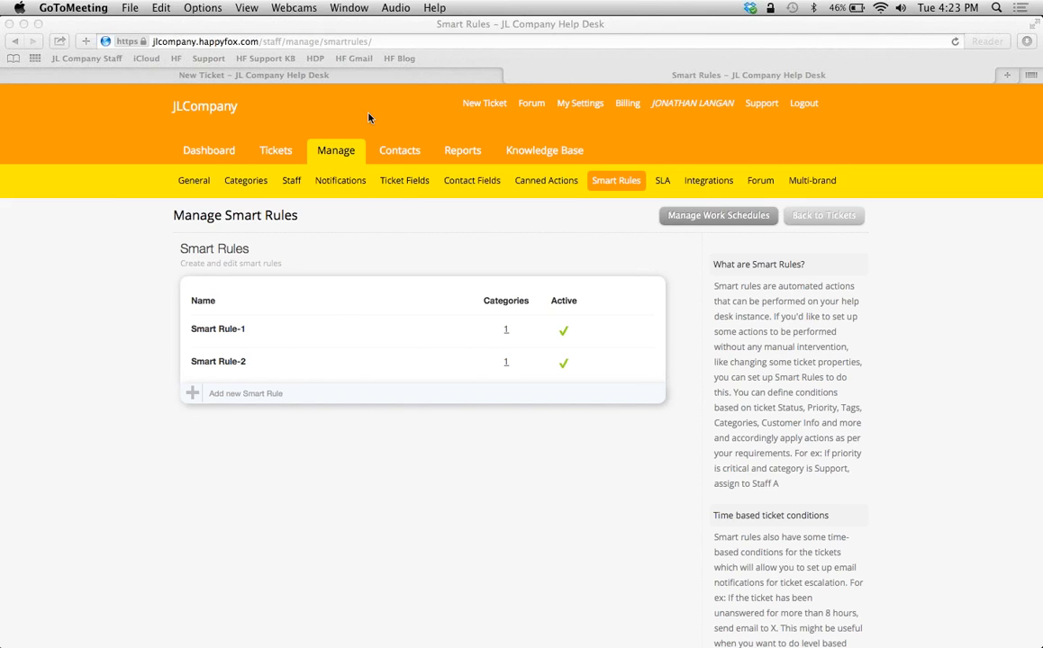
# Step: Set the new ticket's category to Customer Support and app software to Android, then review the rest of the form
pyautogui.click(253, 76)
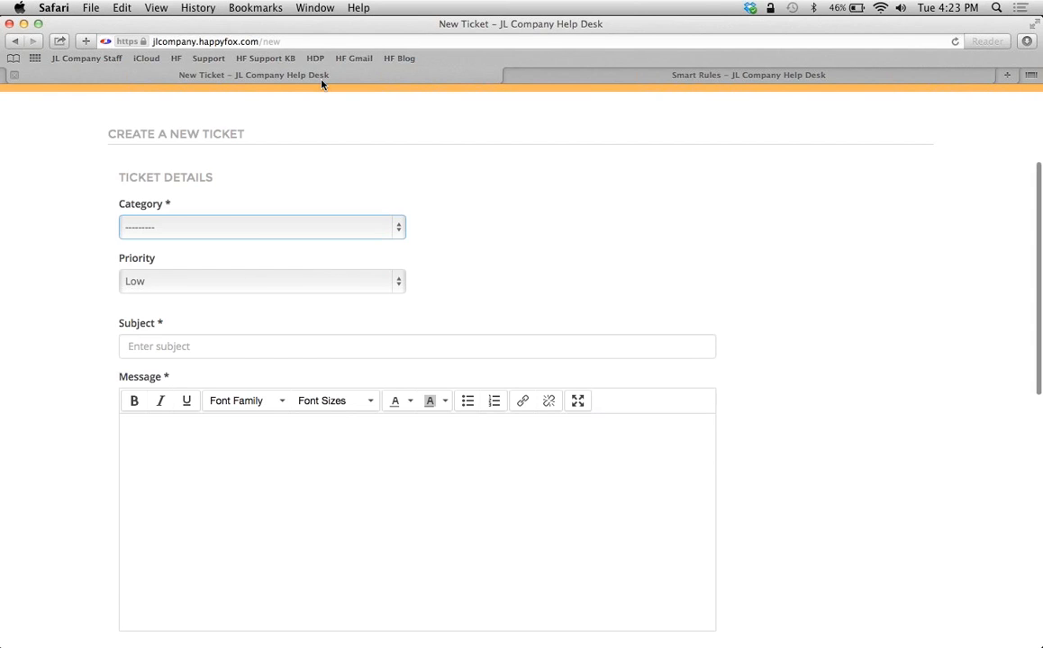
pyautogui.moveTo(90, 213)
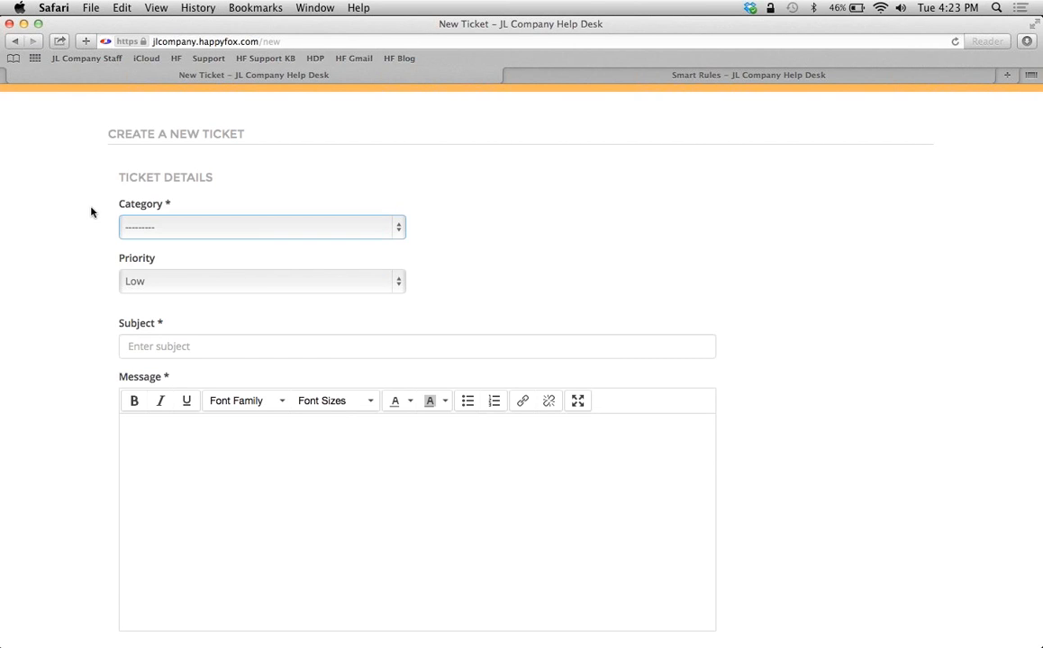
pyautogui.moveTo(68, 256)
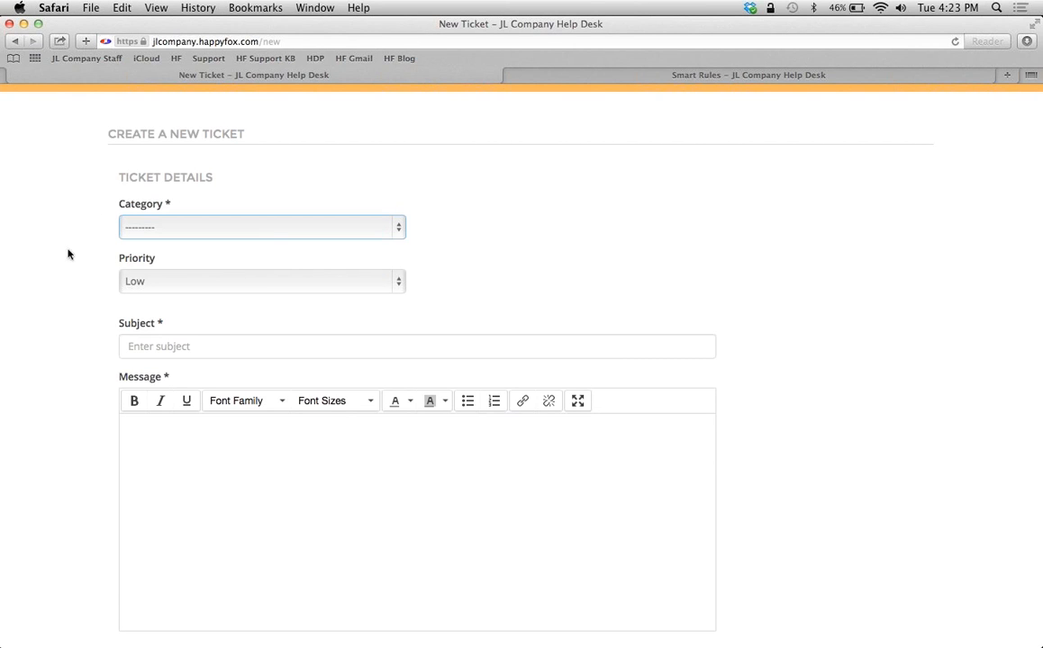
pyautogui.moveTo(83, 297)
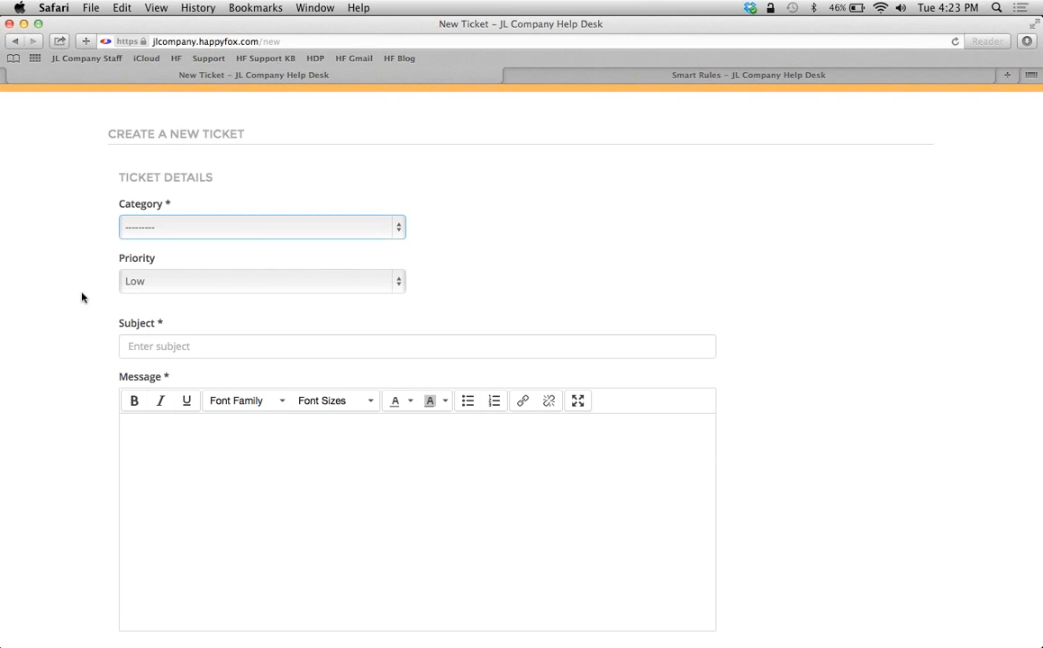
pyautogui.moveTo(83, 341)
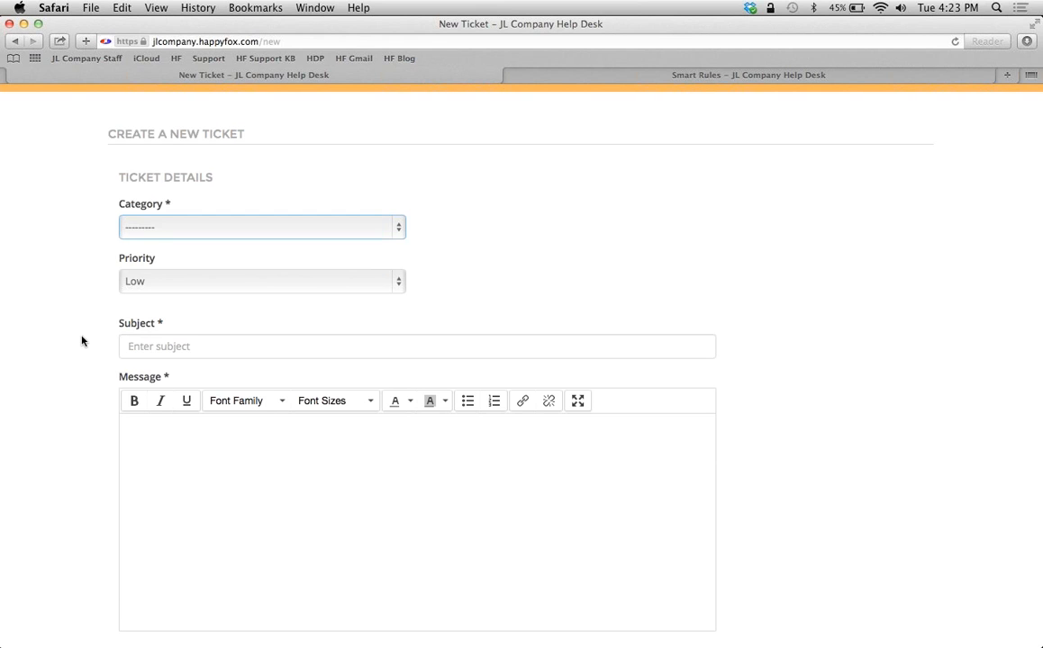
pyautogui.moveTo(436, 234)
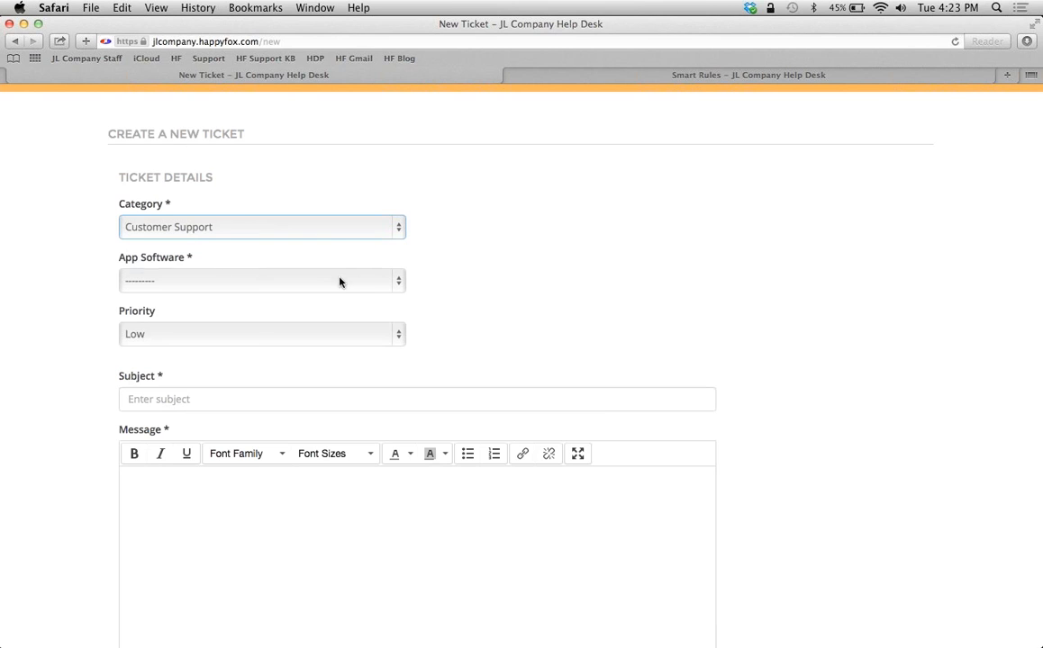
pyautogui.click(262, 281)
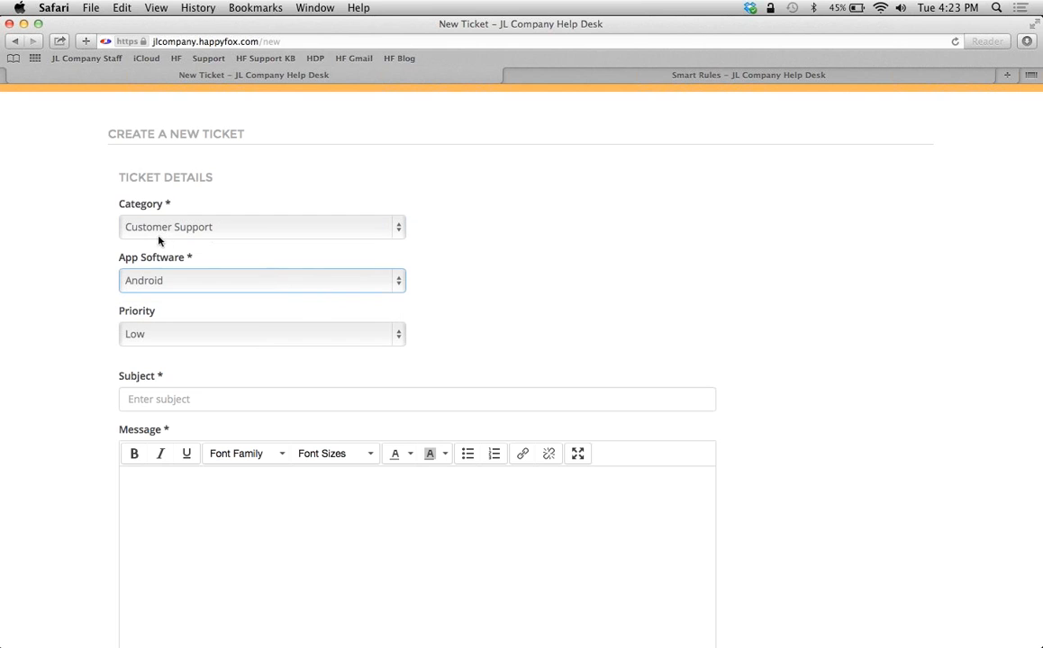
pyautogui.moveTo(165, 274)
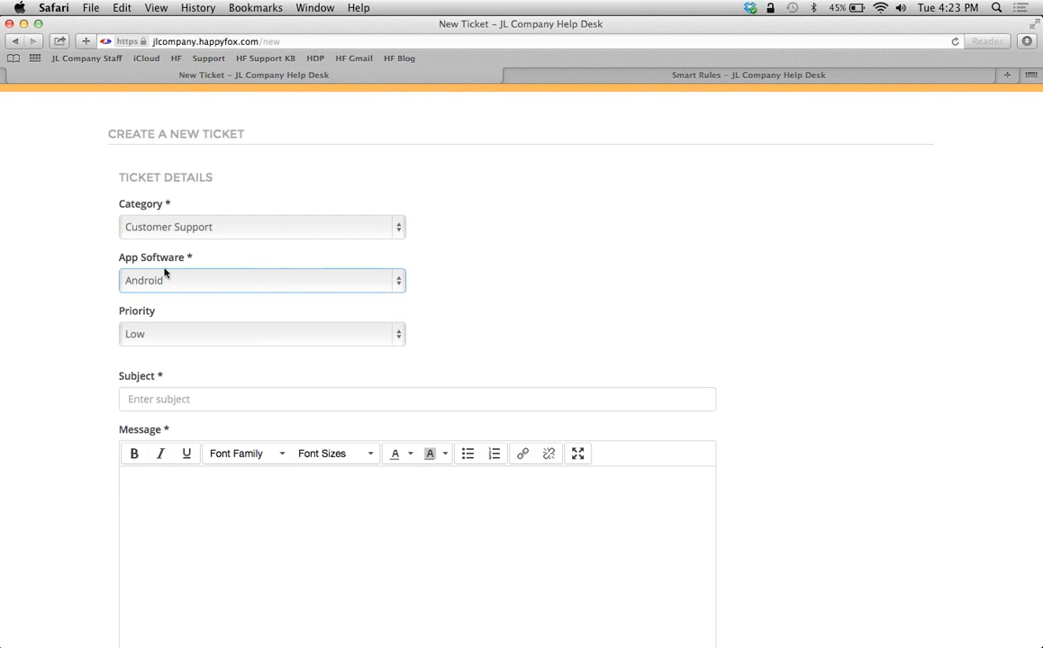
pyautogui.click(261, 334)
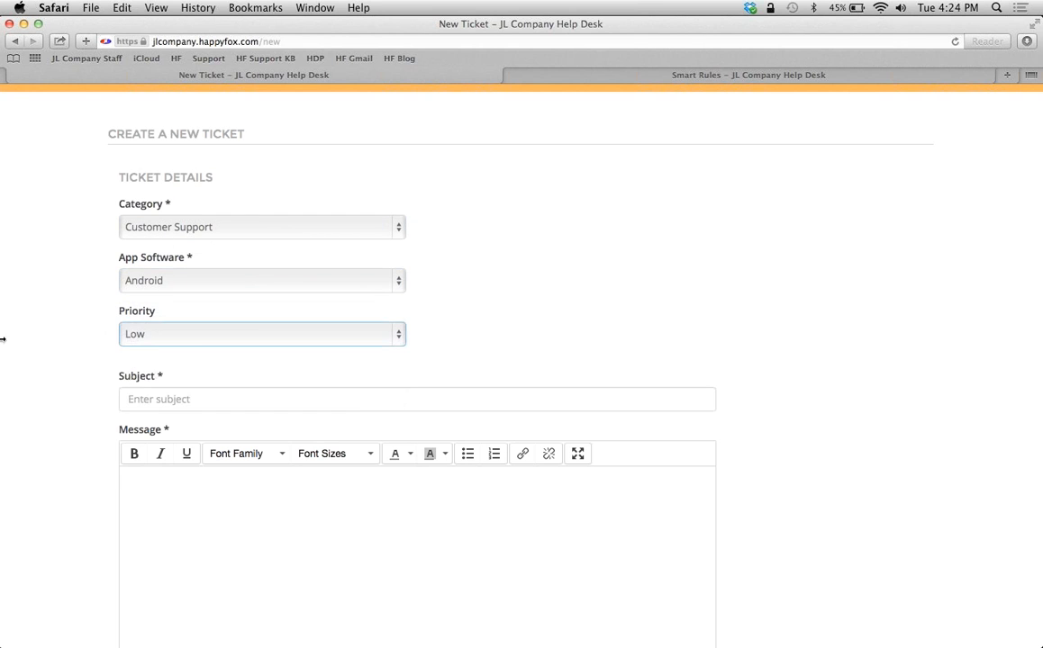
pyautogui.scroll(-3)
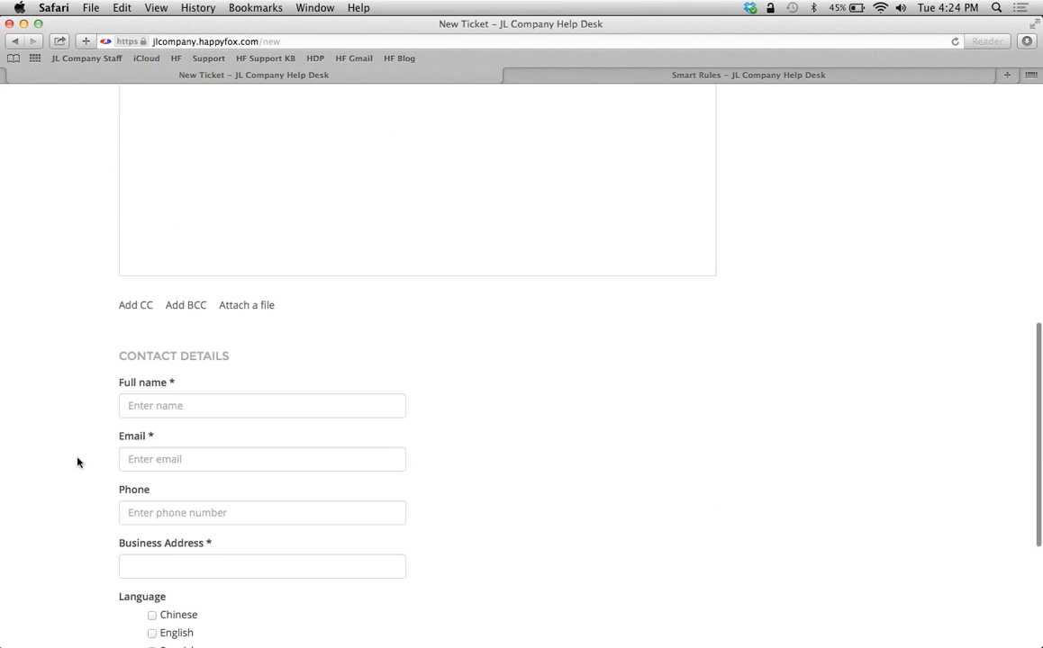
pyautogui.scroll(-3)
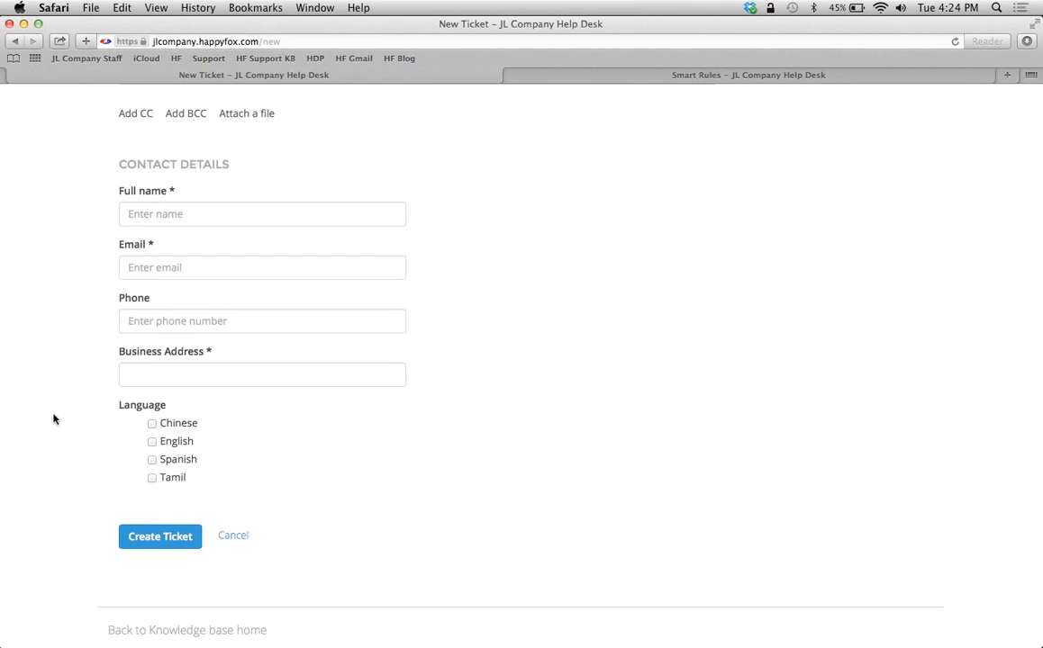
pyautogui.scroll(3)
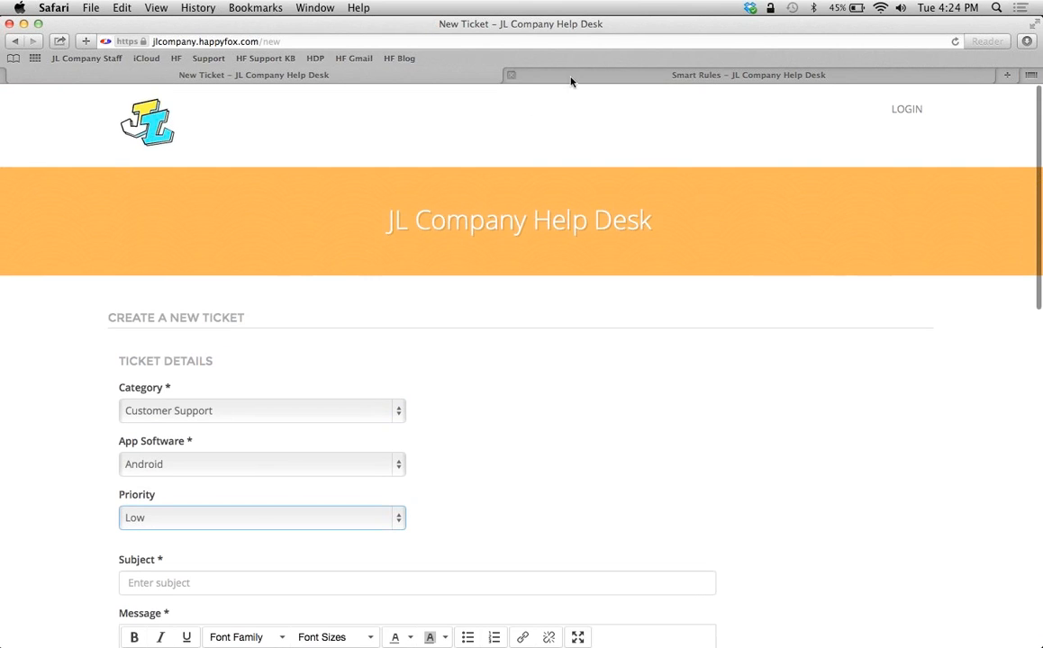
# Step: Show the Pending tickets list of 13 tickets, led by 'test ignore' and 'test smart rule'
pyautogui.click(748, 76)
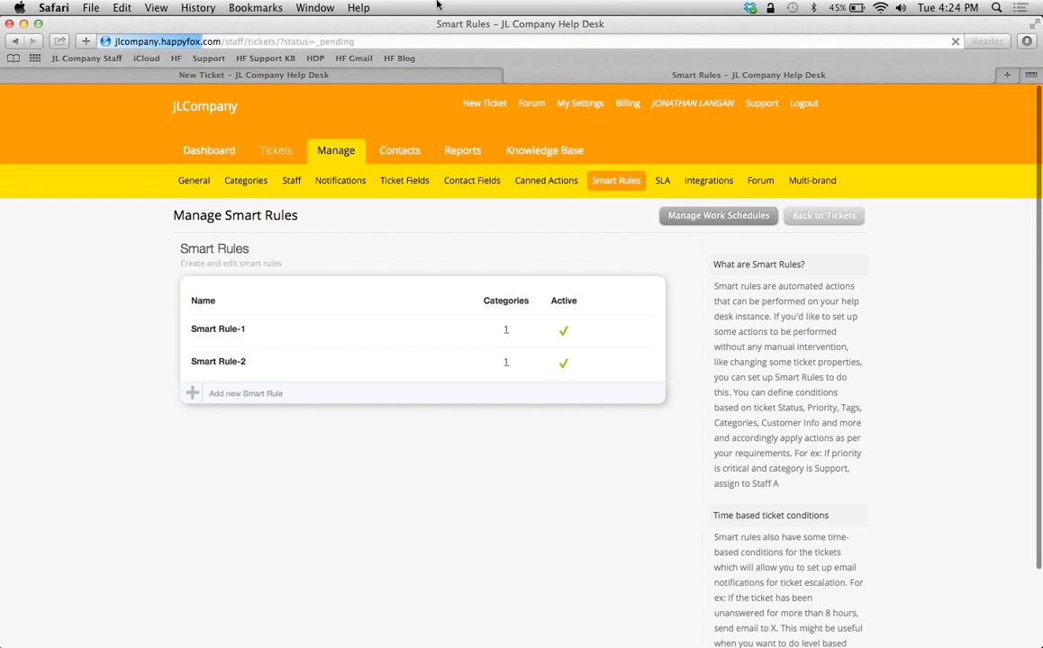
pyautogui.click(275, 152)
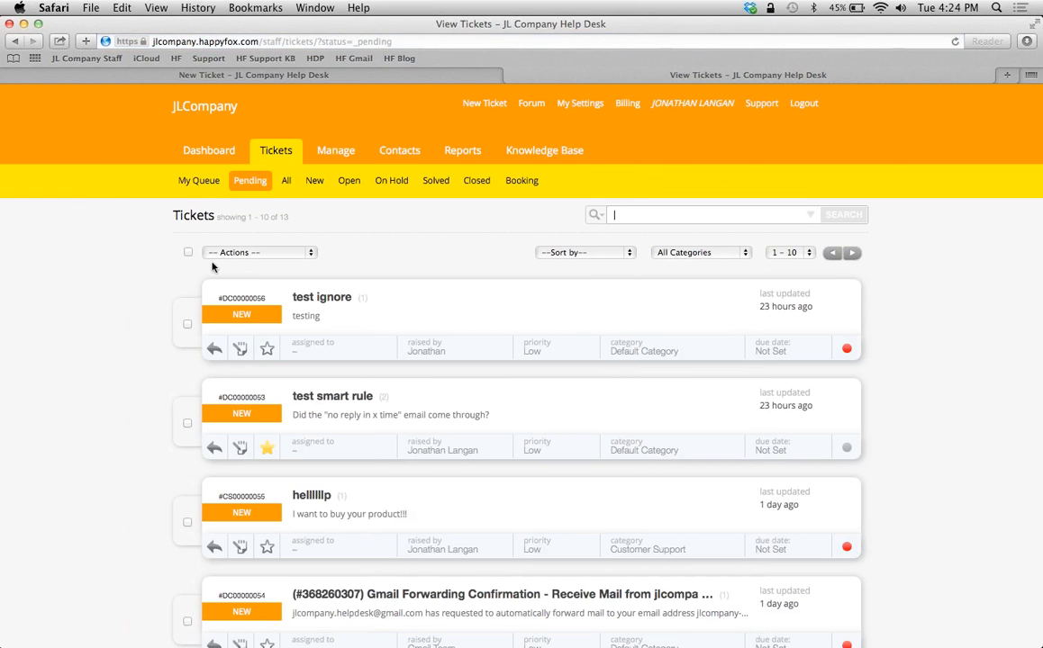
pyautogui.moveTo(501, 375)
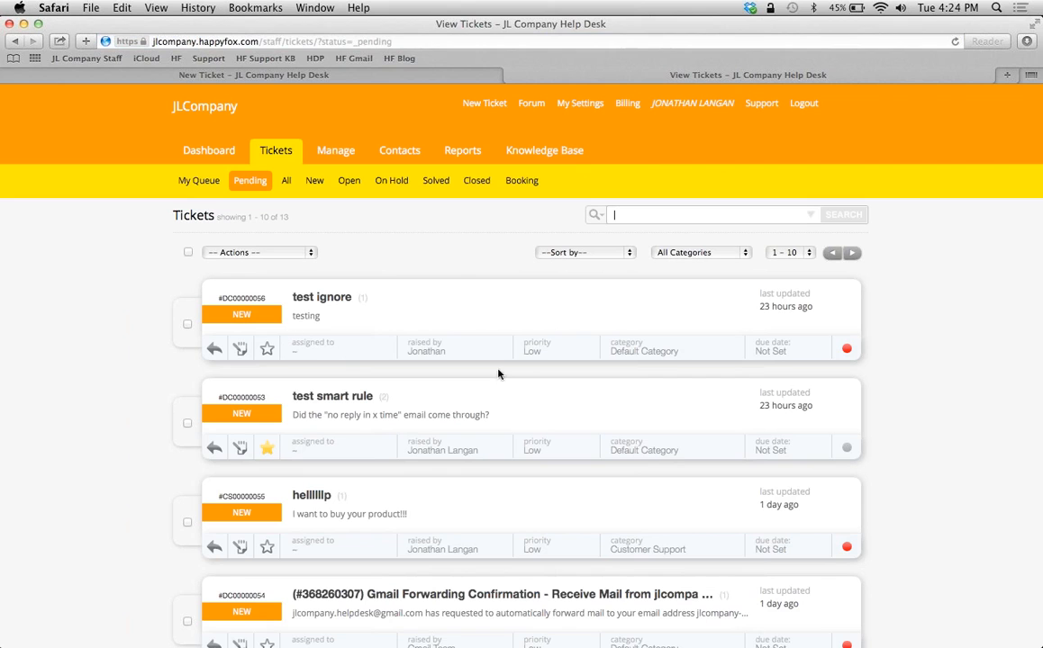
pyautogui.moveTo(183, 278)
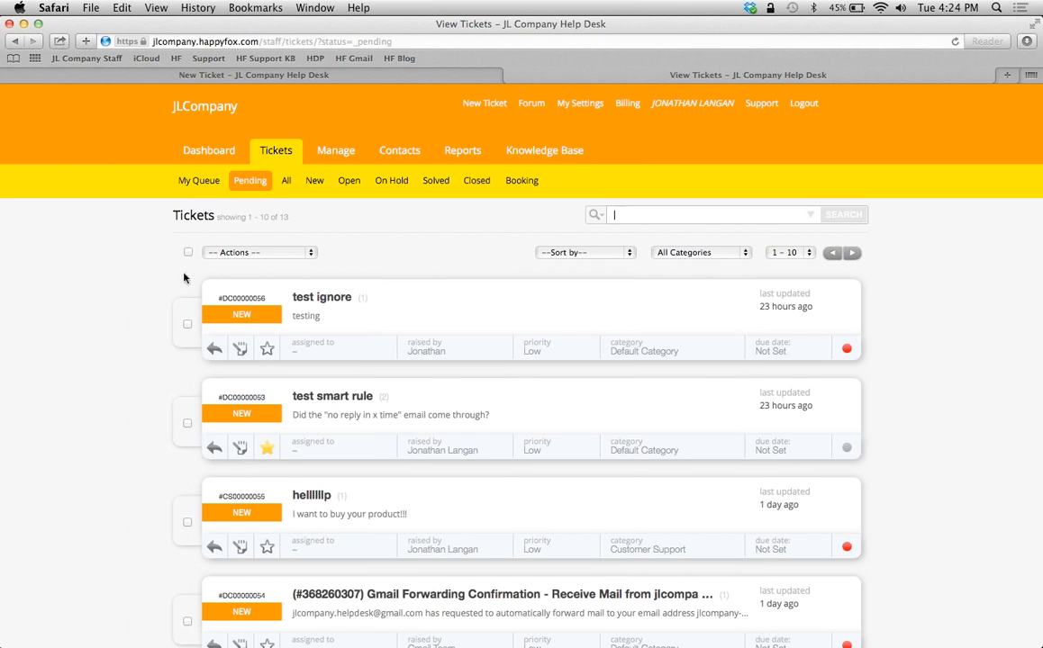
pyautogui.moveTo(249, 321)
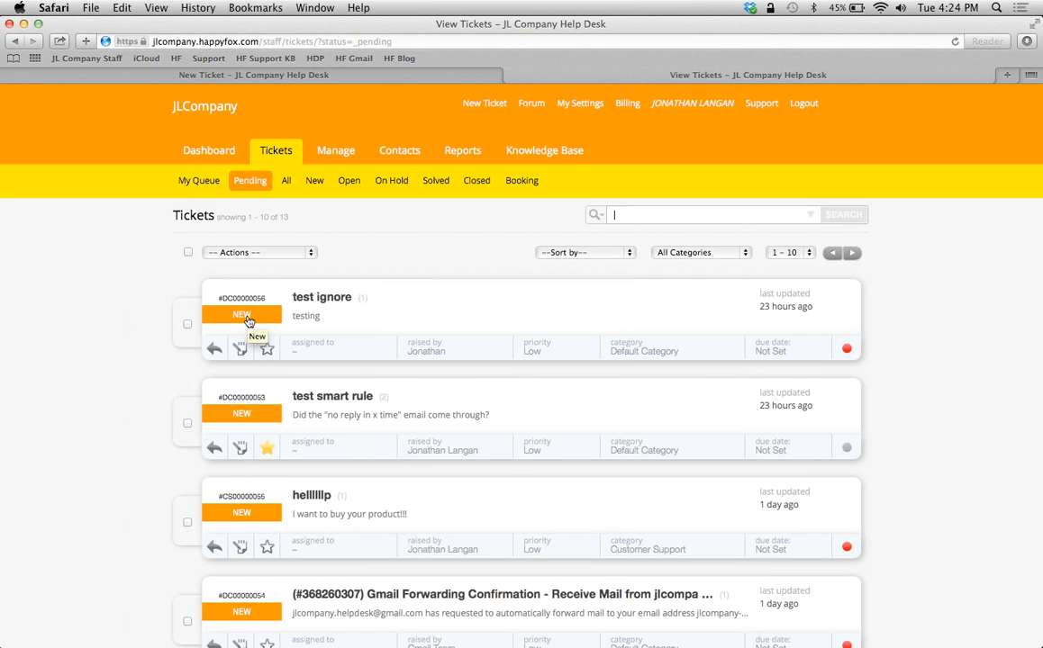
pyautogui.moveTo(325, 357)
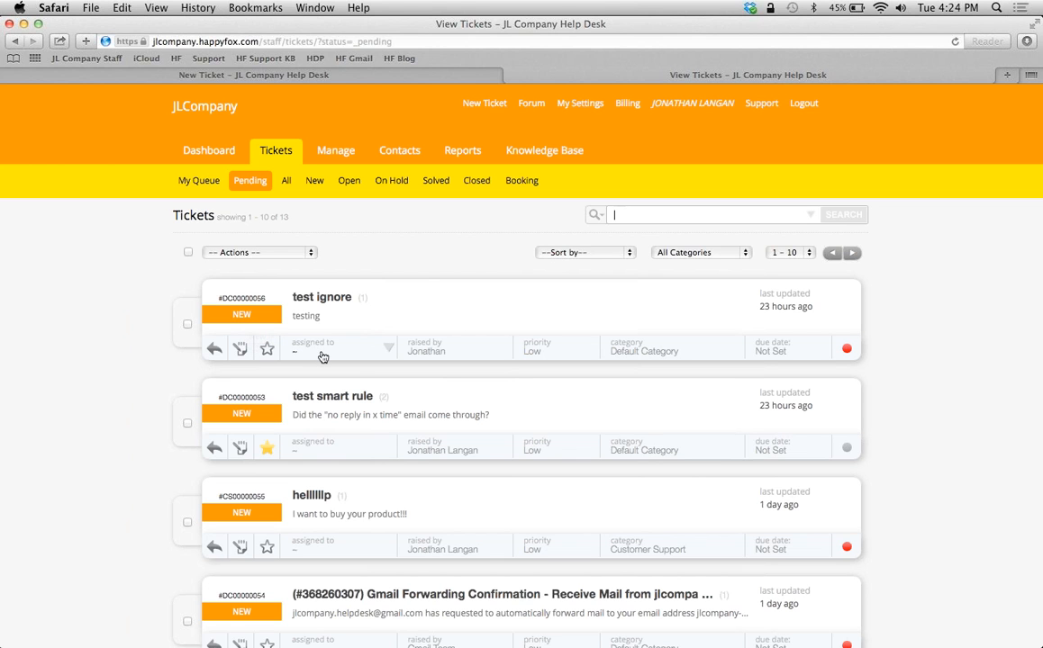
pyautogui.moveTo(461, 351)
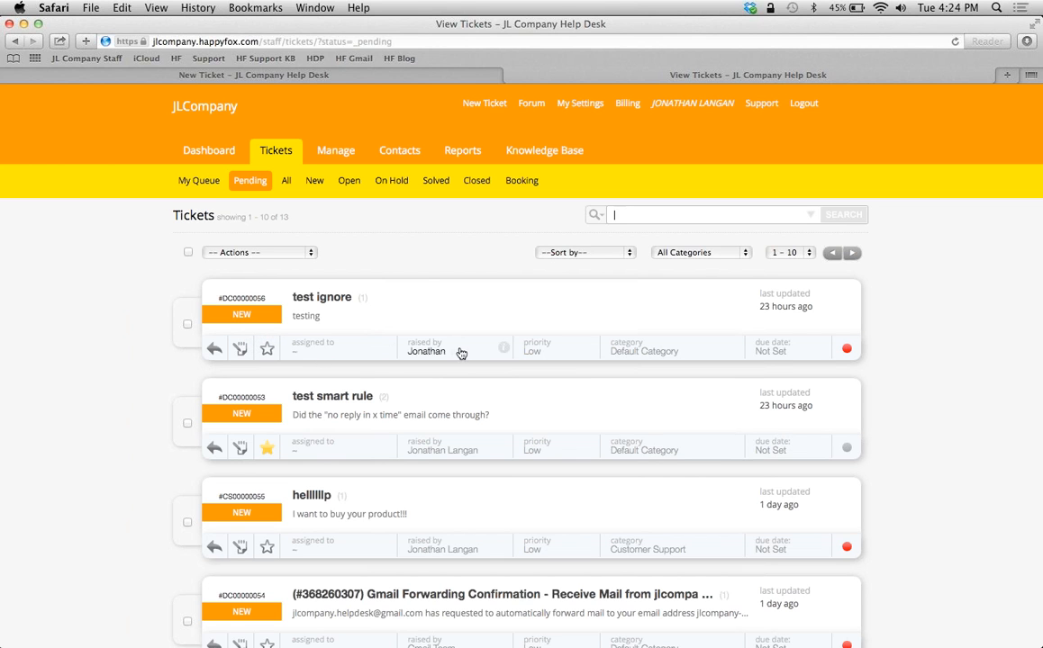
pyautogui.moveTo(661, 351)
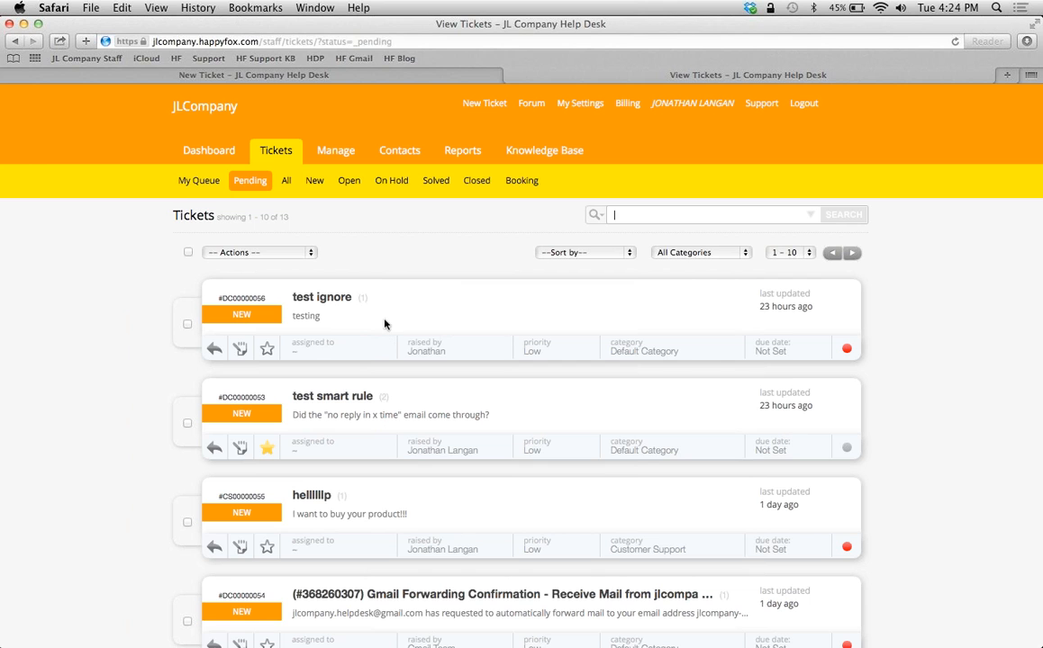
pyautogui.moveTo(119, 361)
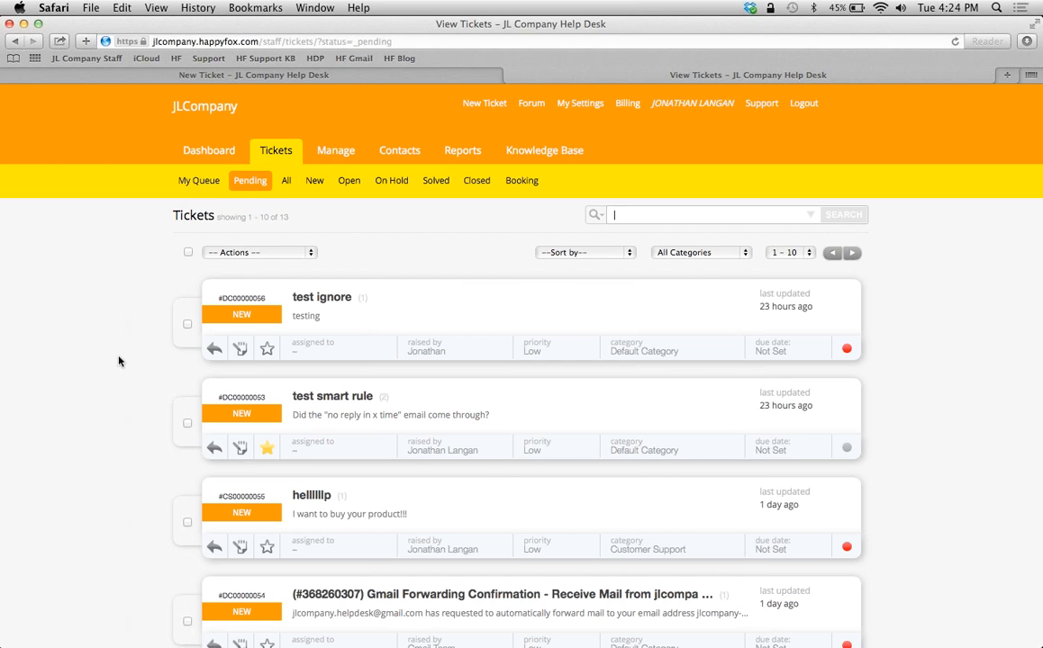
pyautogui.moveTo(137, 291)
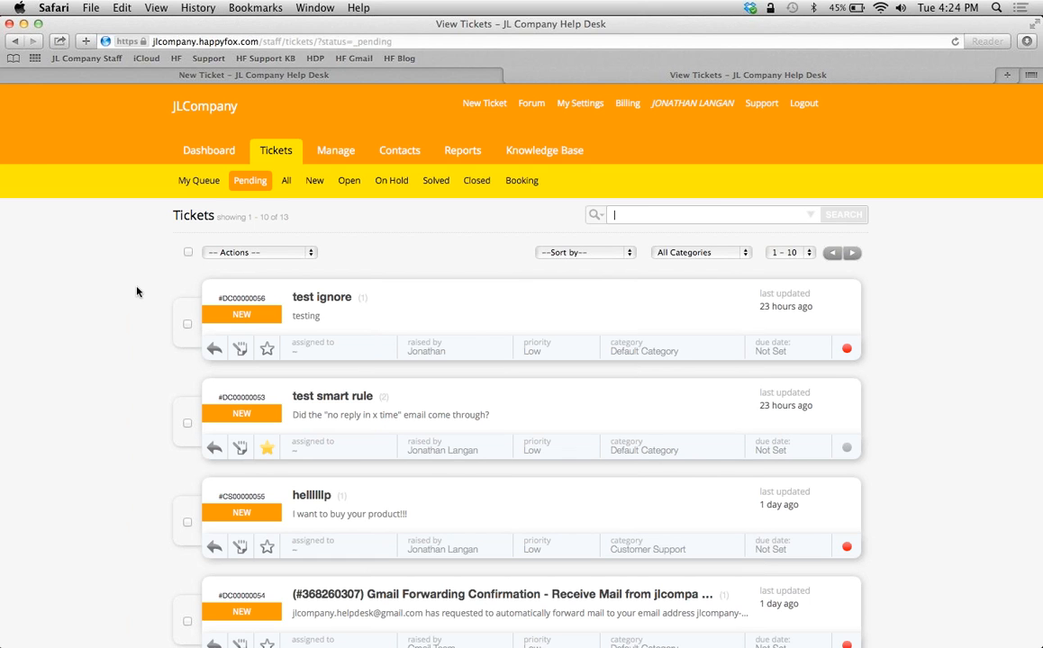
pyautogui.moveTo(165, 337)
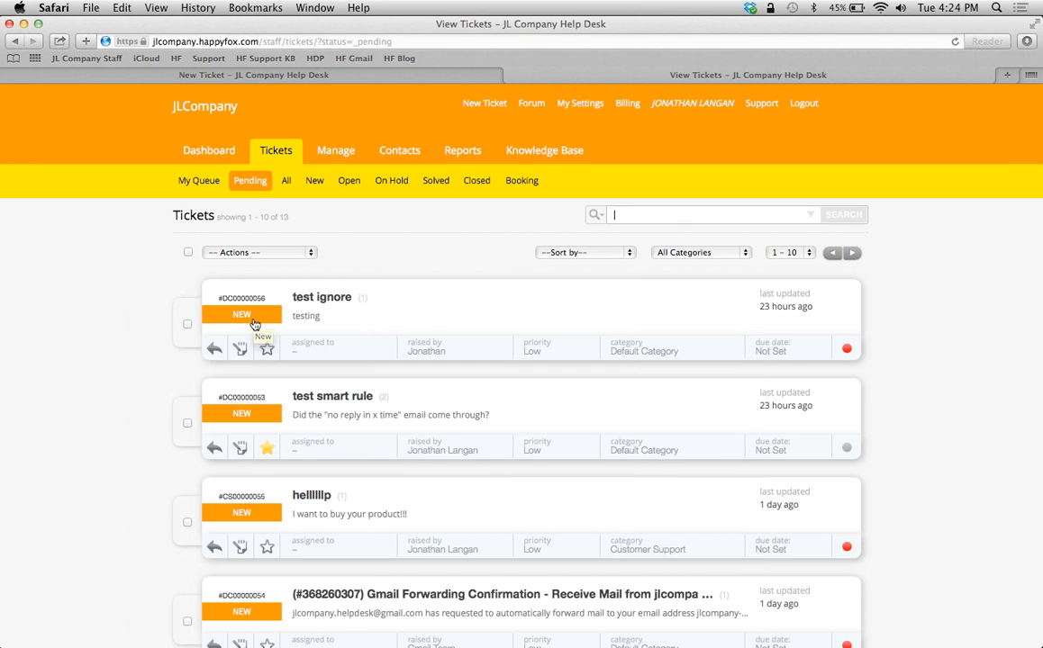
pyautogui.click(241, 313)
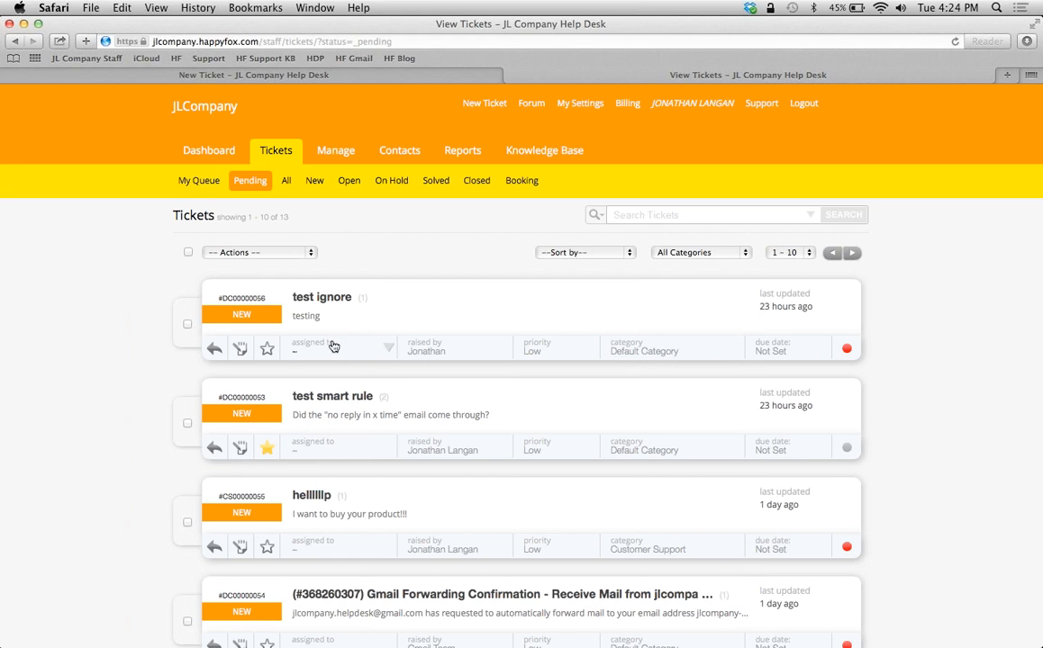
pyautogui.moveTo(330, 364)
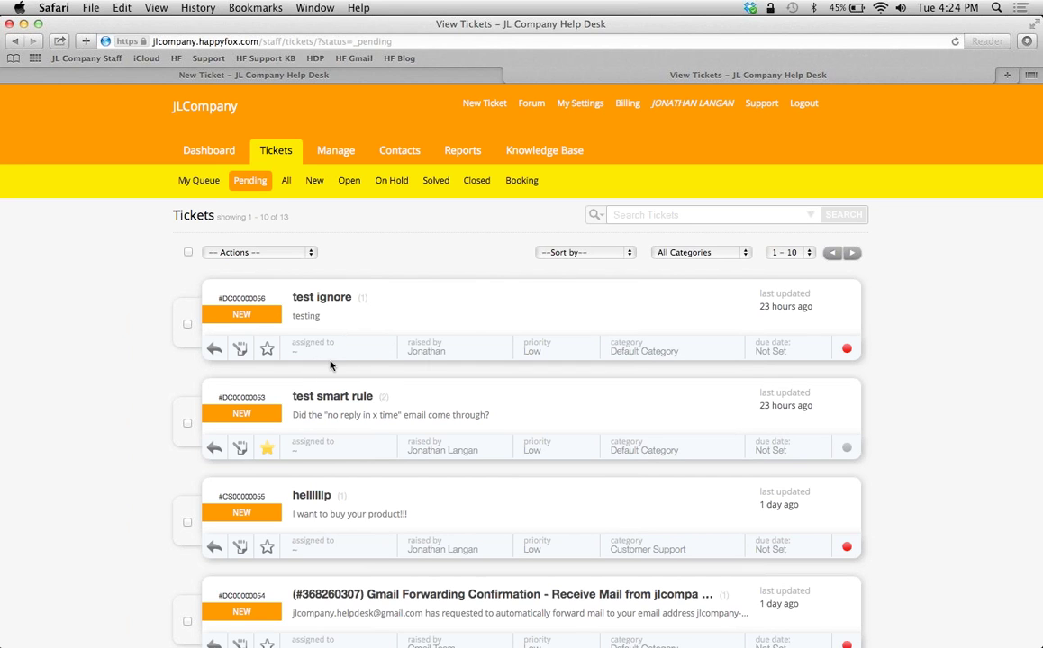
pyautogui.moveTo(177, 372)
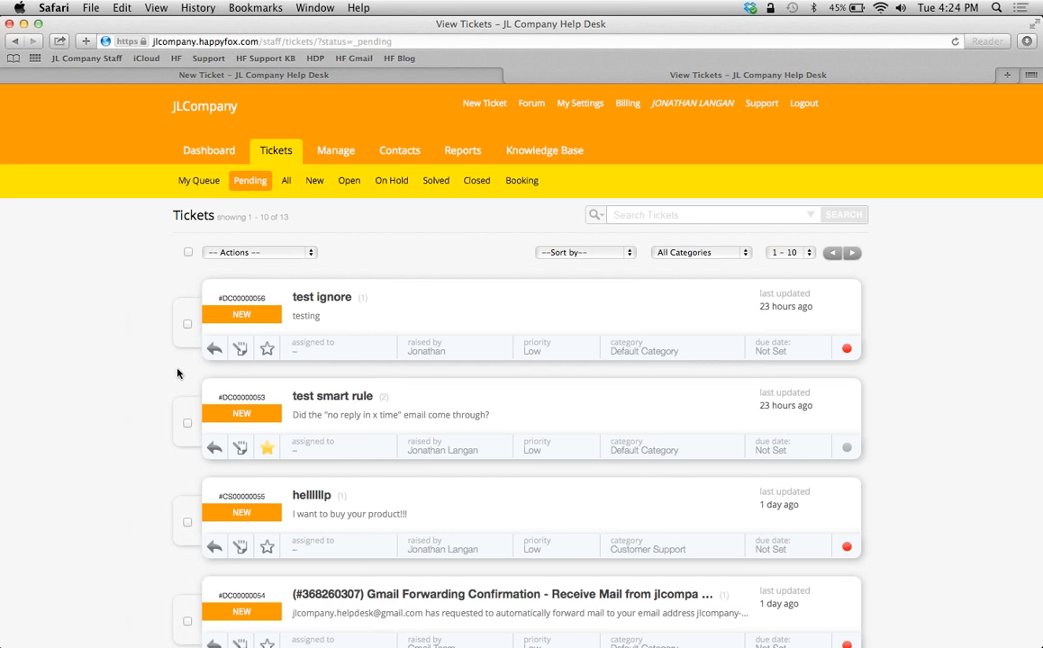
pyautogui.moveTo(91, 303)
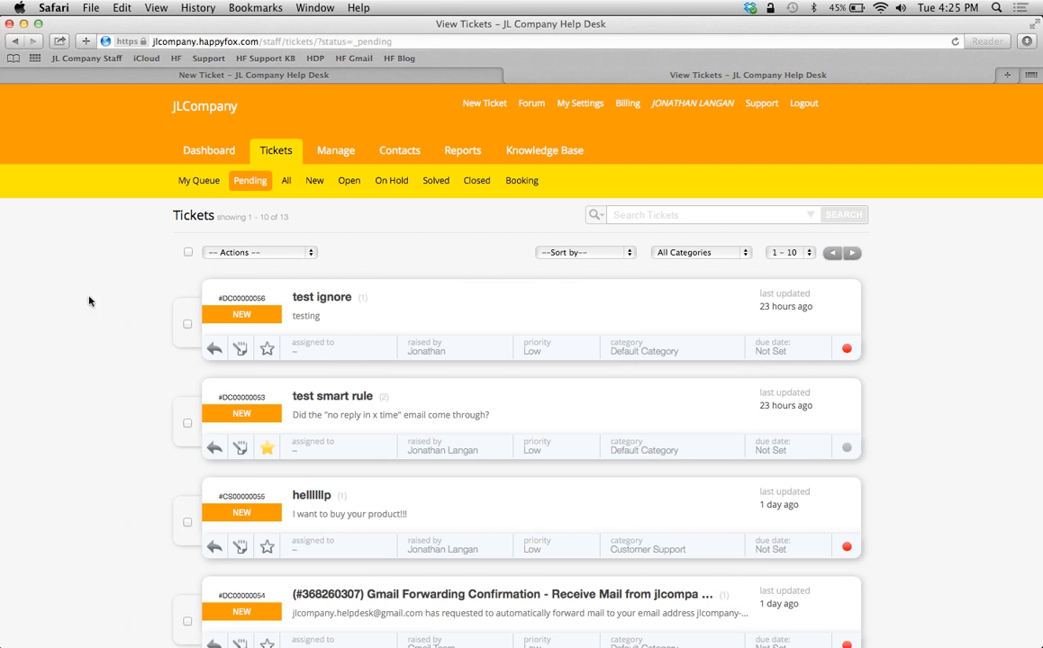
pyautogui.moveTo(375, 336)
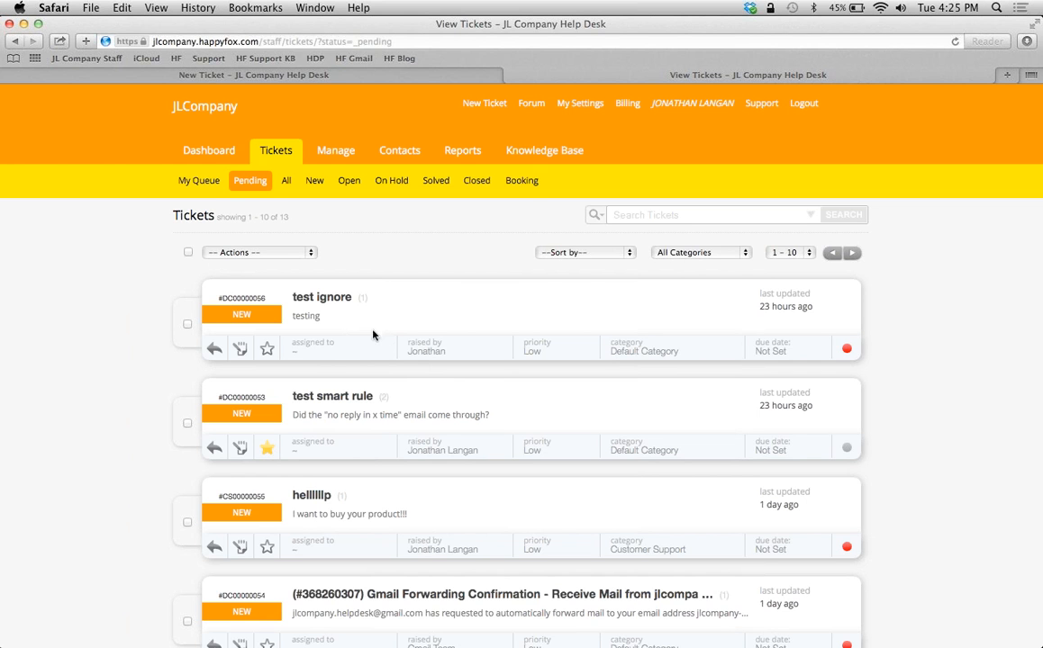
pyautogui.click(335, 151)
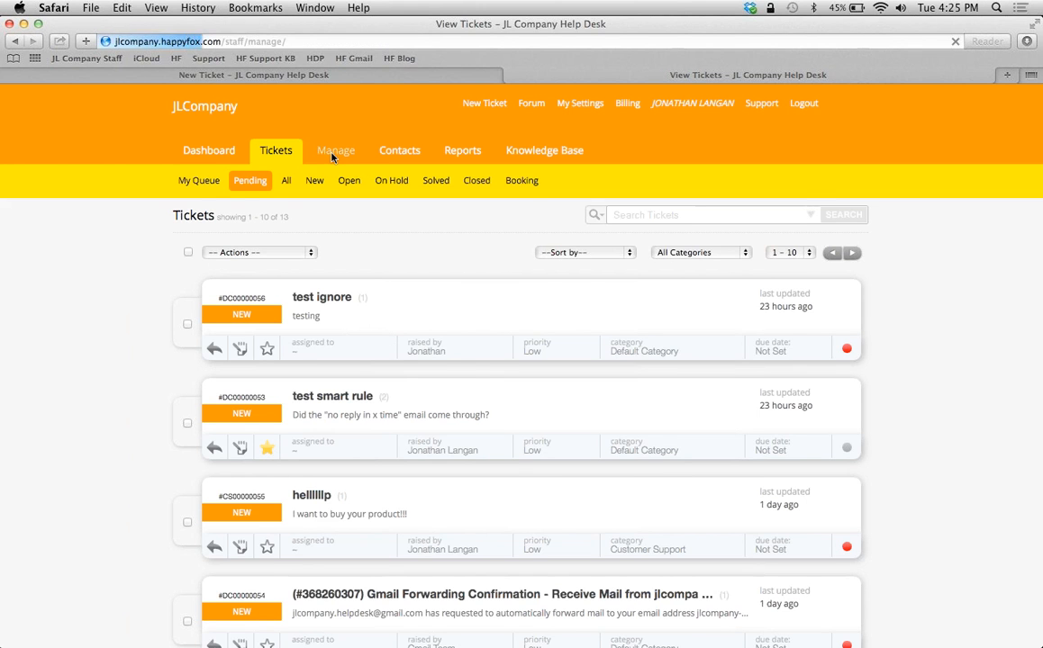
# Step: Go to Manage > Smart Rules, listing Smart Rule-1 and Smart Rule-2 as active
pyautogui.click(335, 151)
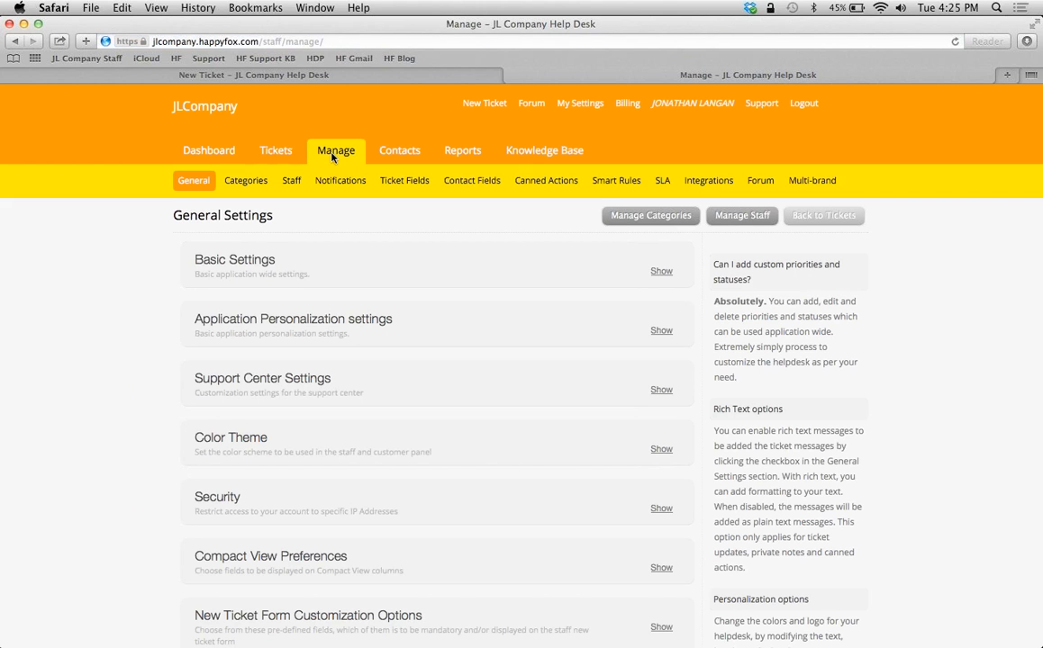
pyautogui.click(616, 180)
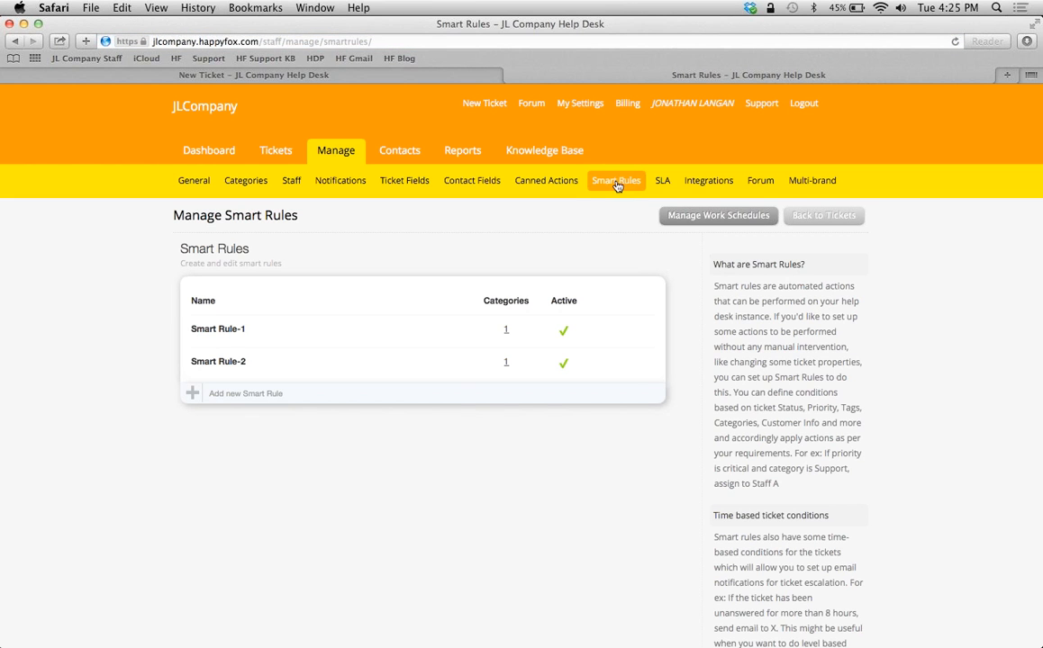
pyautogui.moveTo(193, 396)
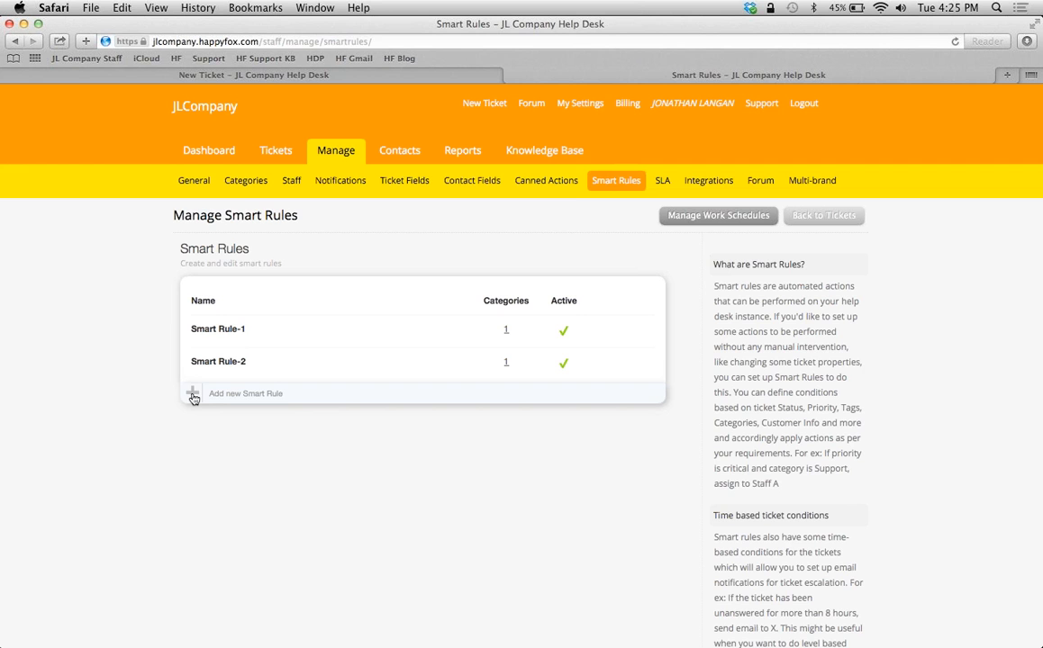
# Step: Start a new smart rule, check its active flag and trim conditions to one blank row per group
pyautogui.click(193, 393)
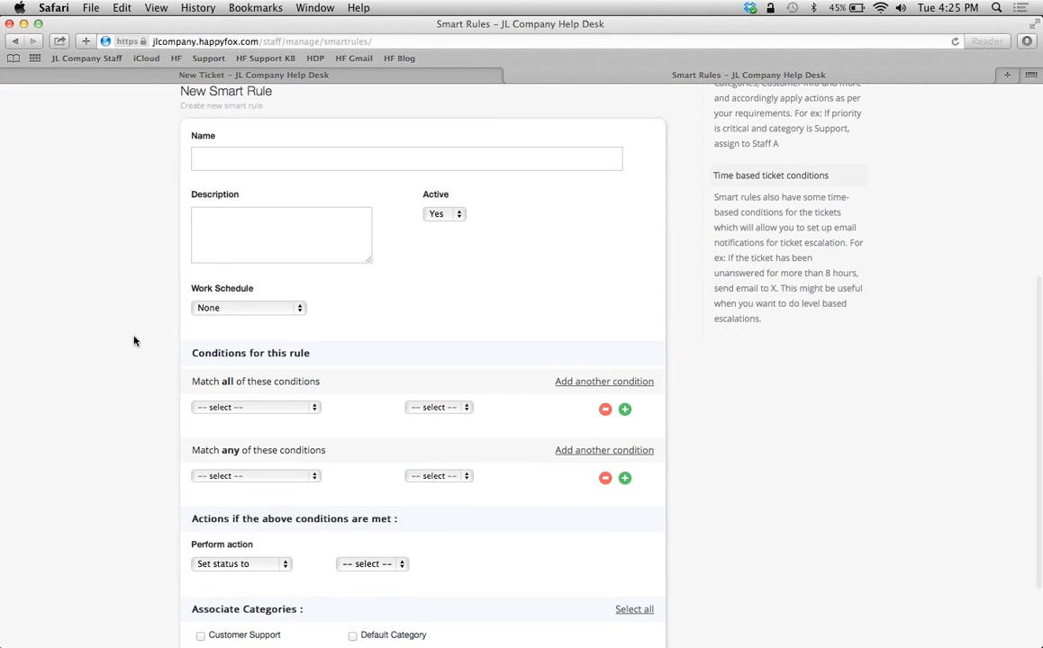
pyautogui.scroll(3)
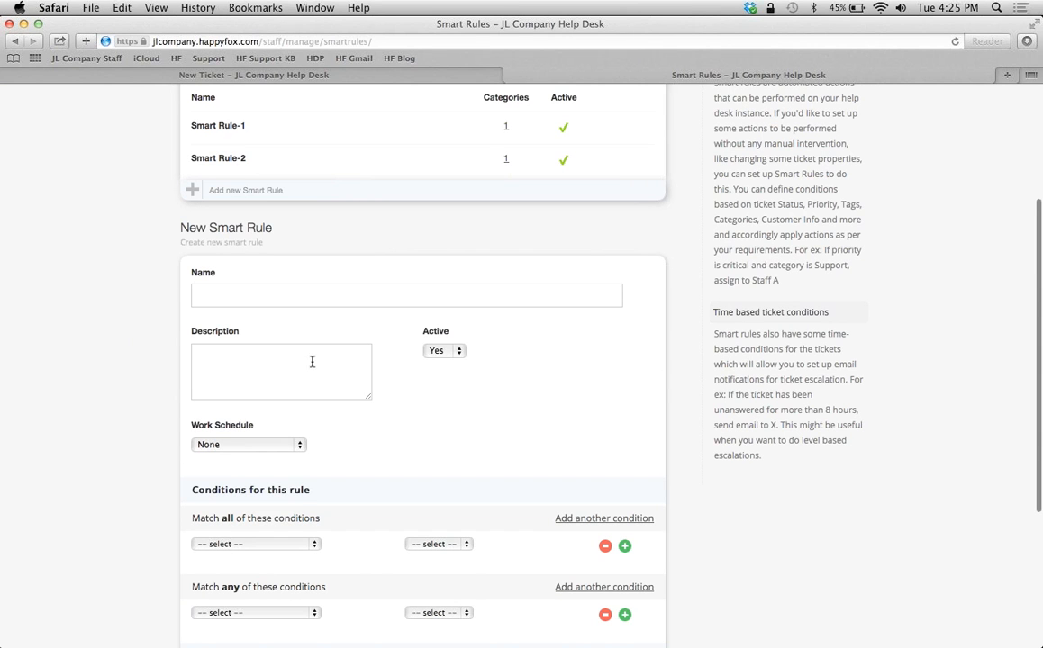
pyautogui.click(443, 349)
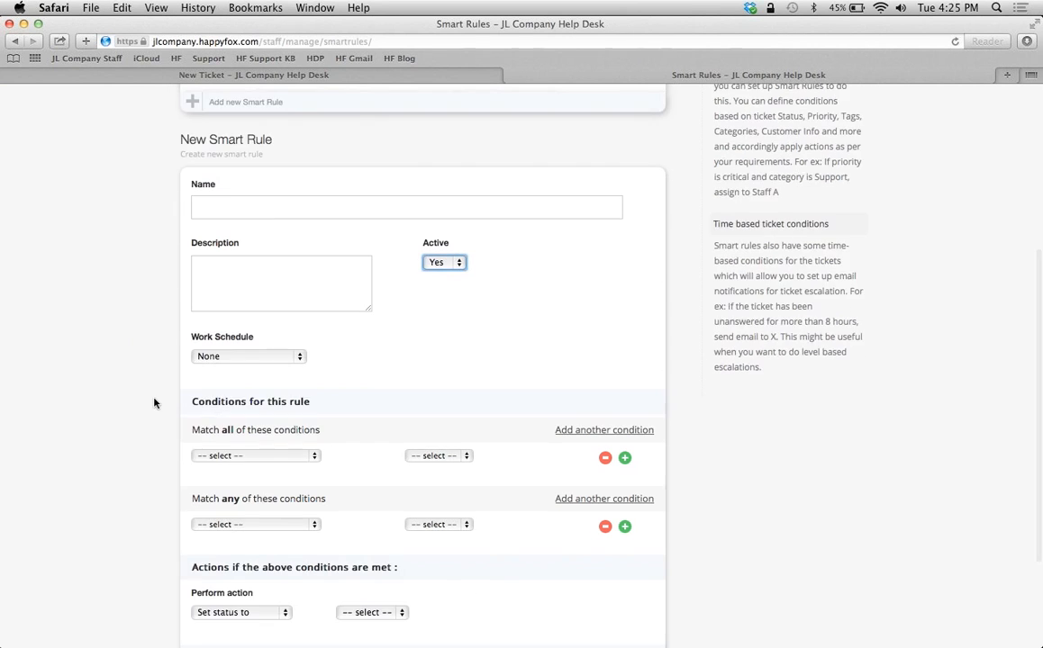
pyautogui.moveTo(255, 371)
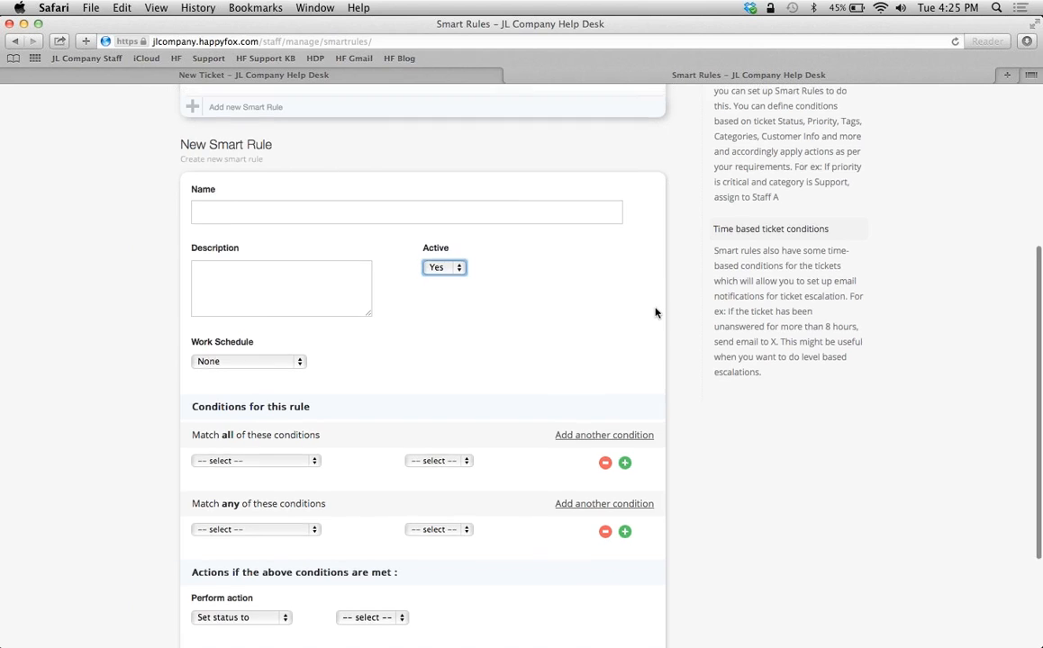
pyautogui.scroll(3)
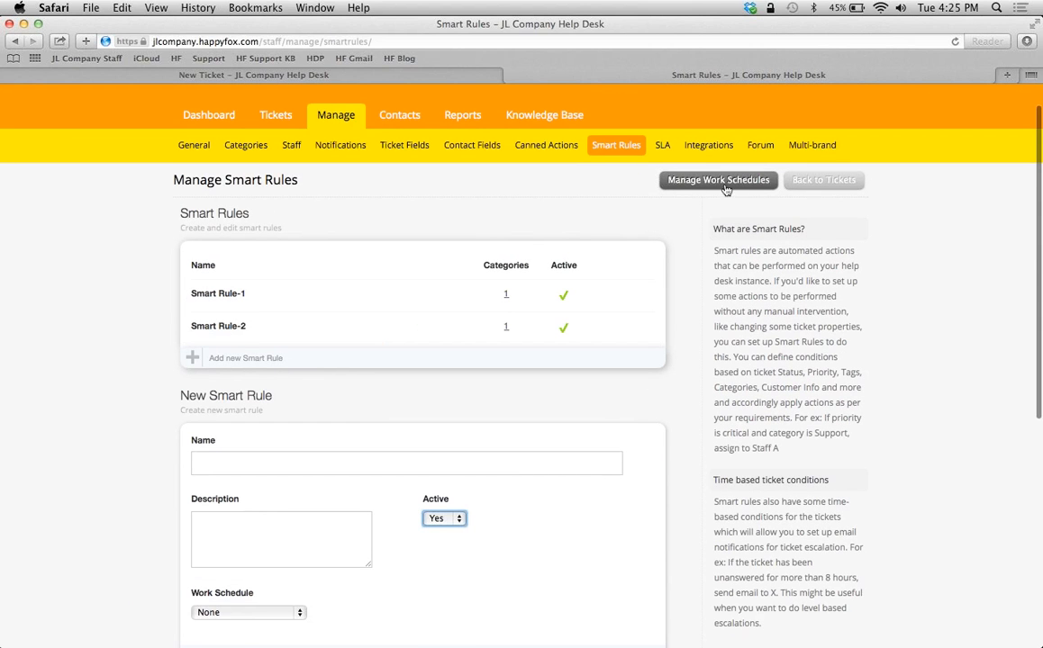
pyautogui.moveTo(144, 499)
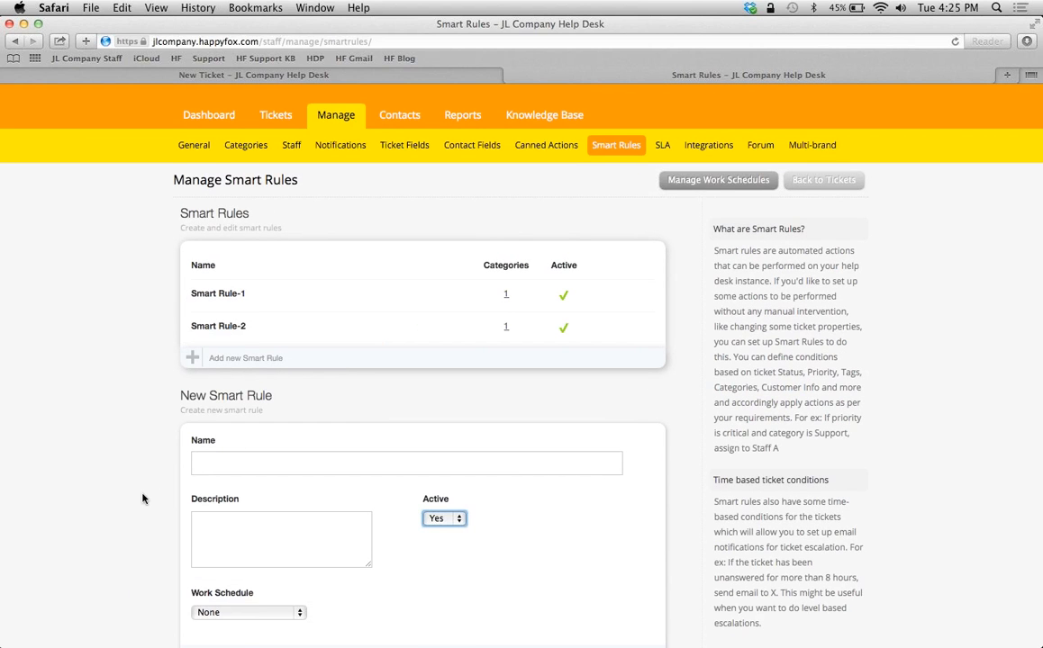
pyautogui.scroll(-3)
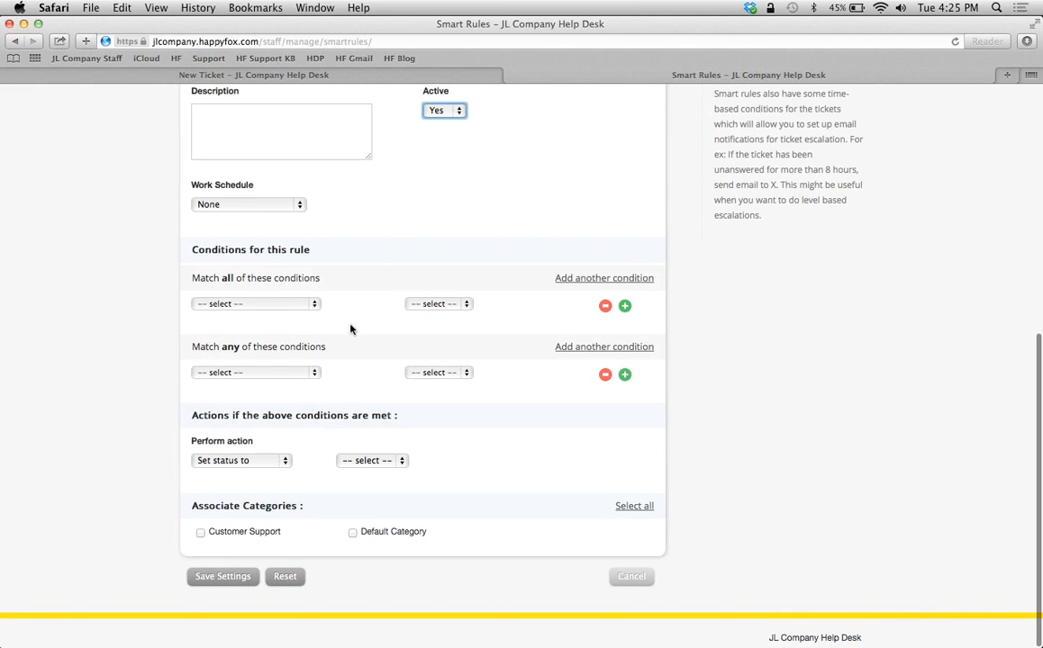
pyautogui.click(256, 303)
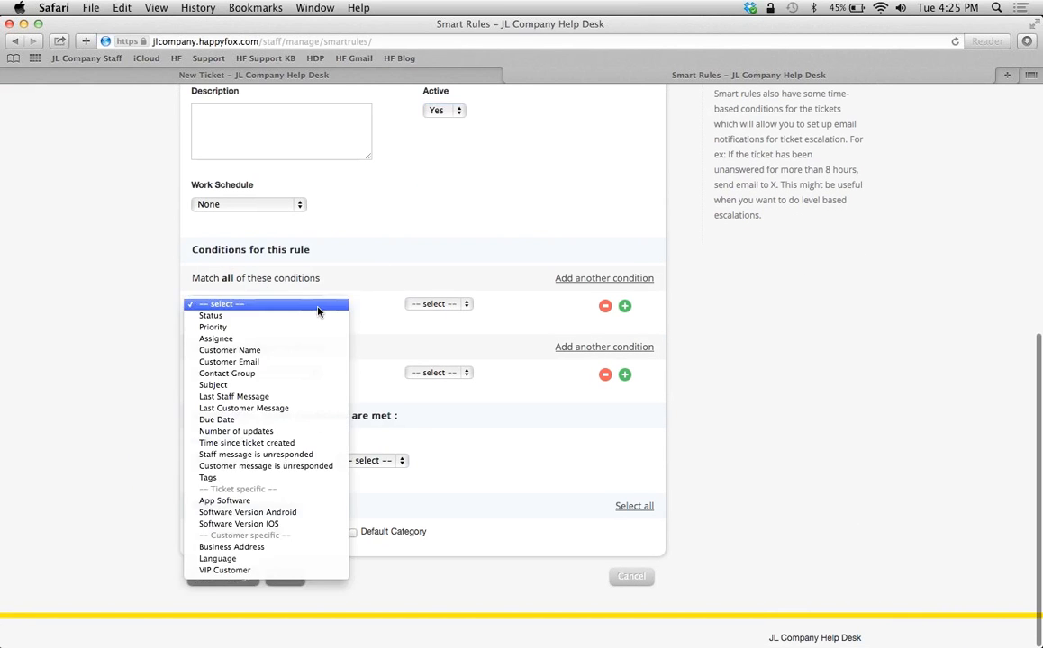
pyautogui.moveTo(267, 360)
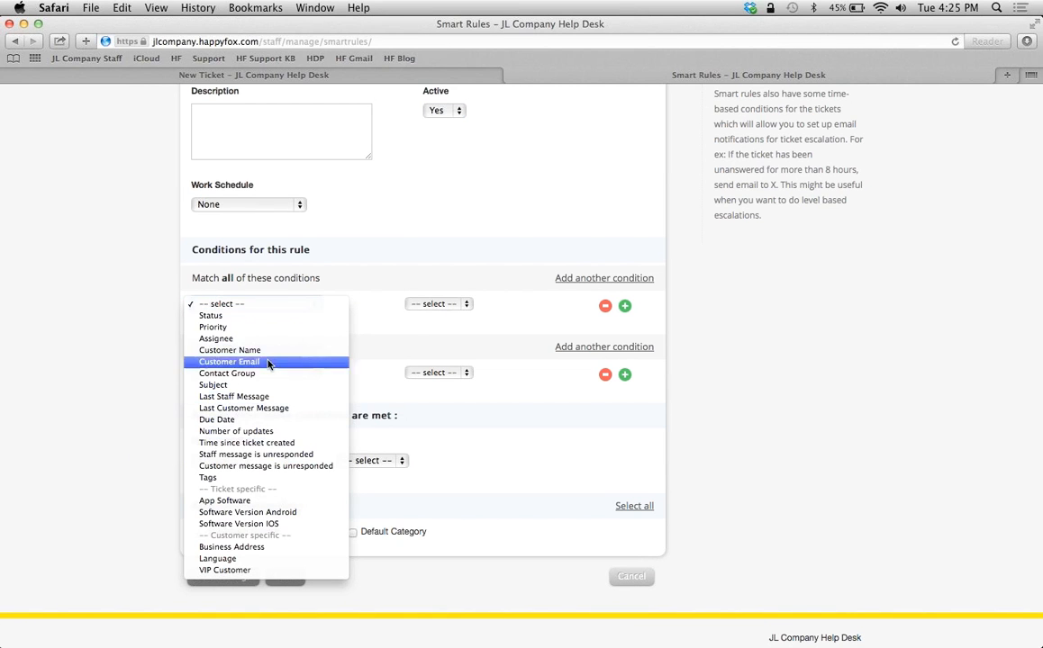
pyautogui.moveTo(256, 315)
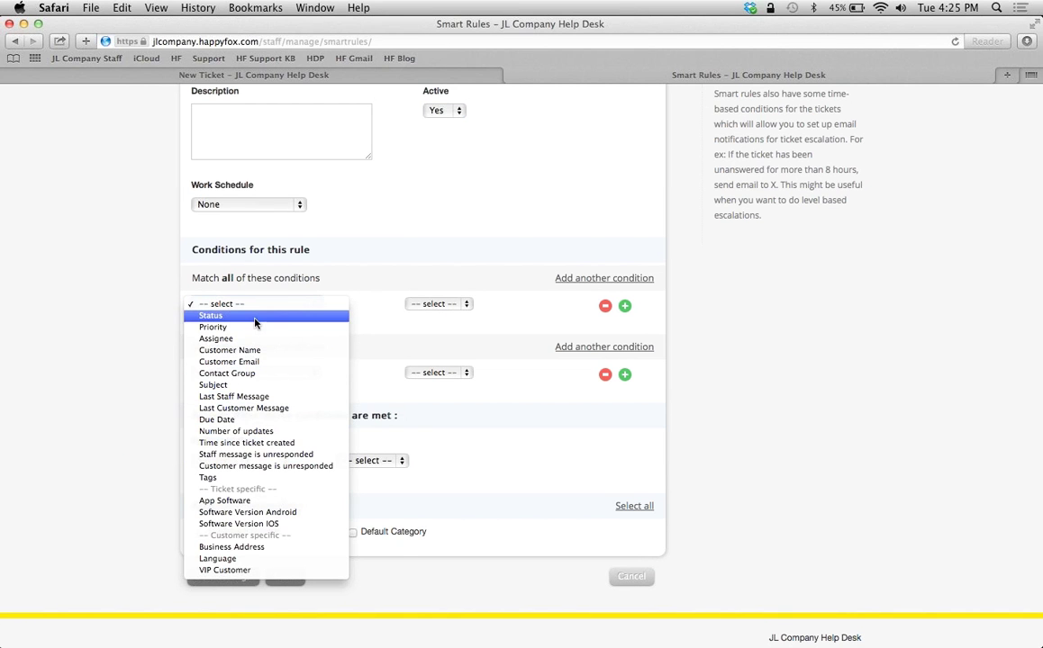
pyautogui.moveTo(209, 494)
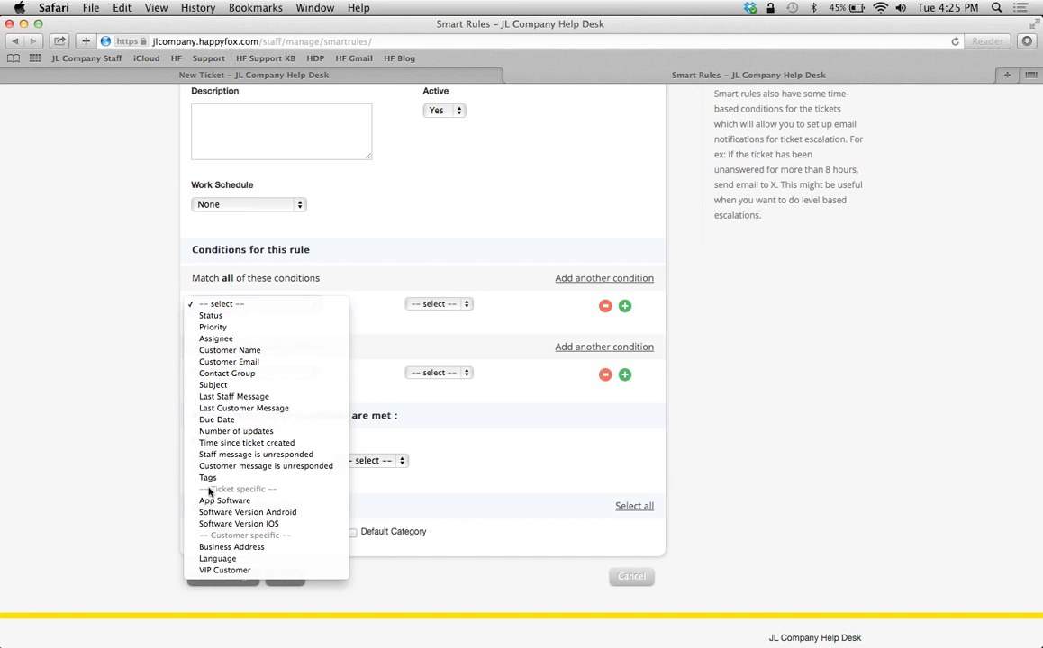
pyautogui.moveTo(249, 512)
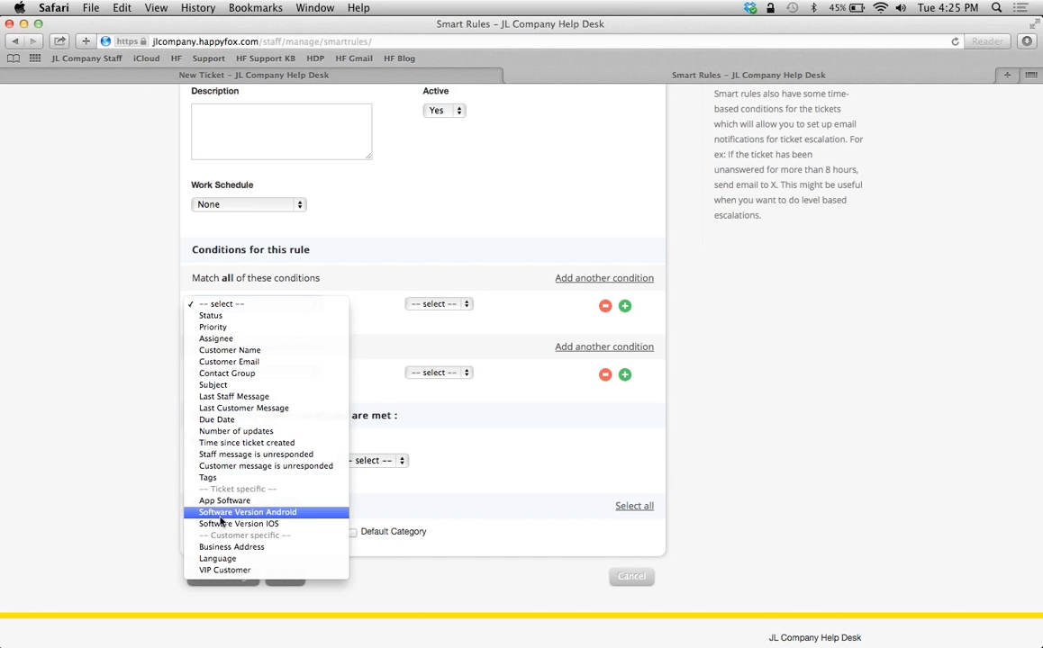
pyautogui.moveTo(224, 501)
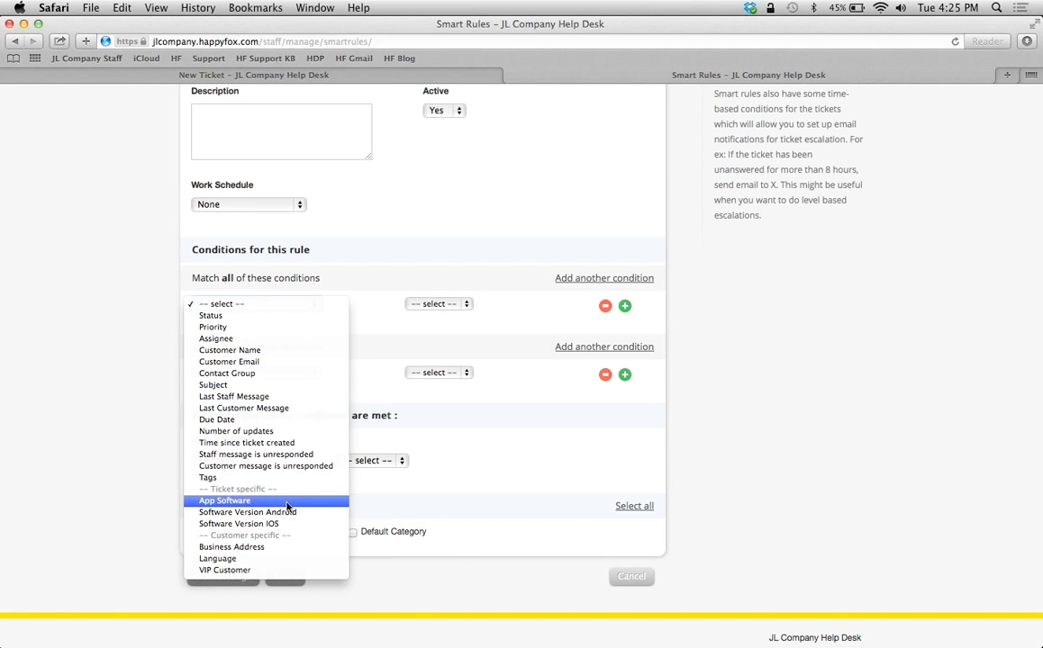
pyautogui.moveTo(306, 525)
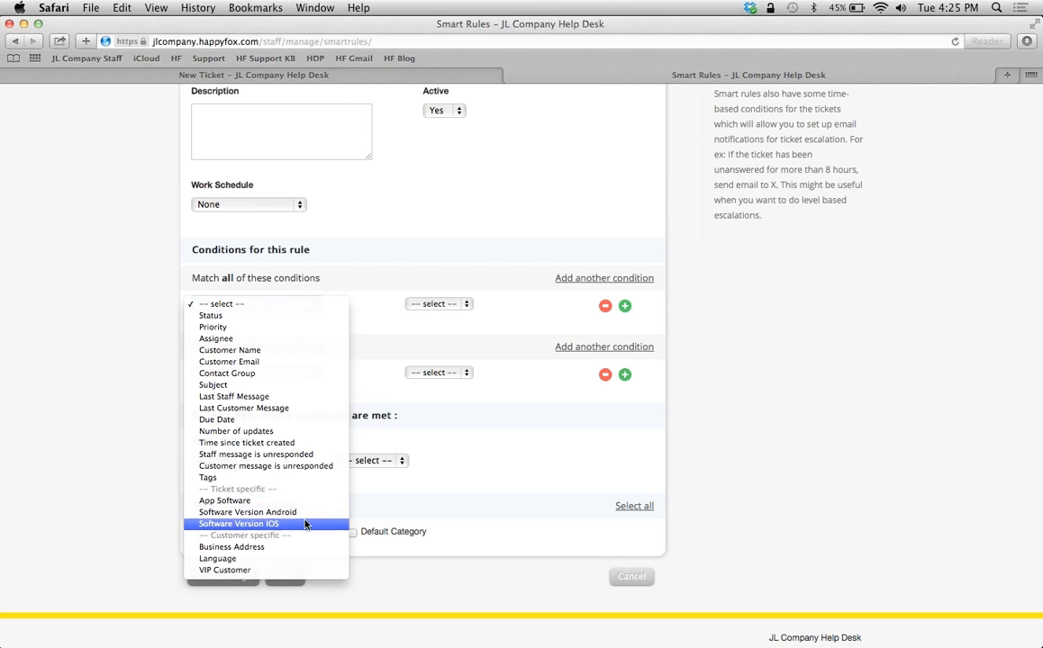
pyautogui.moveTo(261, 512)
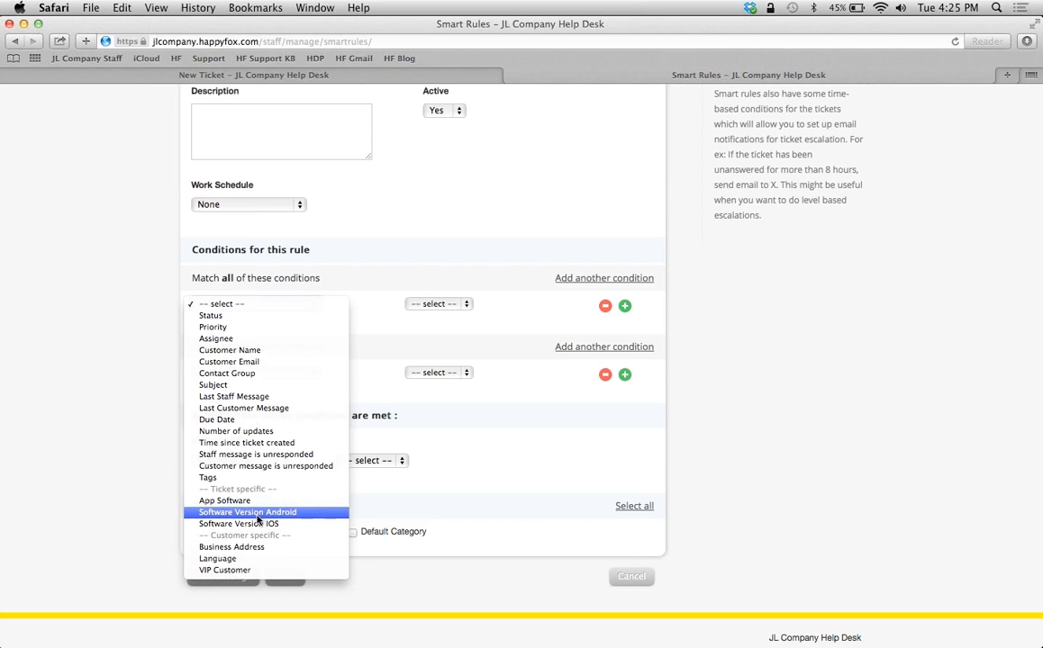
pyautogui.moveTo(338, 350)
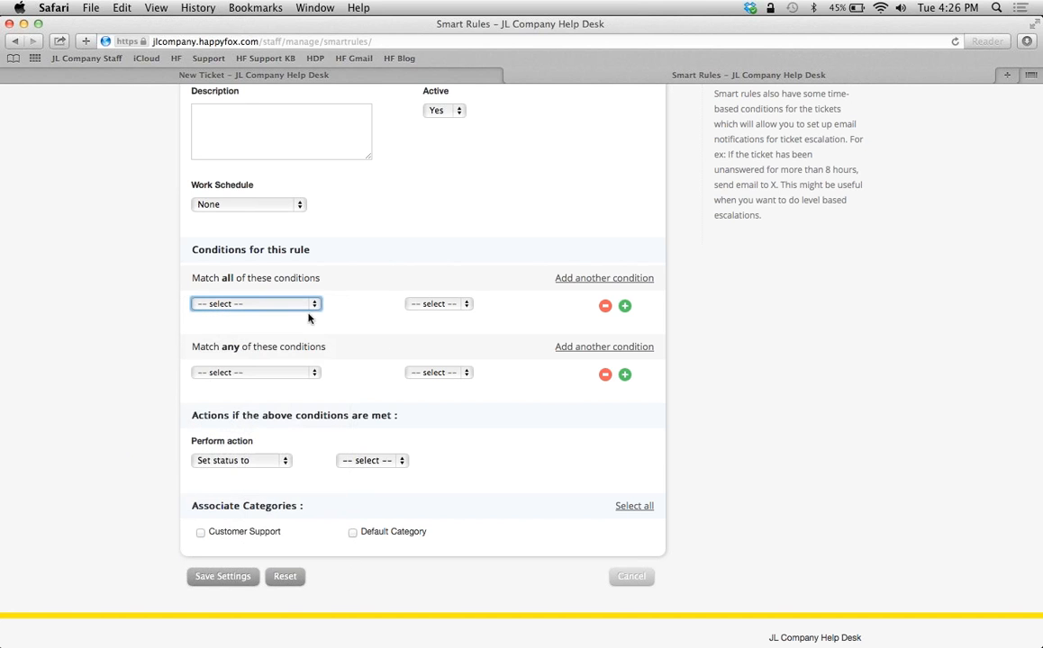
pyautogui.moveTo(531, 285)
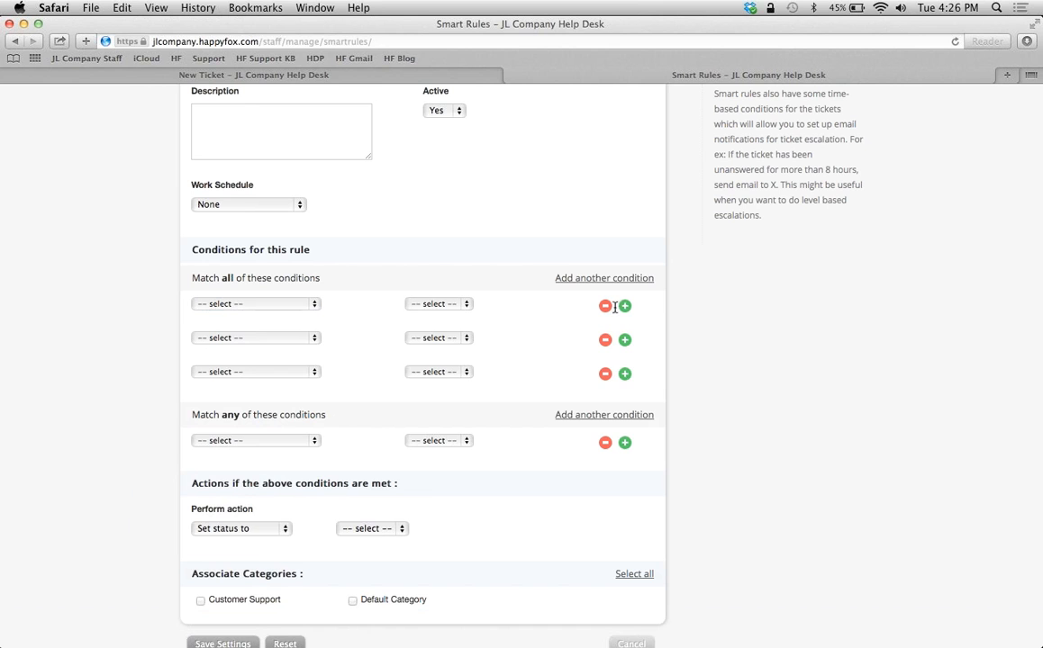
pyautogui.click(605, 339)
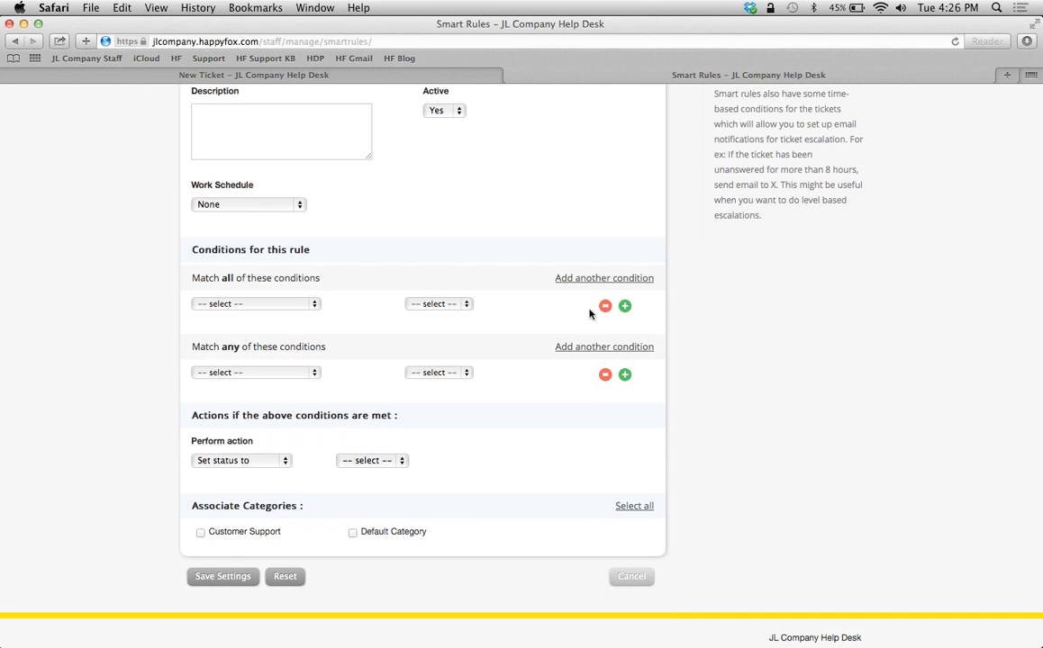
pyautogui.moveTo(272, 358)
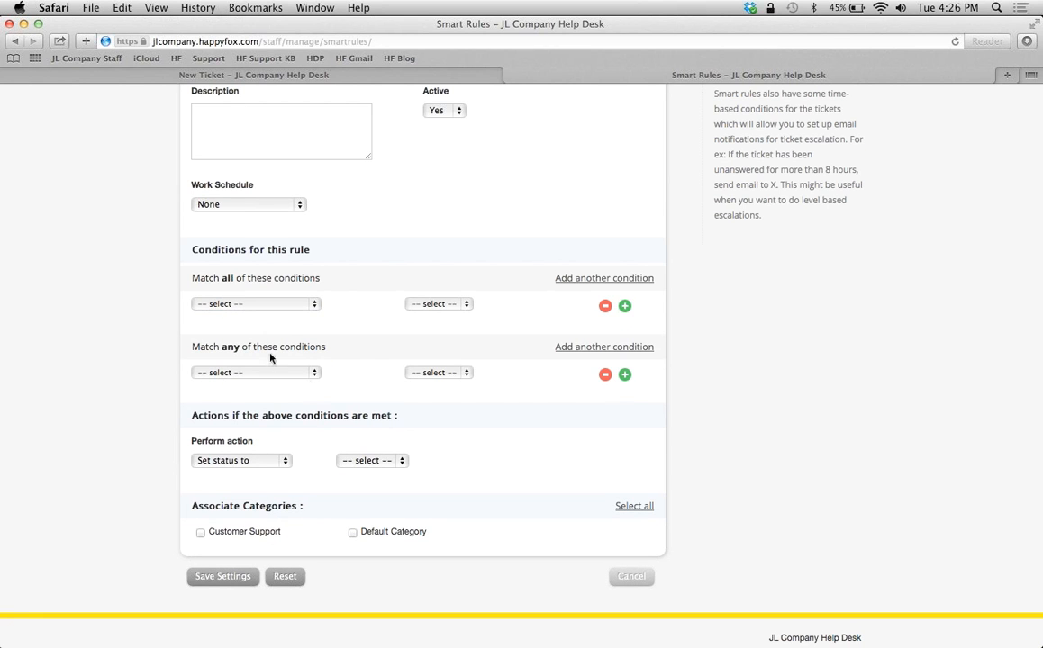
pyautogui.moveTo(225, 410)
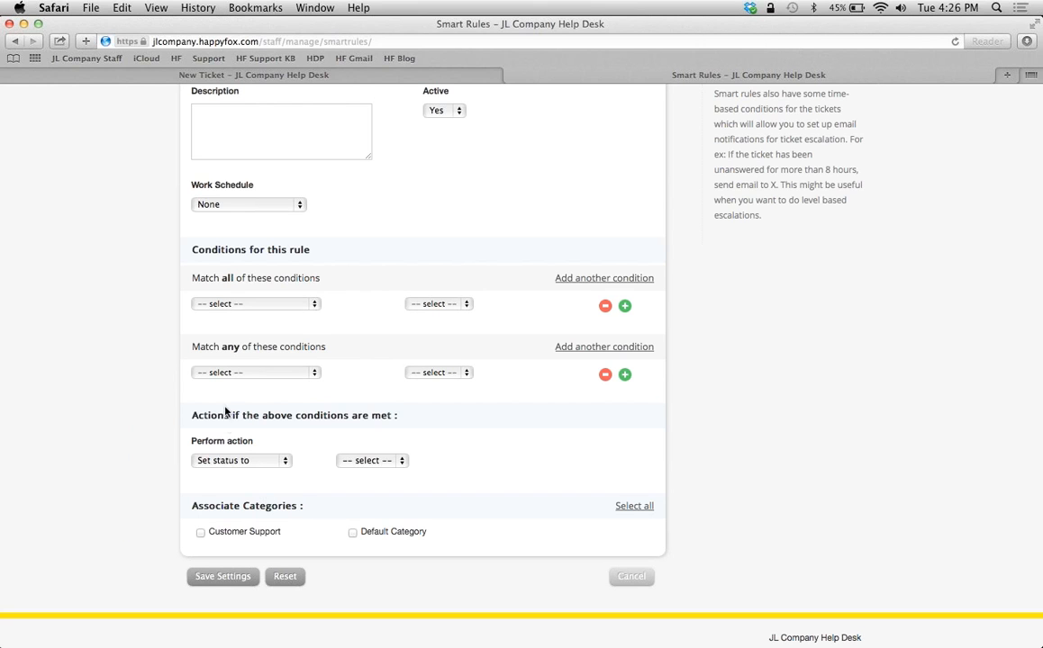
pyautogui.moveTo(283, 477)
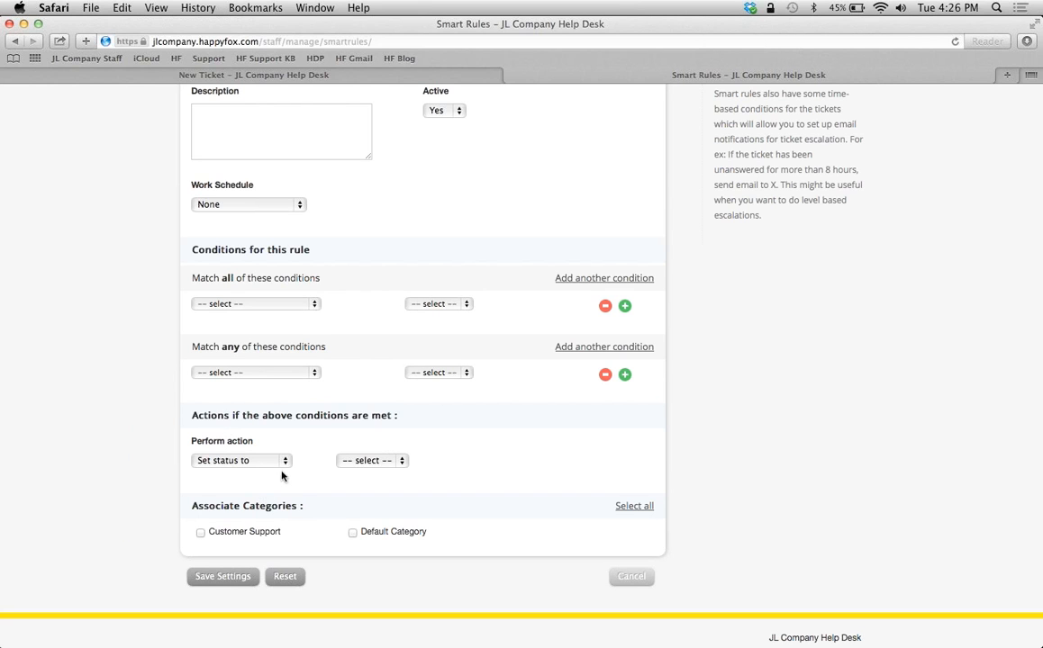
pyautogui.moveTo(218, 533)
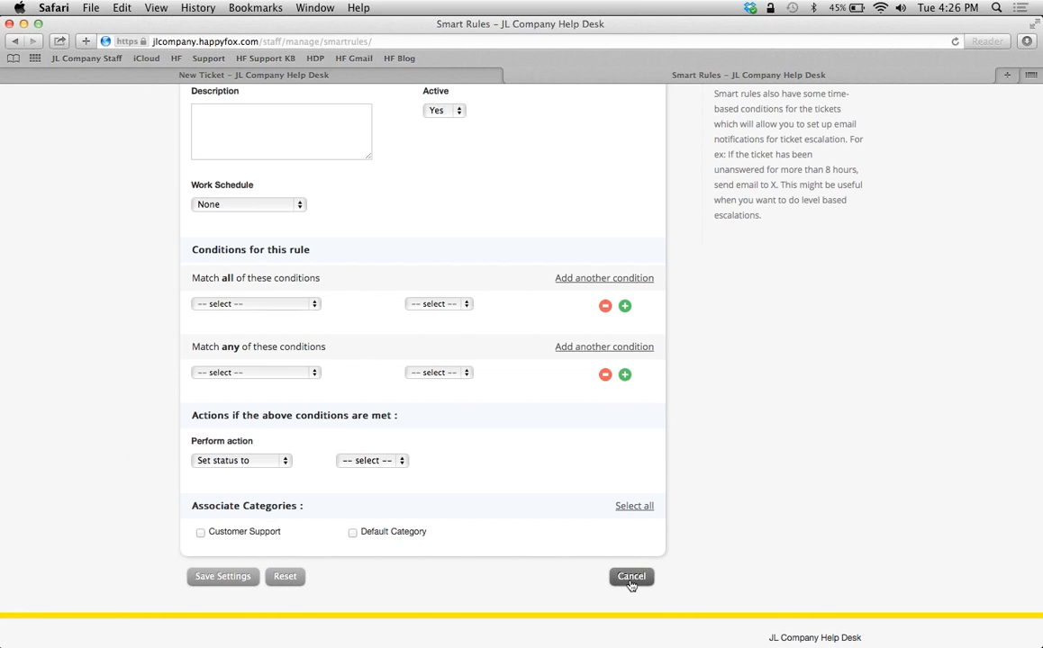
# Step: Cancel the blank rule and open Smart Rule-1's edit form with its status and unresponded-message conditions
pyautogui.click(630, 577)
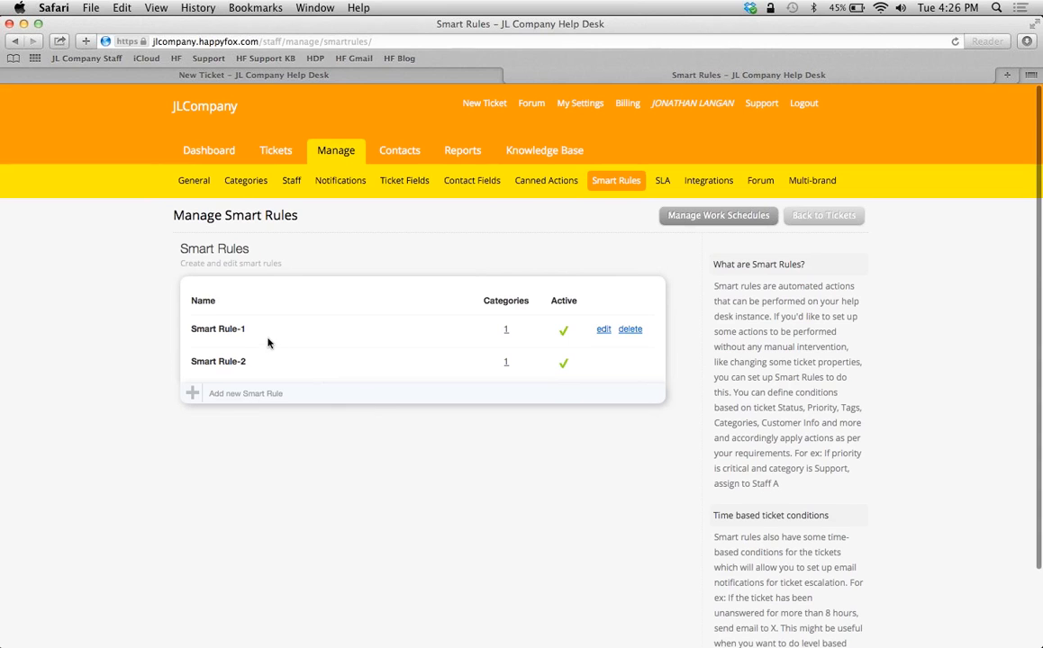
pyautogui.moveTo(394, 331)
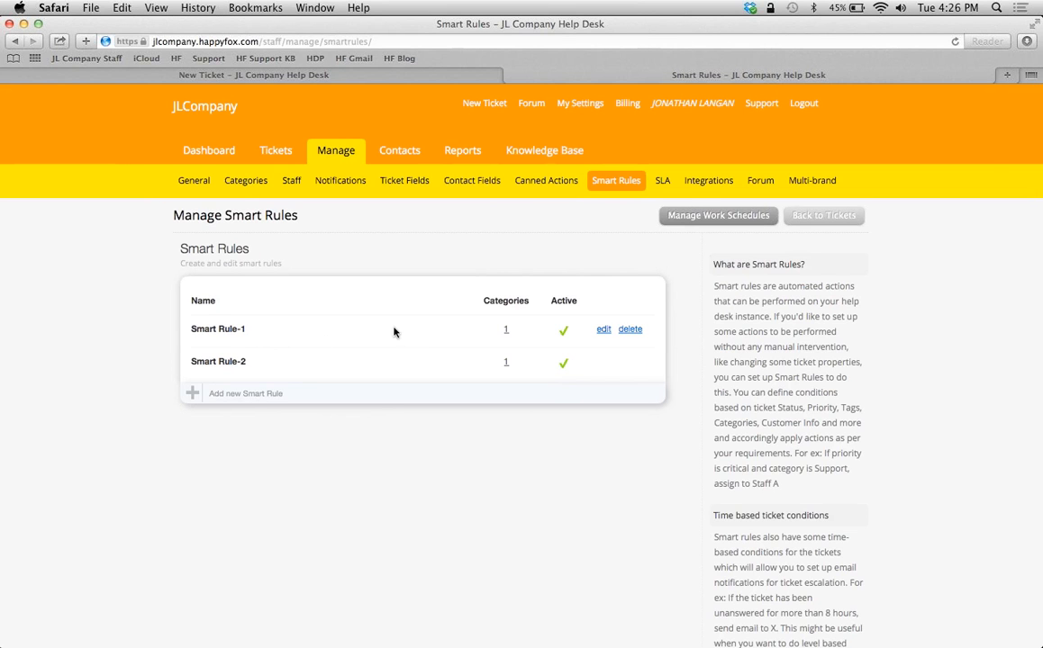
pyautogui.moveTo(603, 330)
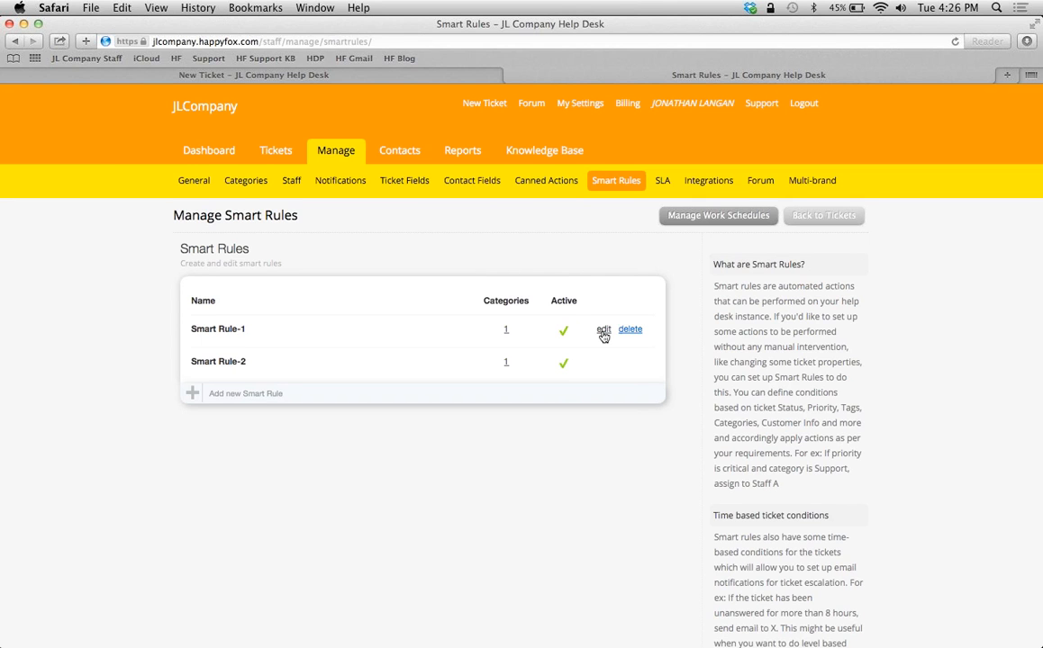
pyautogui.click(604, 328)
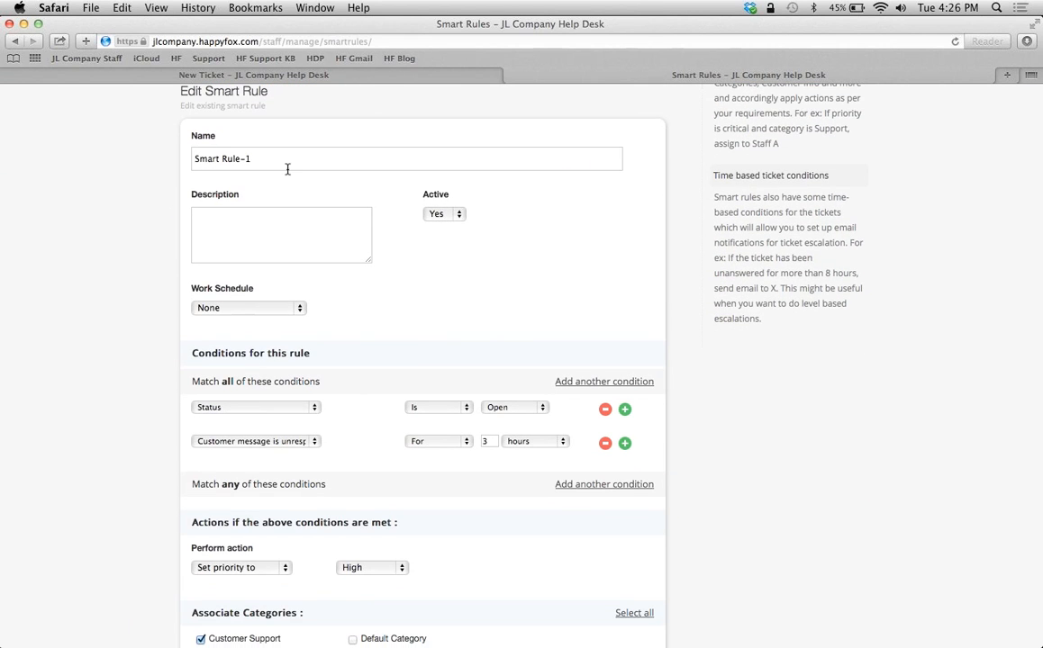
pyautogui.scroll(-3)
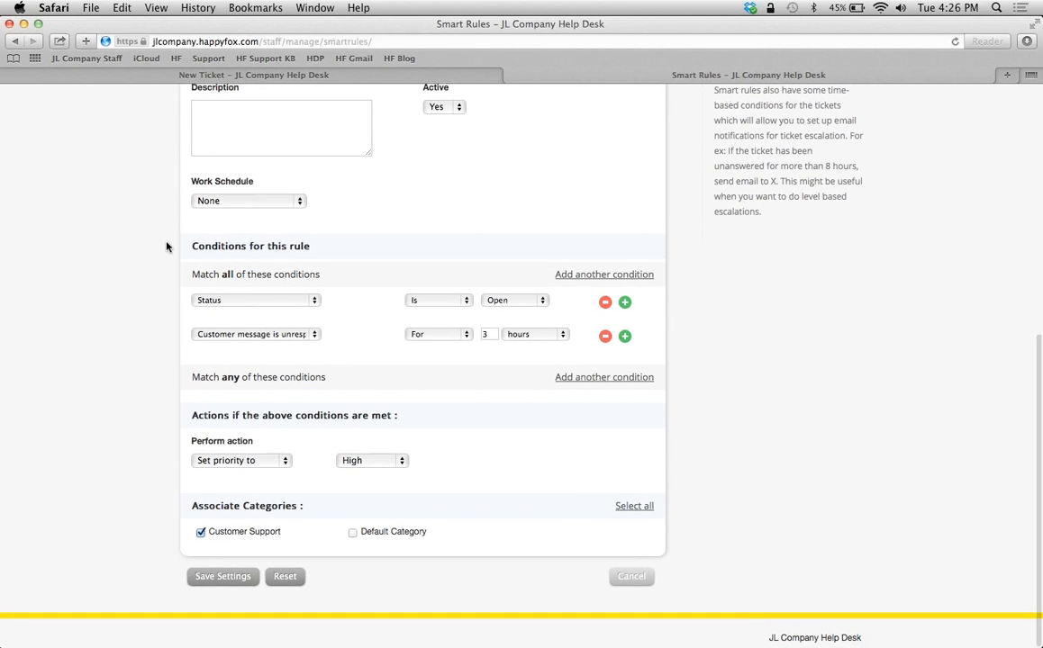
pyautogui.moveTo(312, 277)
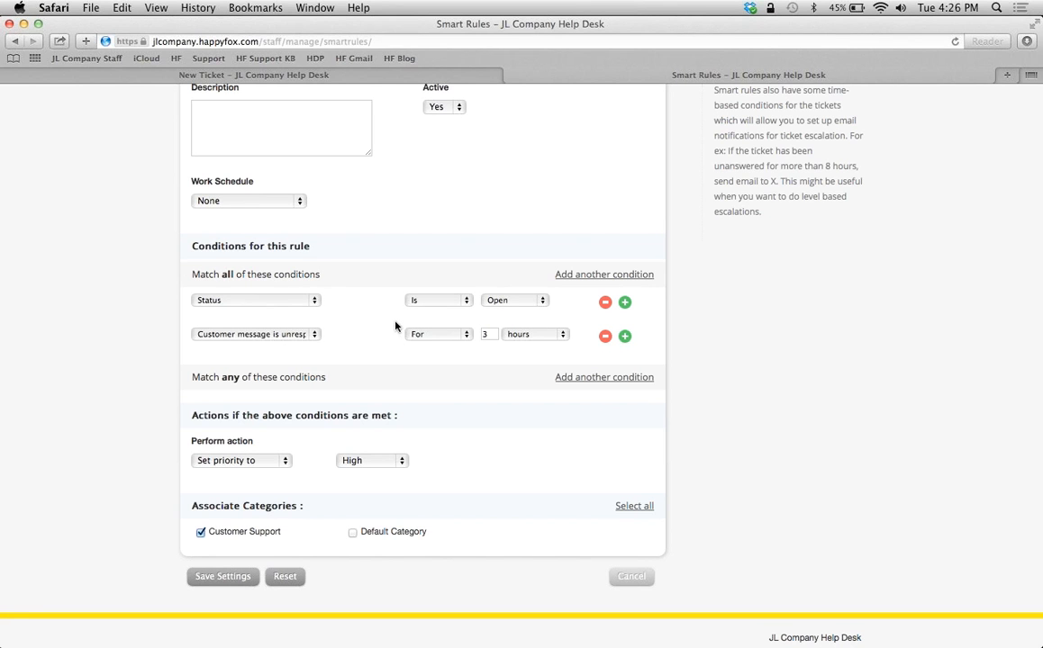
pyautogui.moveTo(350, 285)
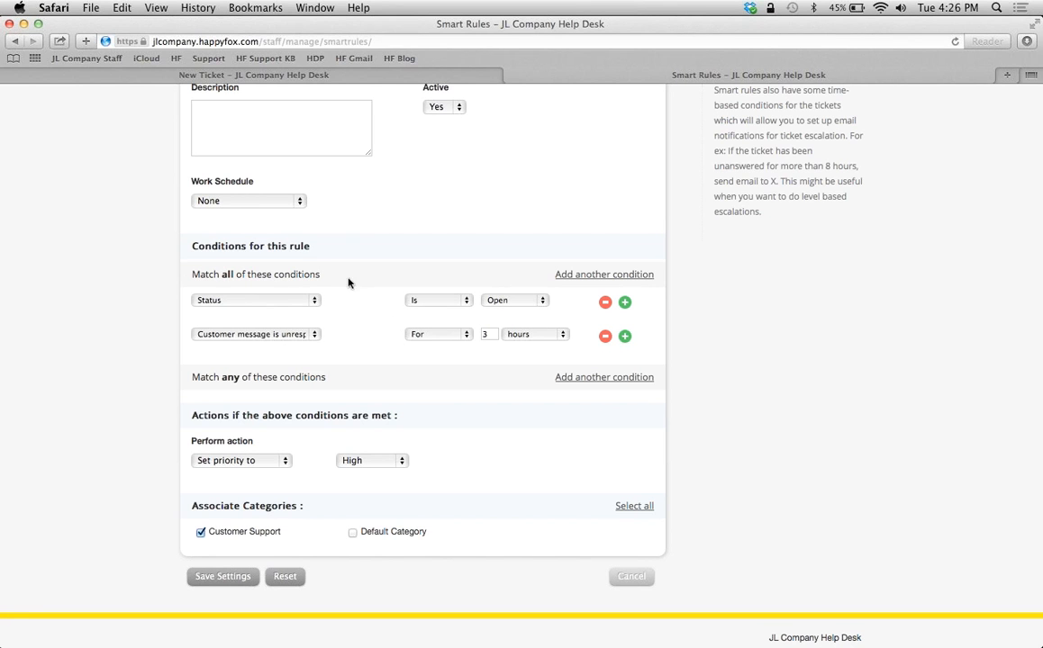
pyautogui.moveTo(339, 404)
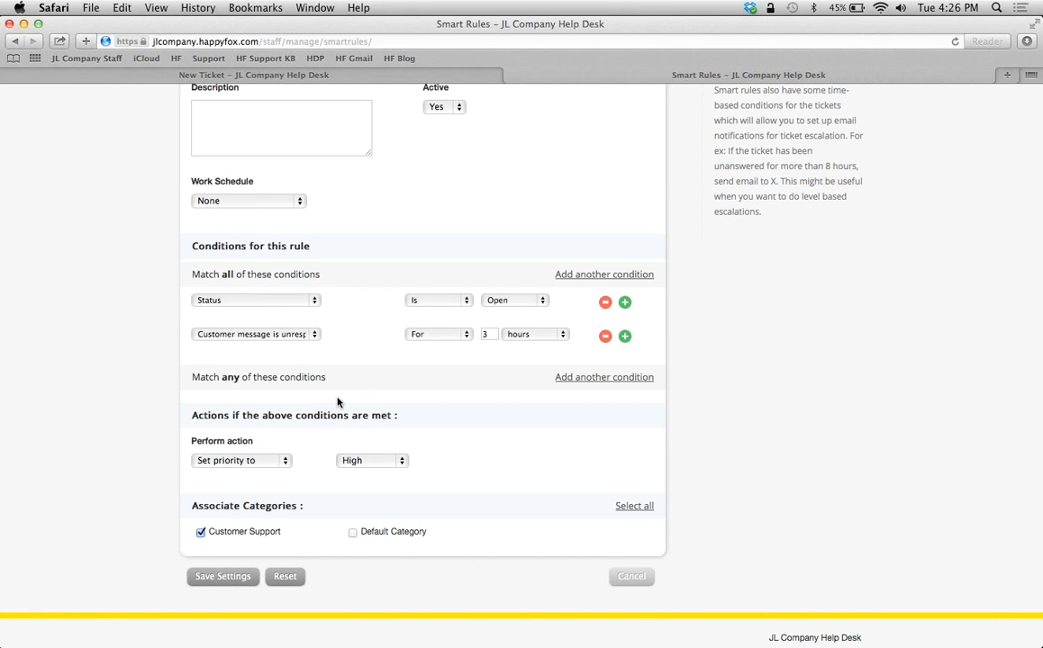
pyautogui.moveTo(340, 301)
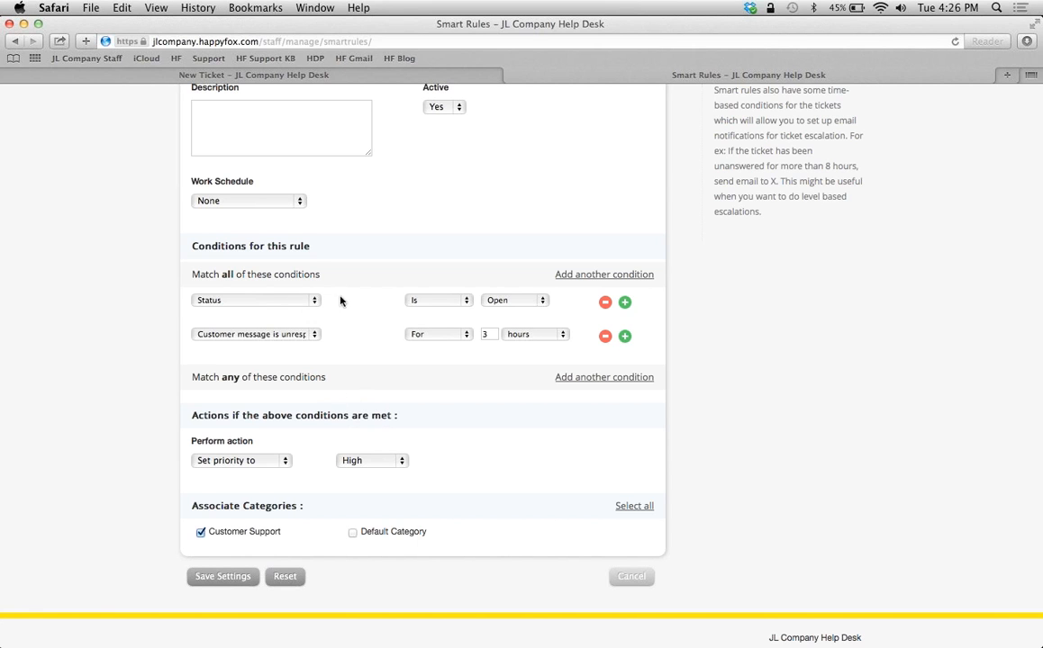
pyautogui.moveTo(141, 249)
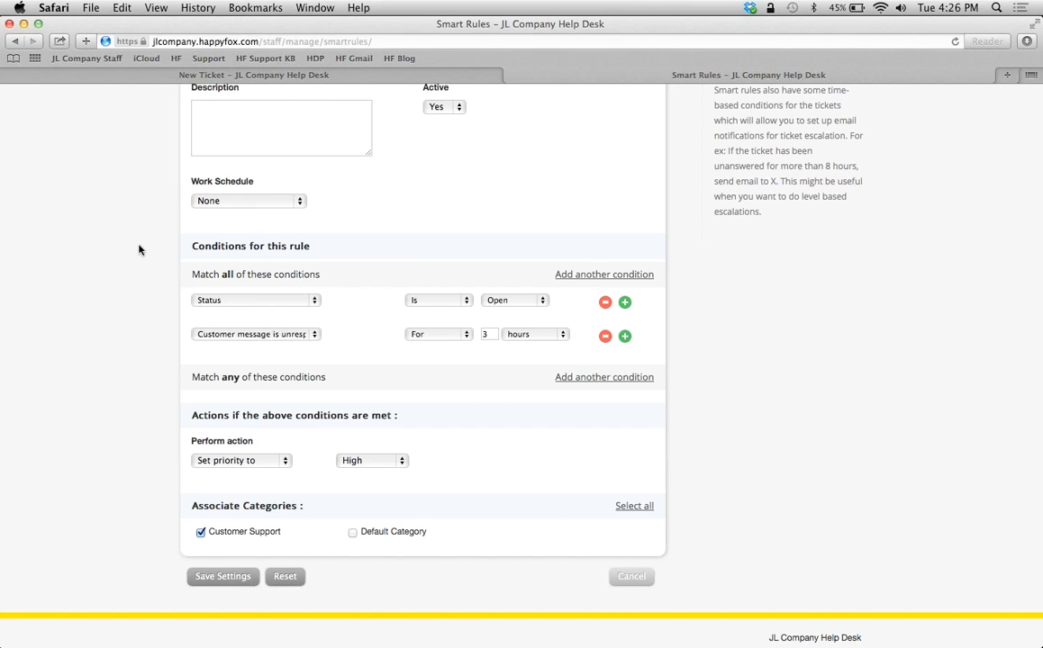
pyautogui.moveTo(299, 306)
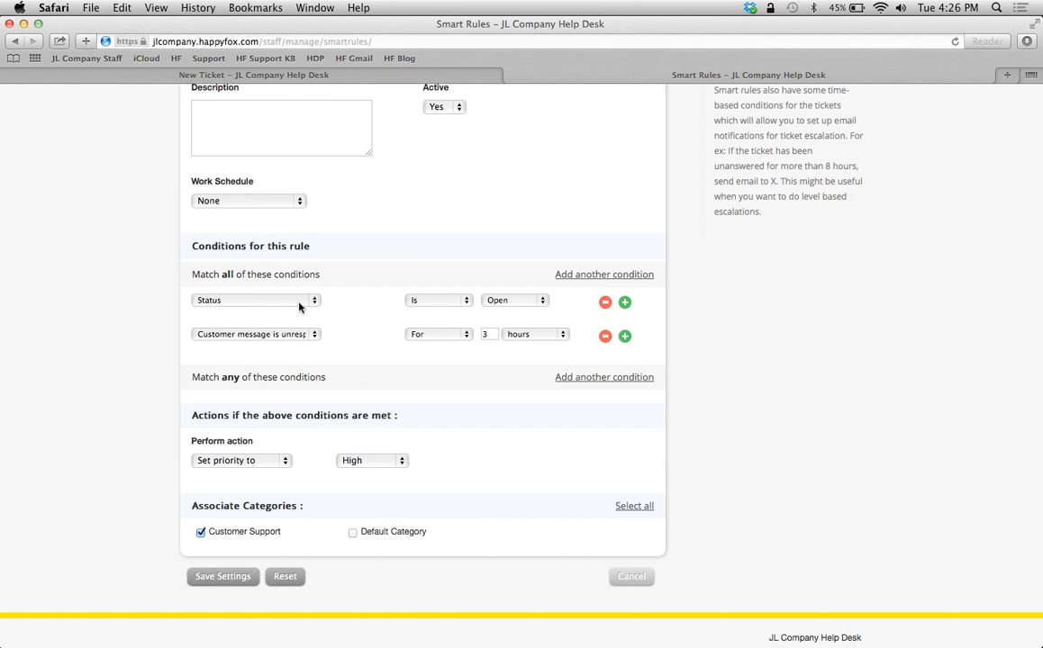
pyautogui.click(256, 299)
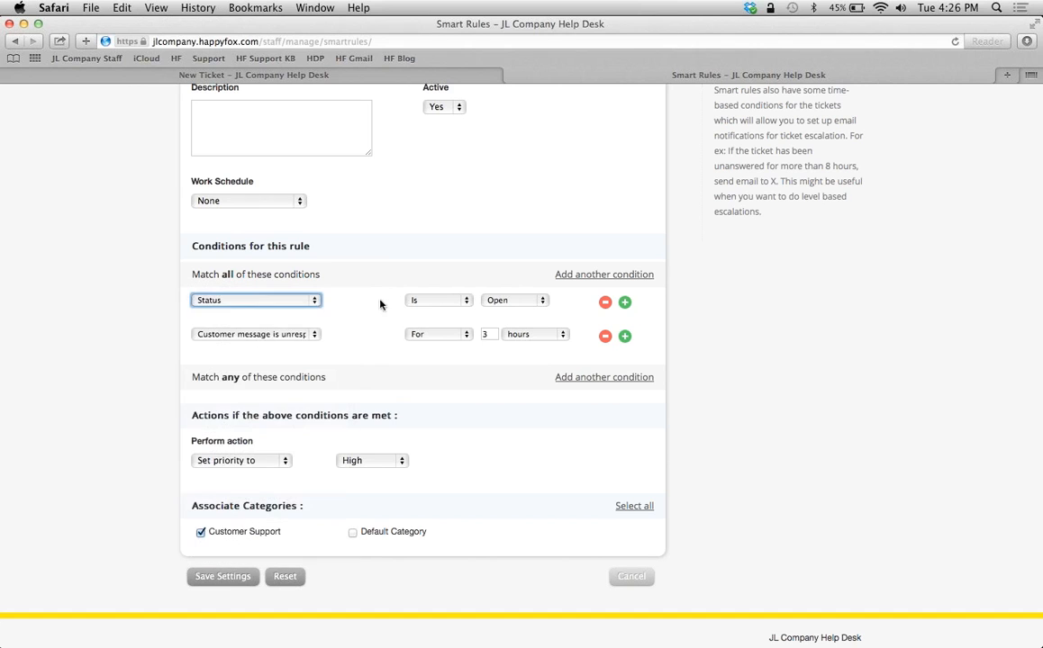
pyautogui.click(439, 299)
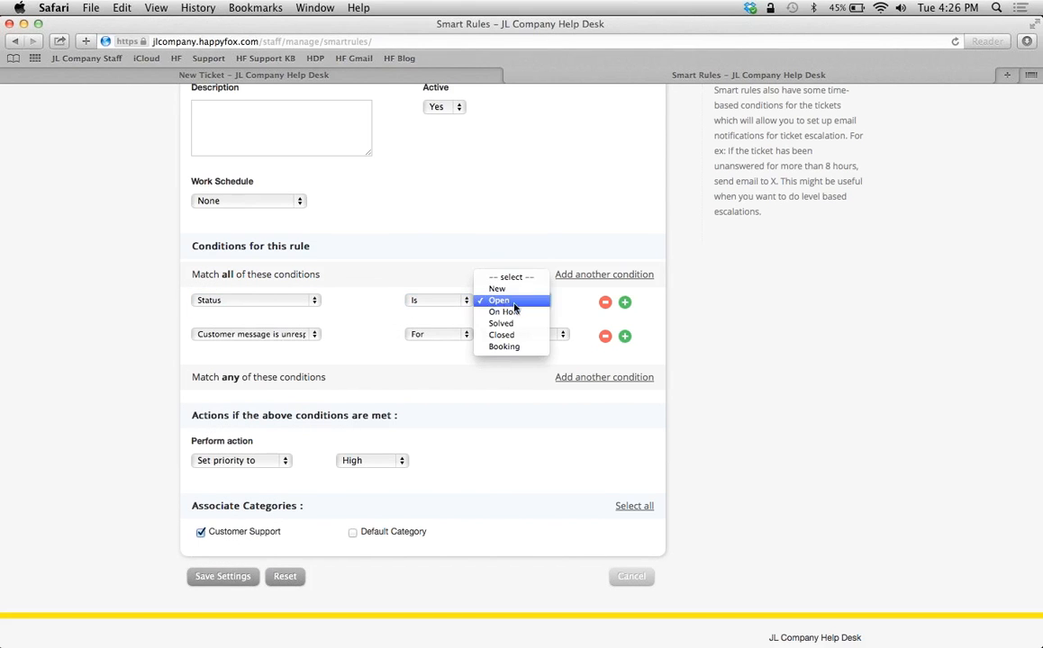
pyautogui.click(499, 299)
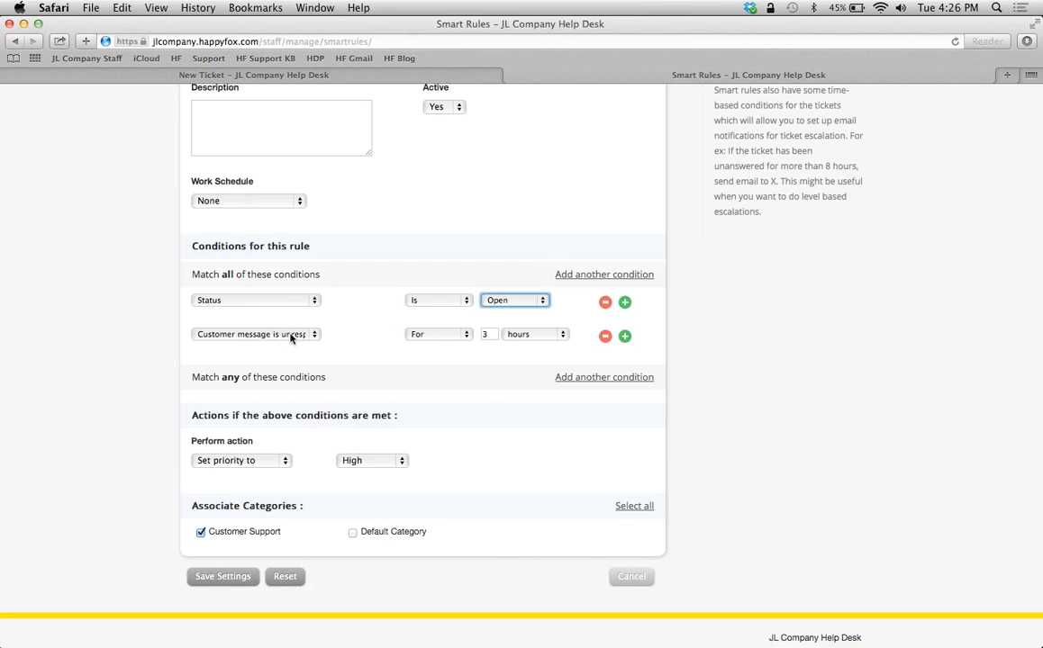
pyautogui.click(256, 333)
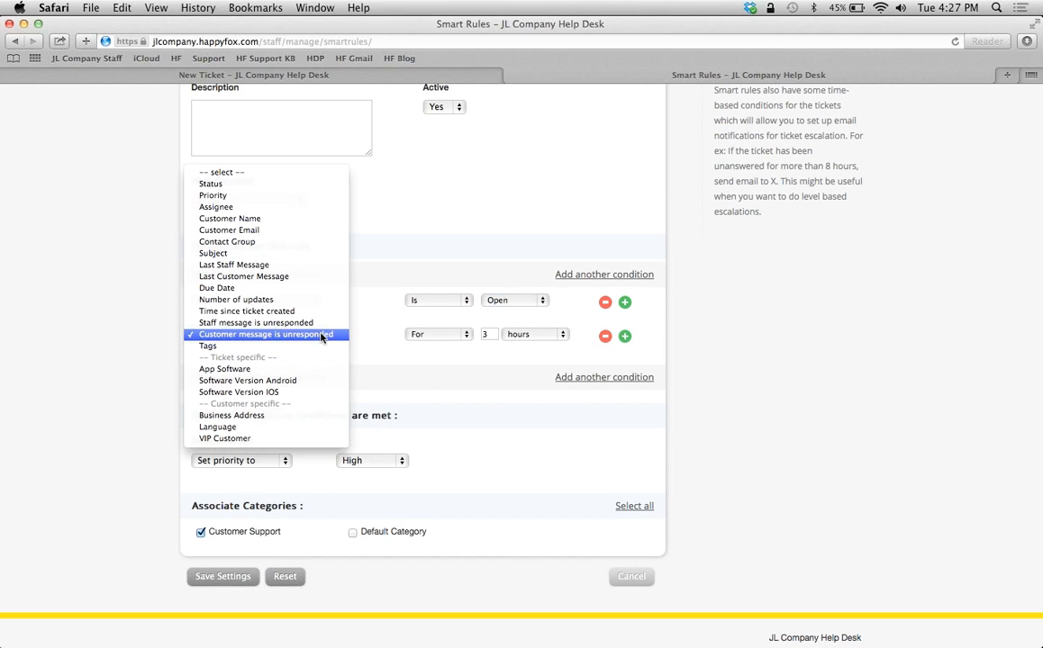
pyautogui.moveTo(377, 338)
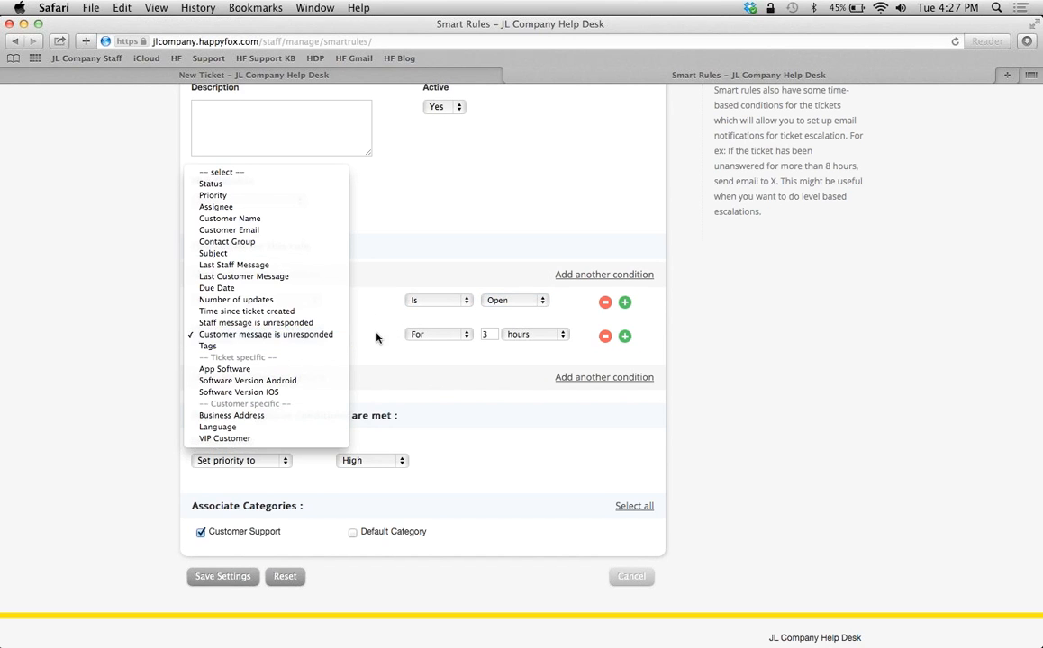
pyautogui.click(267, 333)
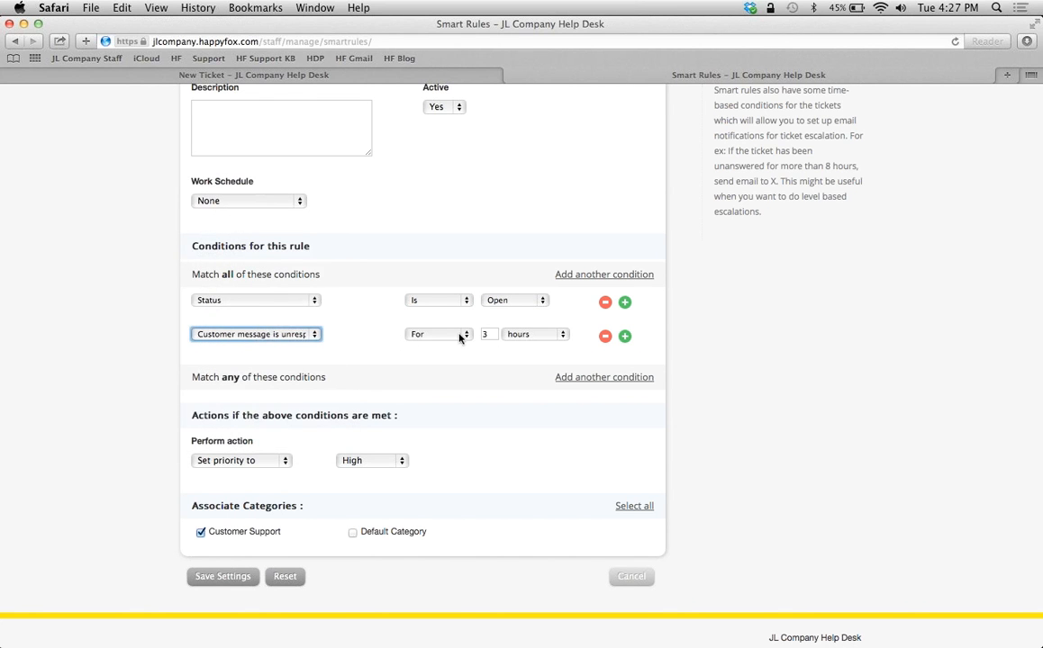
pyautogui.moveTo(533, 341)
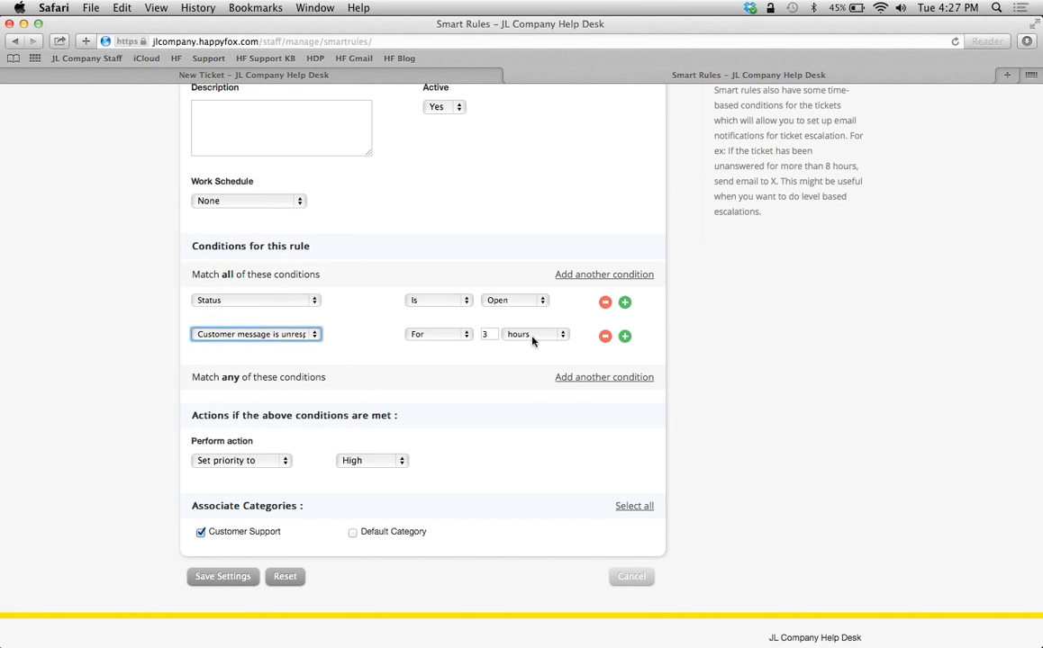
pyautogui.moveTo(209, 447)
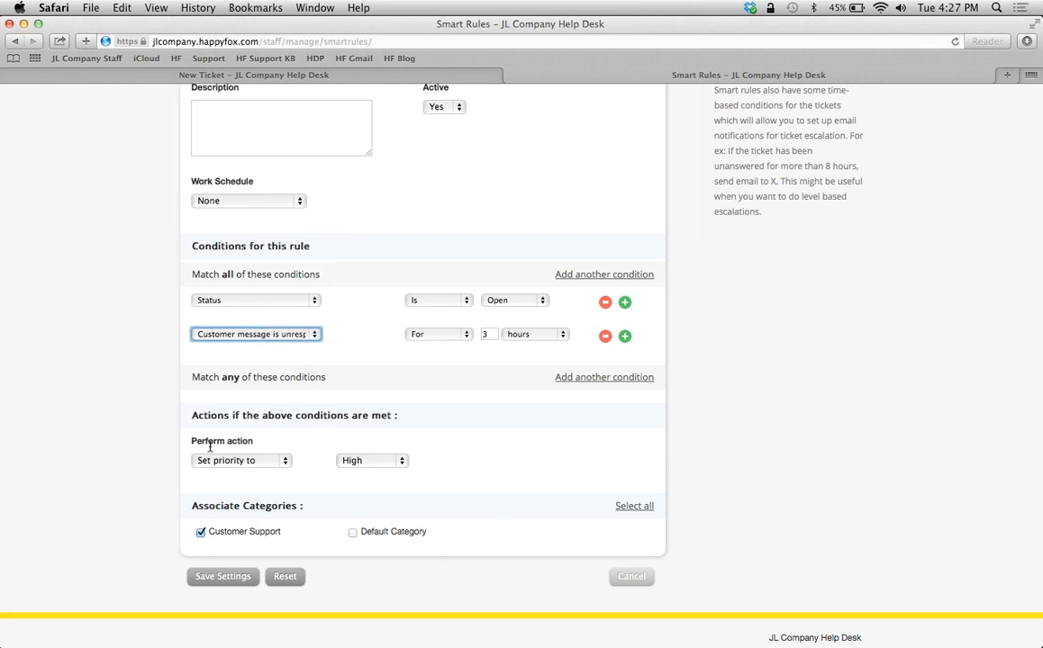
pyautogui.click(241, 461)
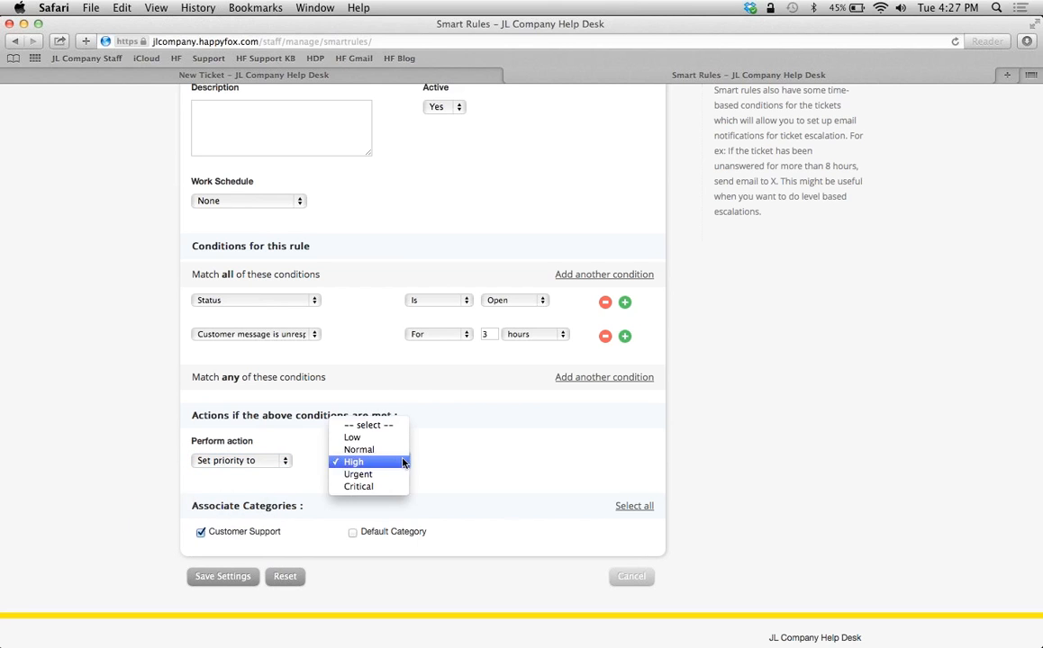
pyautogui.click(353, 461)
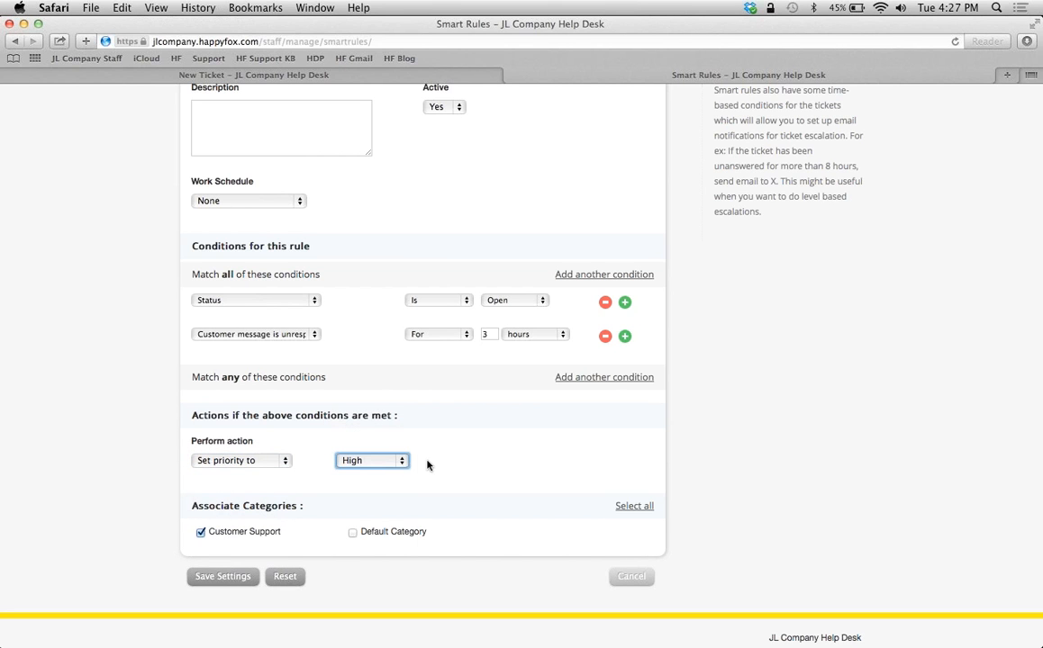
pyautogui.moveTo(137, 454)
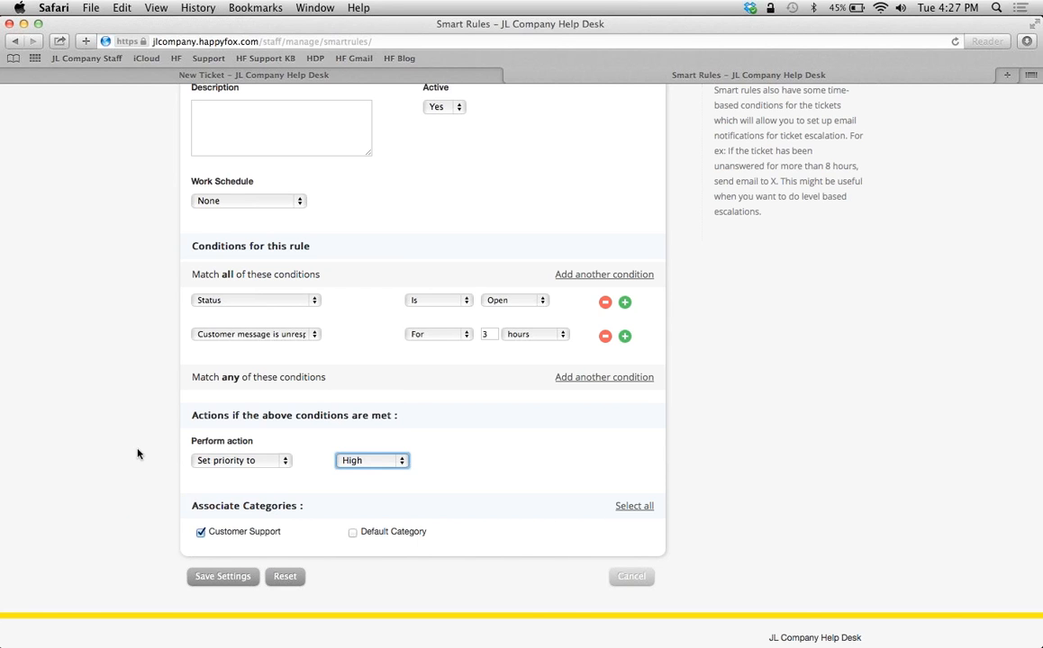
pyautogui.moveTo(121, 401)
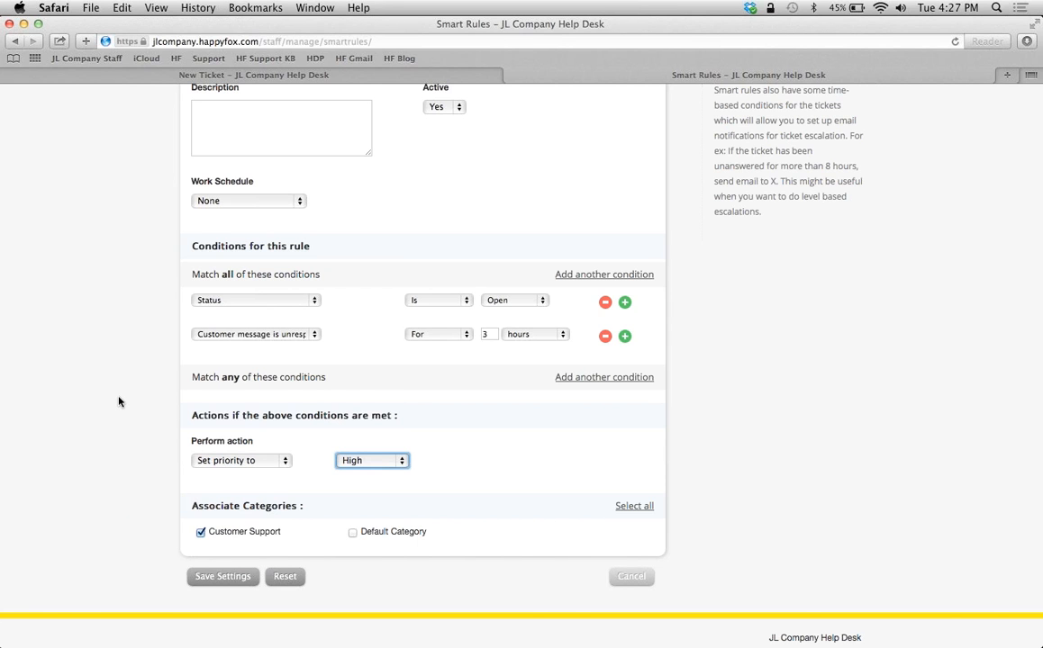
pyautogui.moveTo(175, 346)
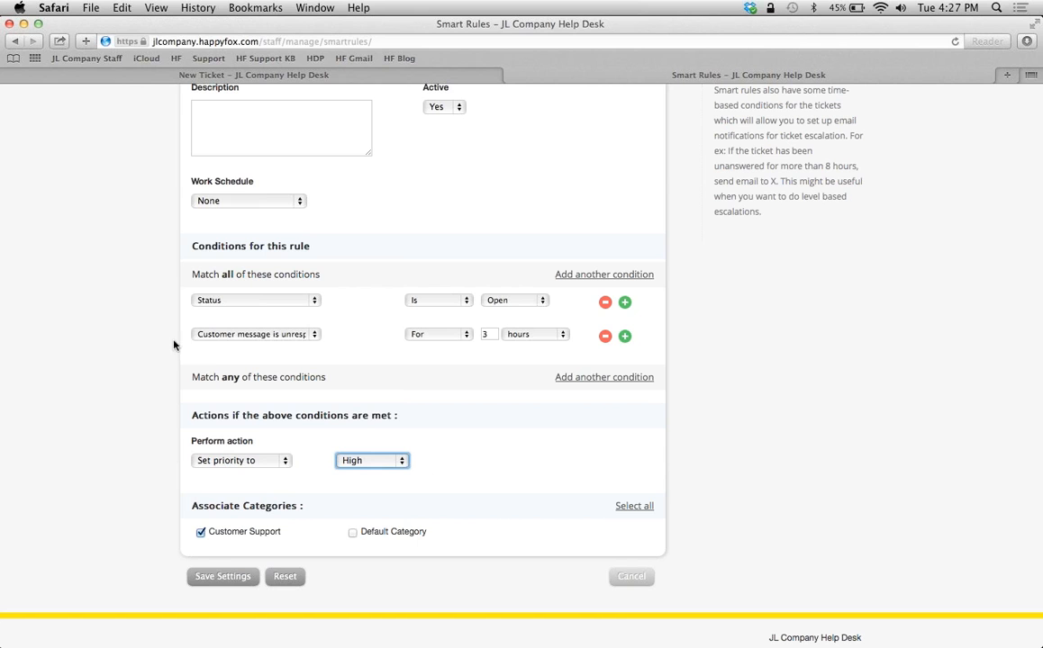
pyautogui.moveTo(400, 317)
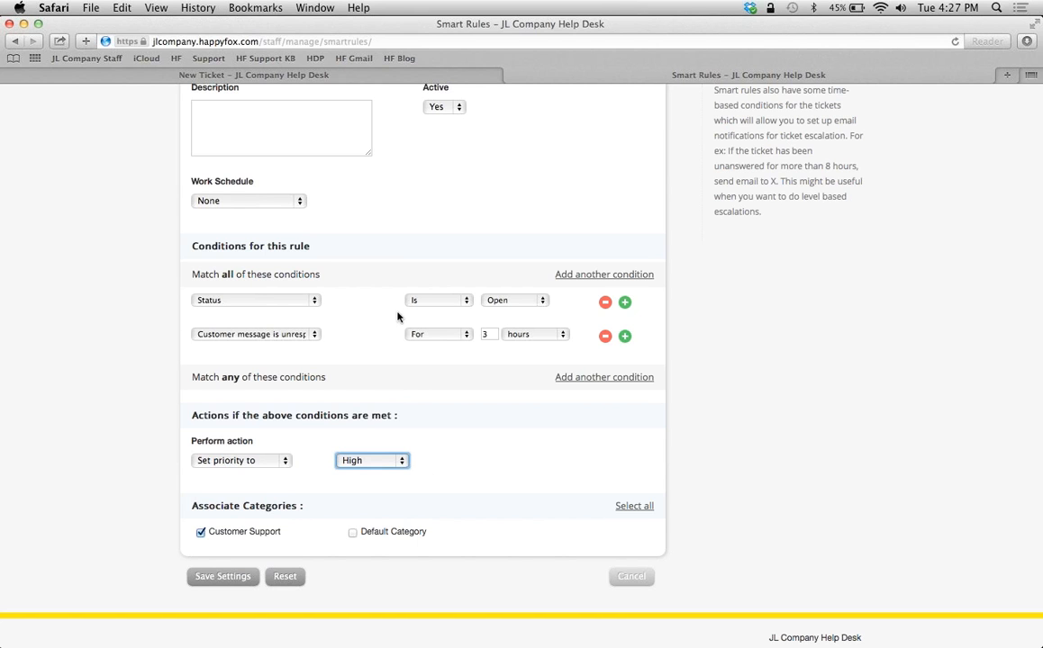
pyautogui.moveTo(314, 378)
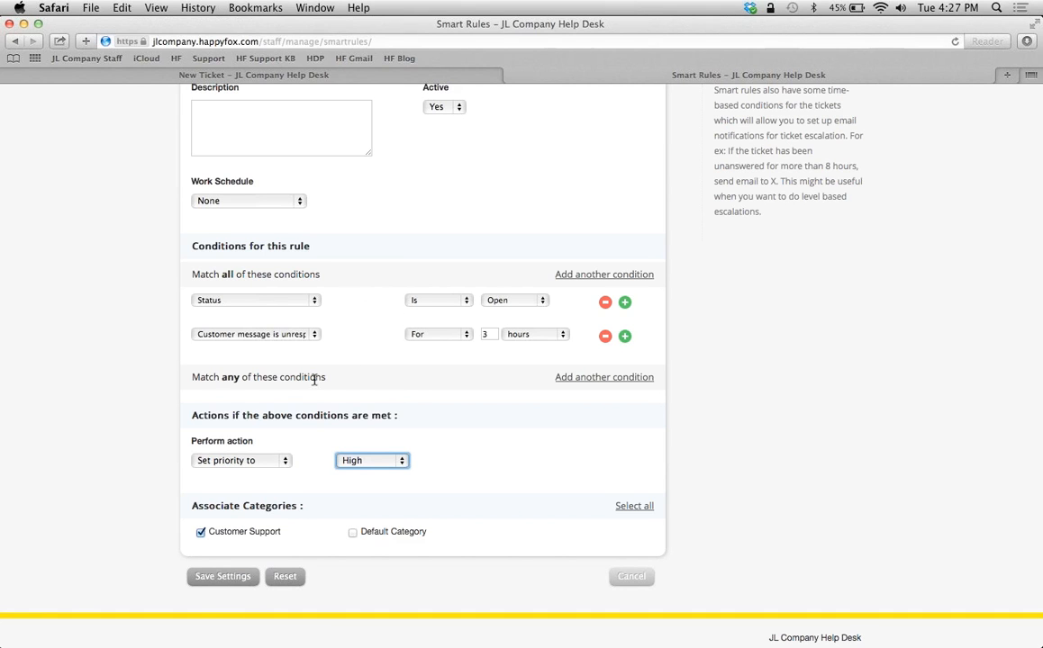
pyautogui.moveTo(378, 288)
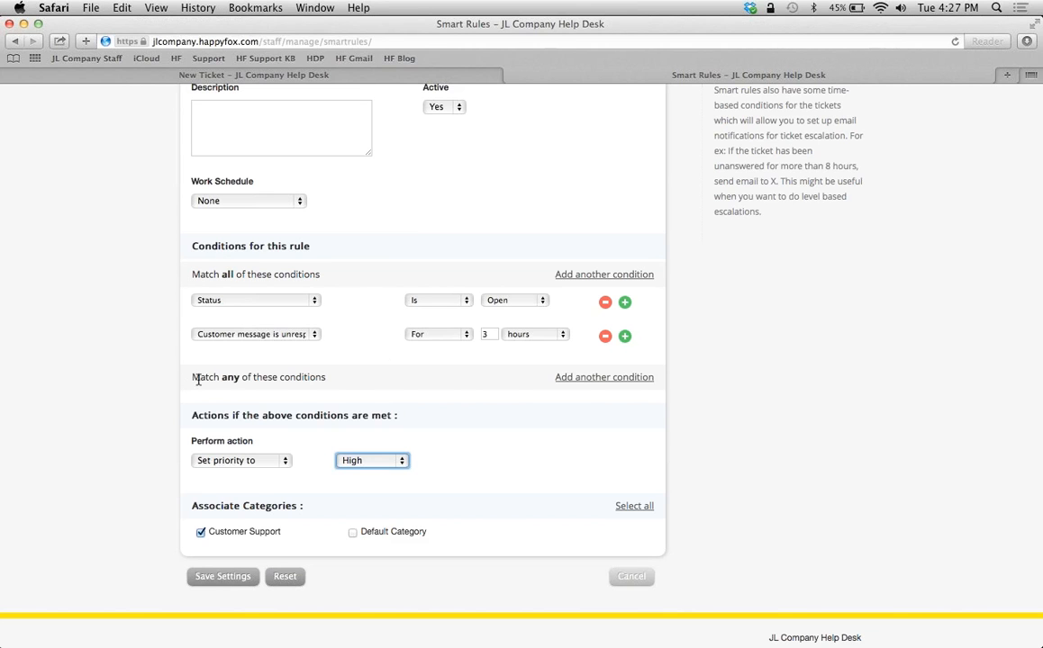
pyautogui.moveTo(353, 396)
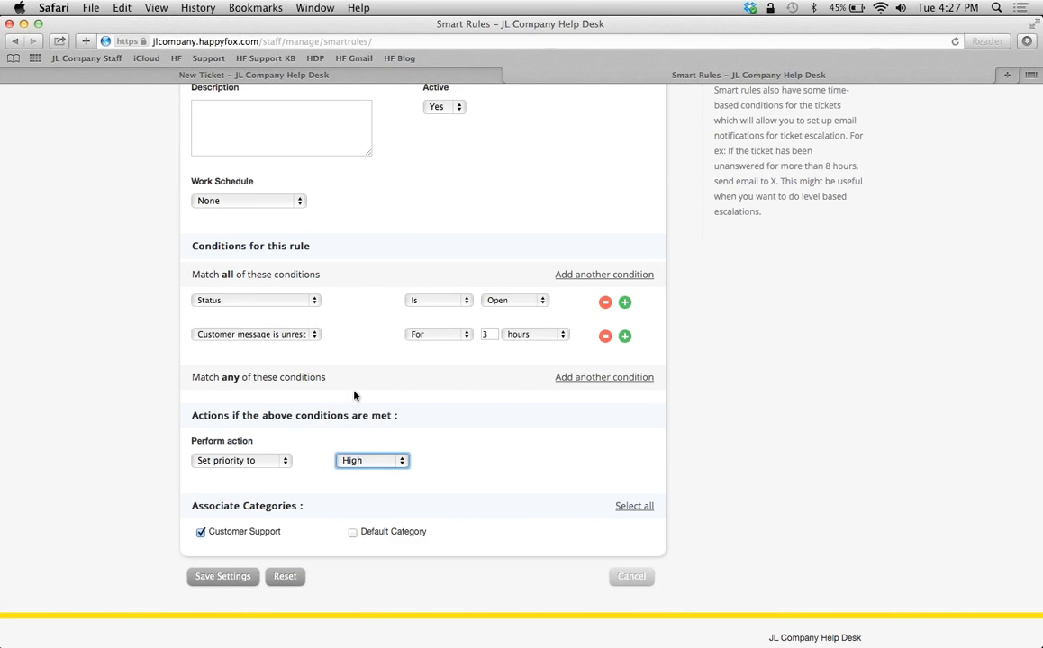
pyautogui.moveTo(335, 422)
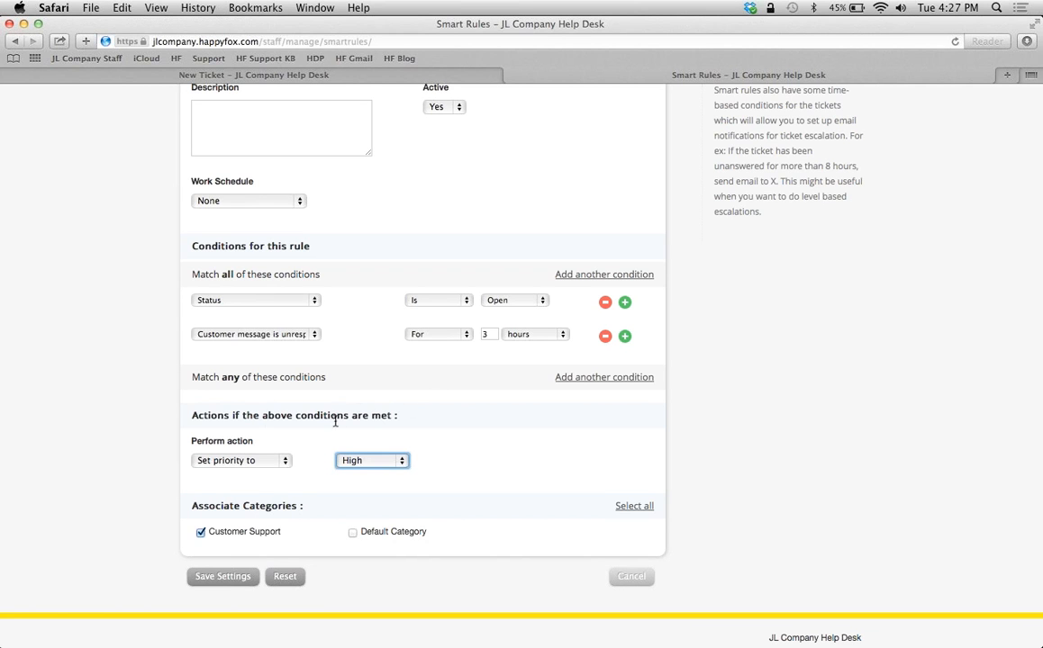
pyautogui.moveTo(361, 322)
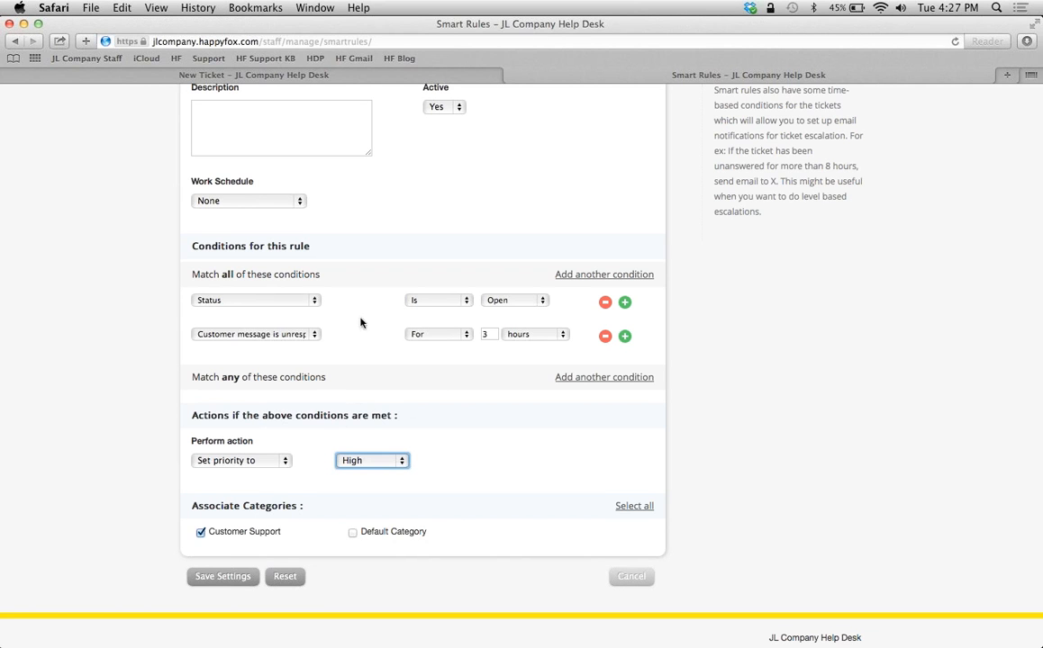
pyautogui.moveTo(375, 301)
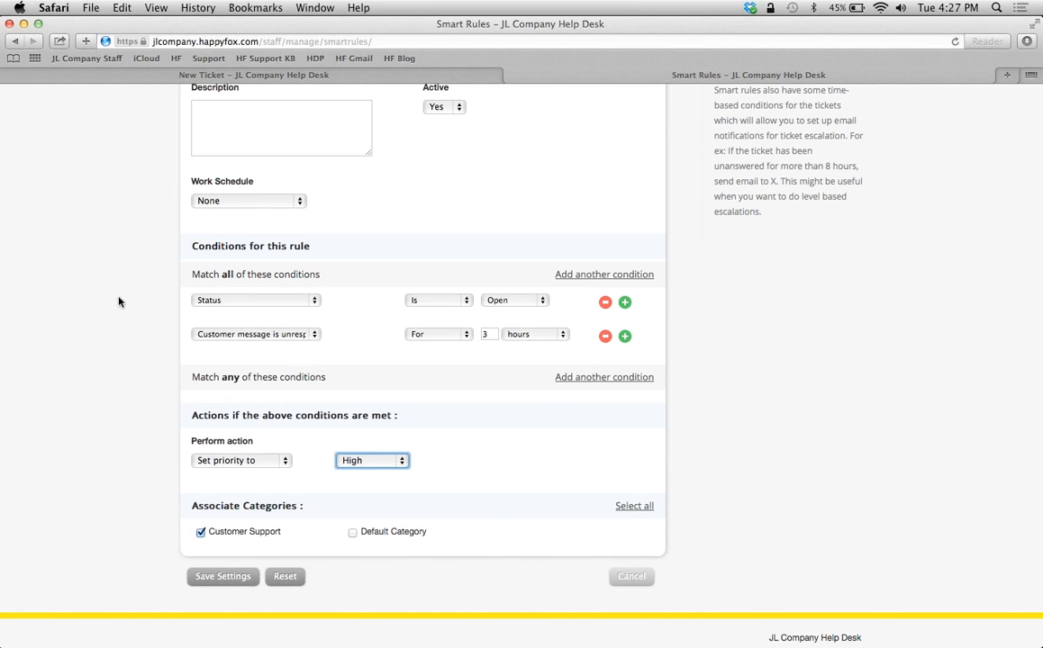
# Step: Scroll through Smart Rule-2's Open, Critical and VIP Customer conditions and its send-email action
pyautogui.scroll(3)
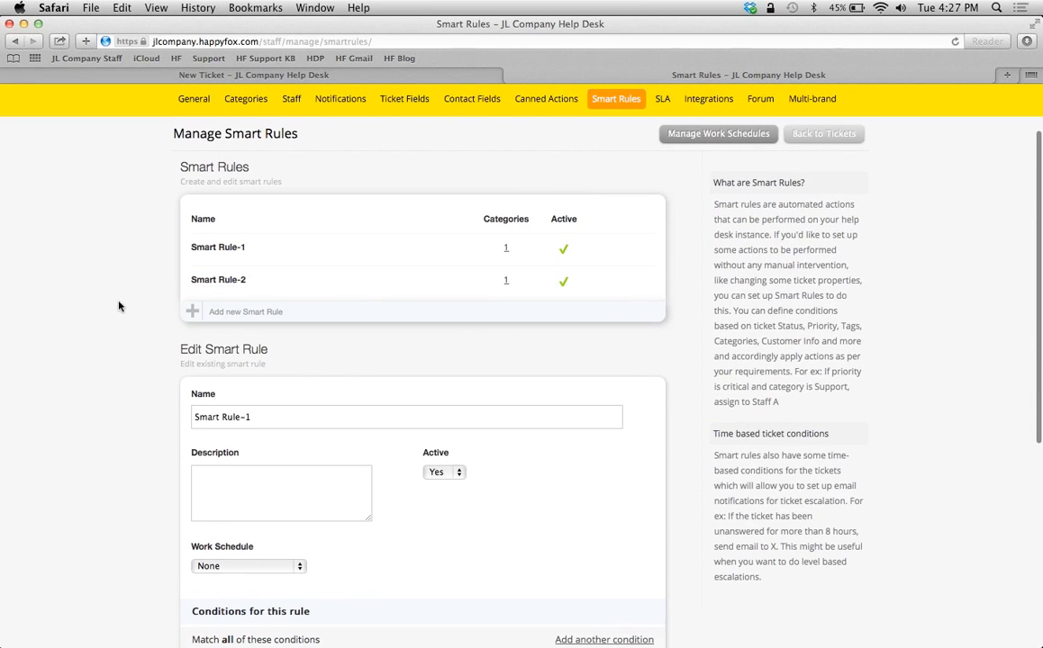
pyautogui.moveTo(606, 281)
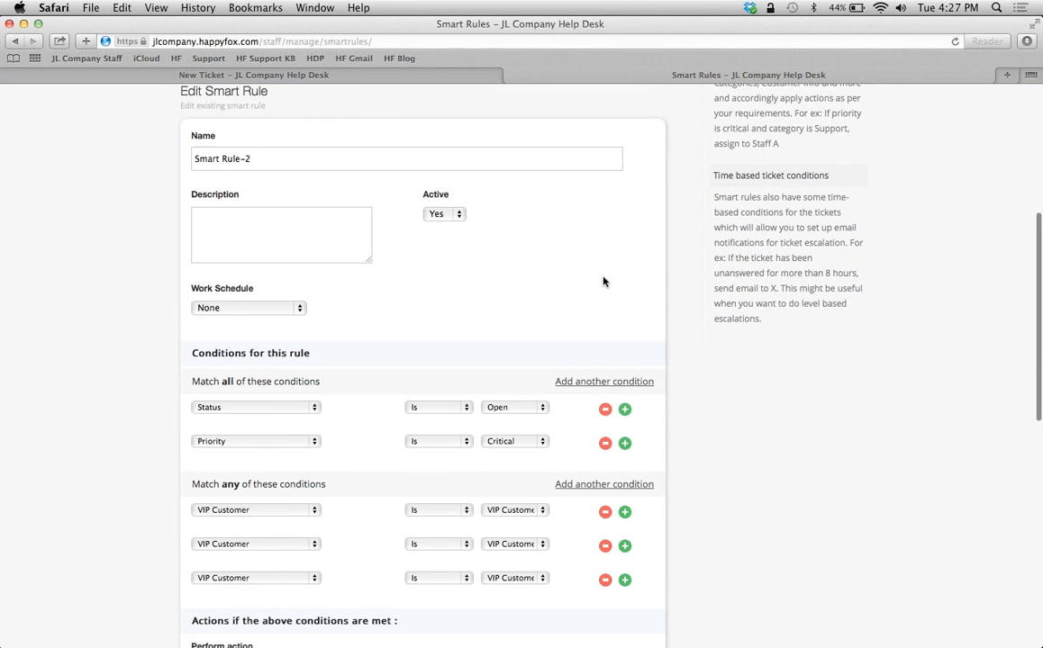
pyautogui.moveTo(87, 386)
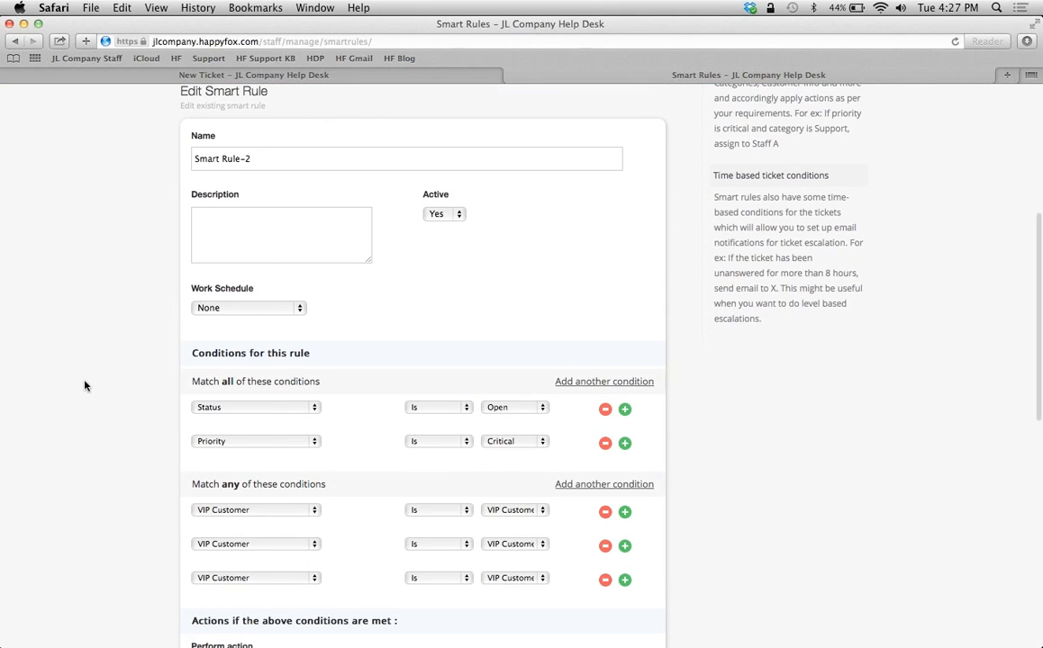
pyautogui.scroll(-3)
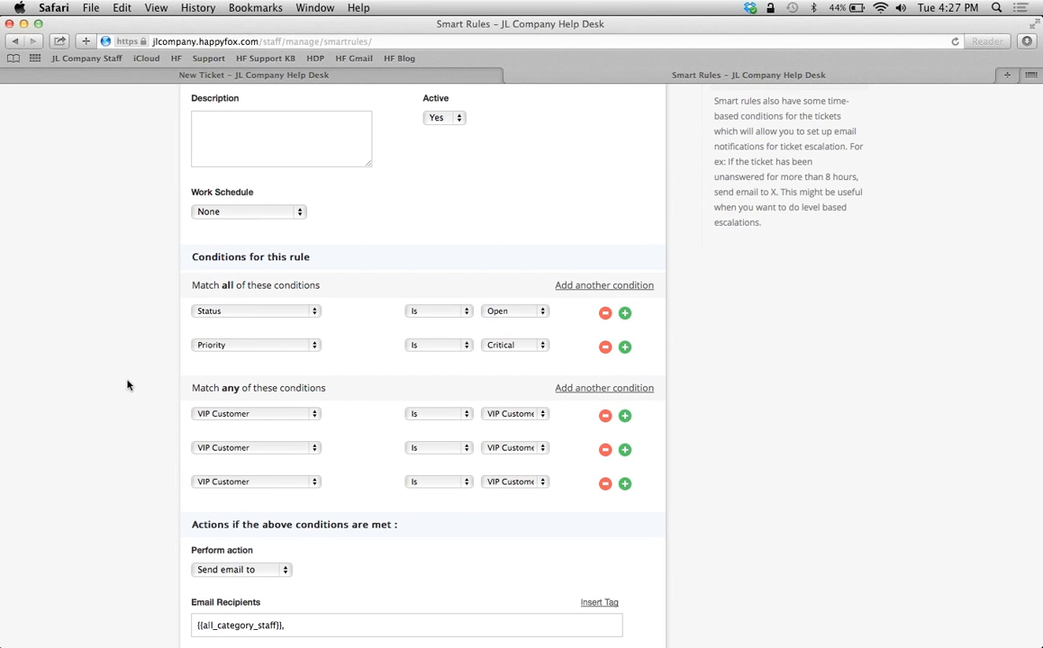
pyautogui.moveTo(362, 472)
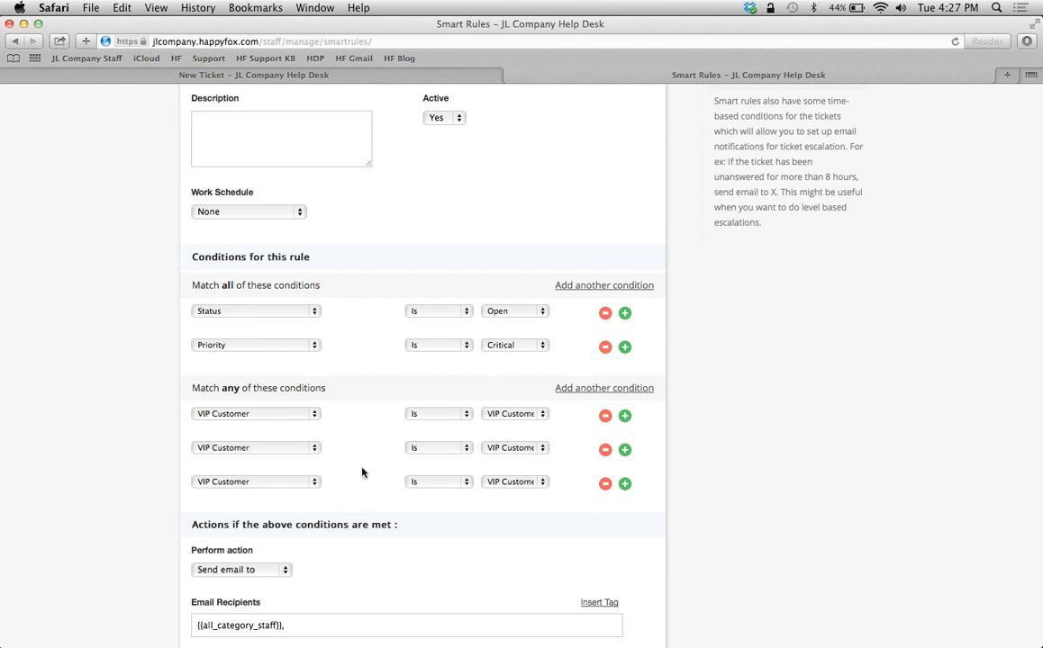
pyautogui.scroll(-3)
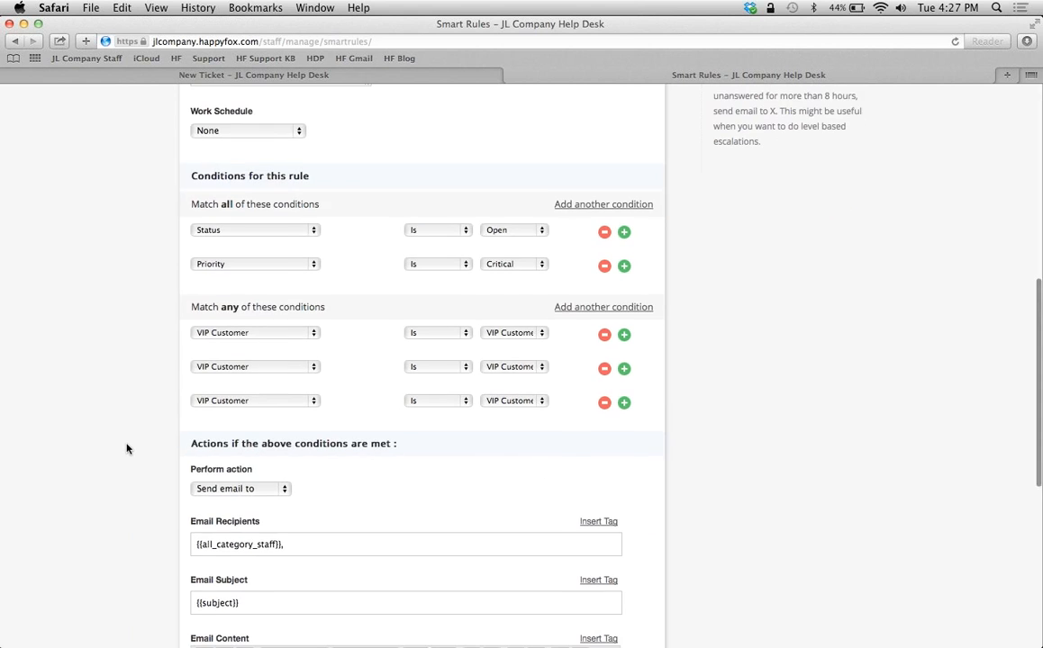
pyautogui.scroll(-3)
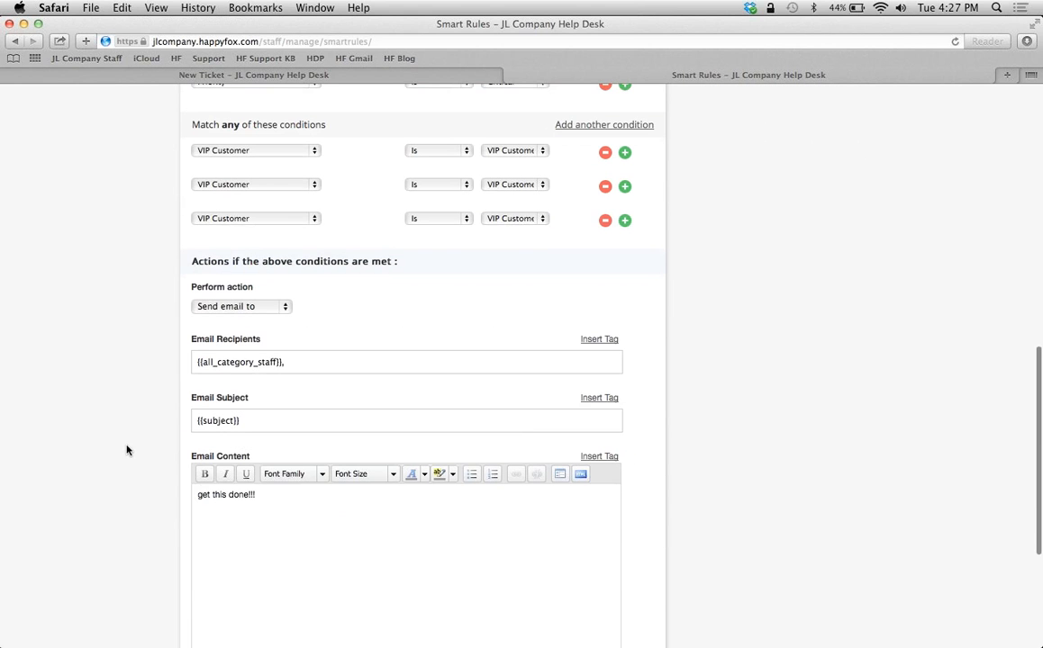
pyautogui.scroll(3)
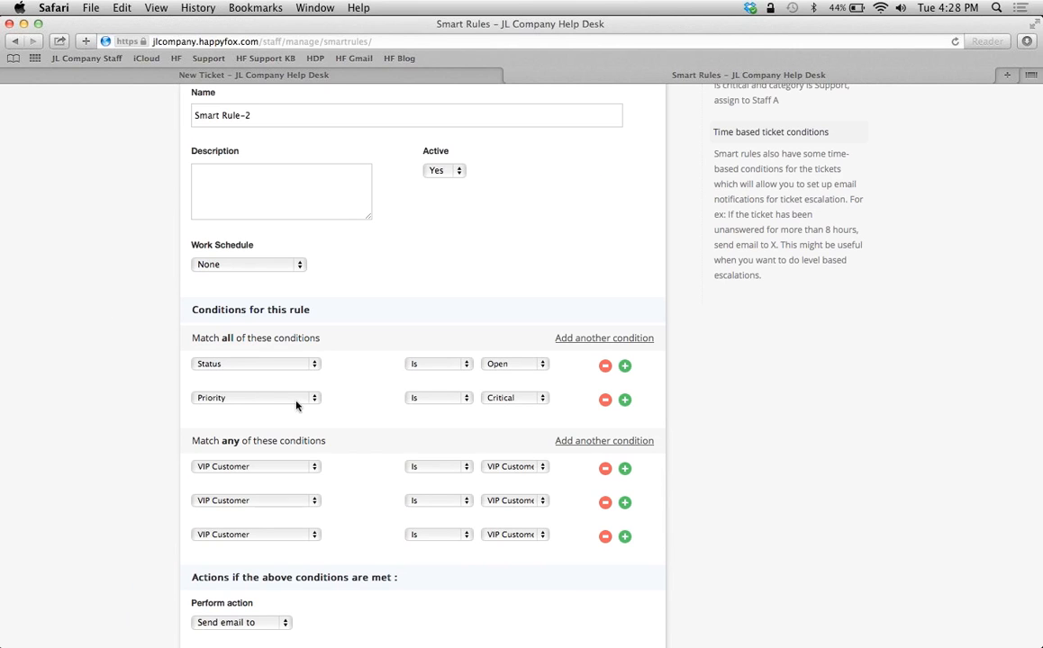
pyautogui.moveTo(310, 342)
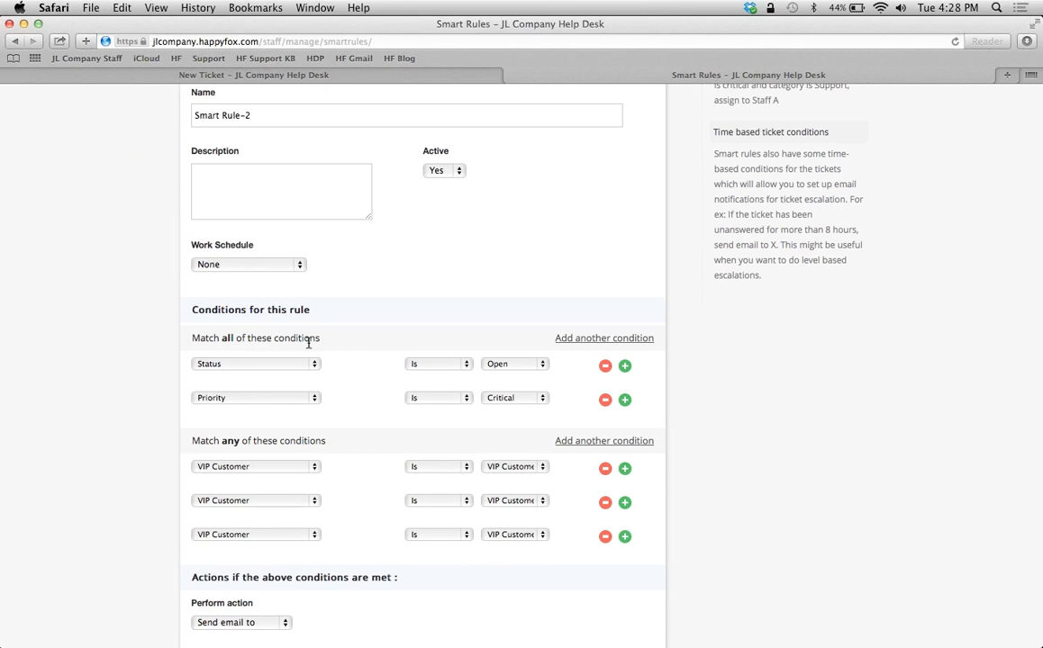
pyautogui.moveTo(332, 400)
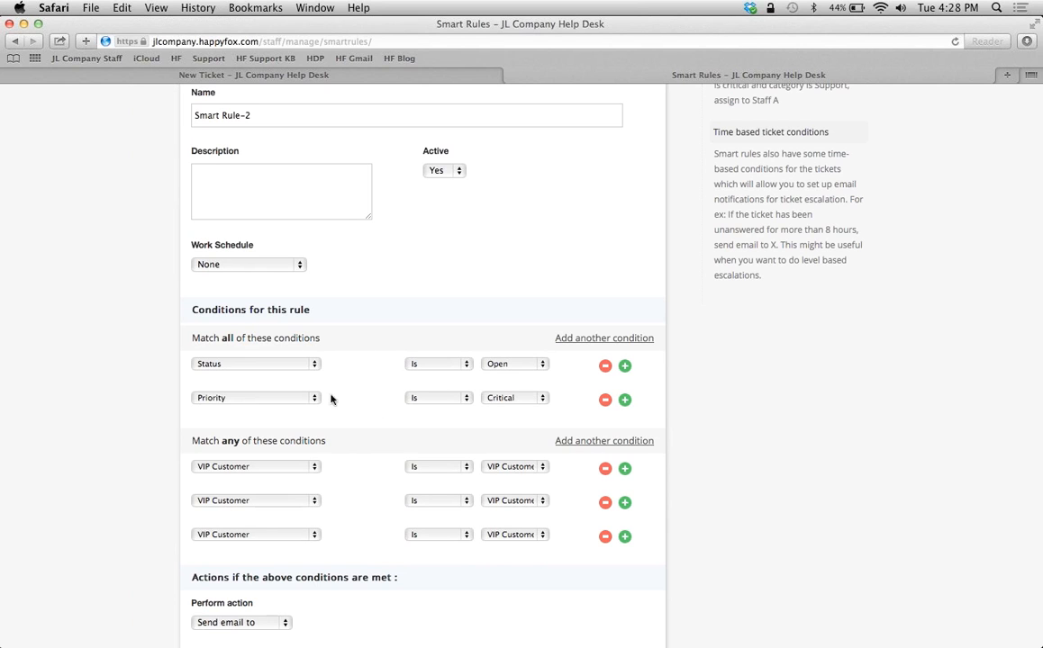
pyautogui.moveTo(383, 364)
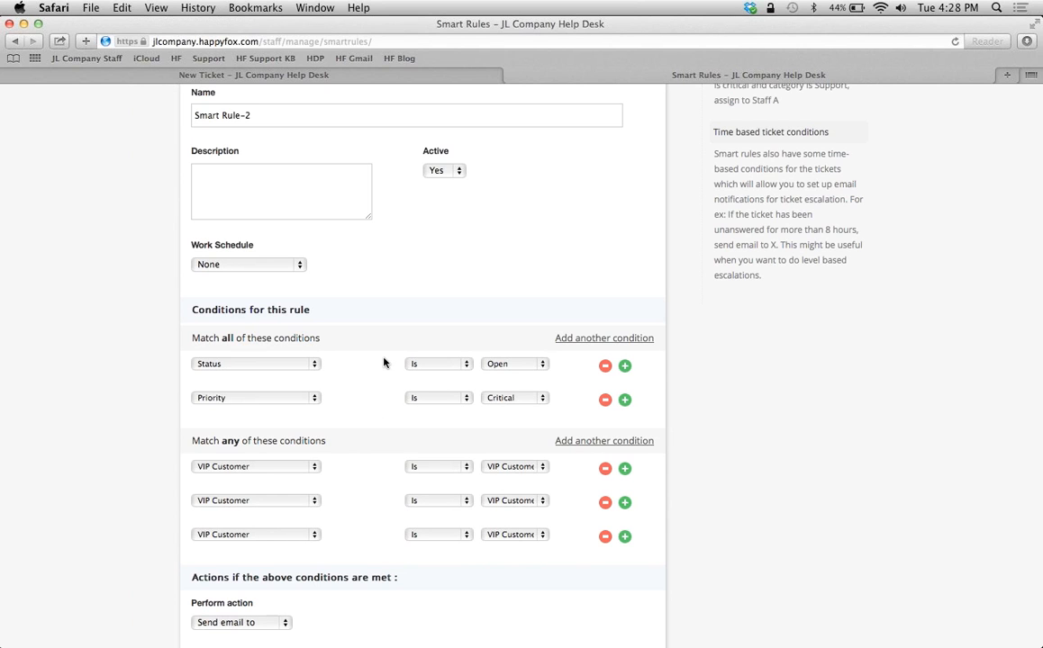
pyautogui.moveTo(288, 371)
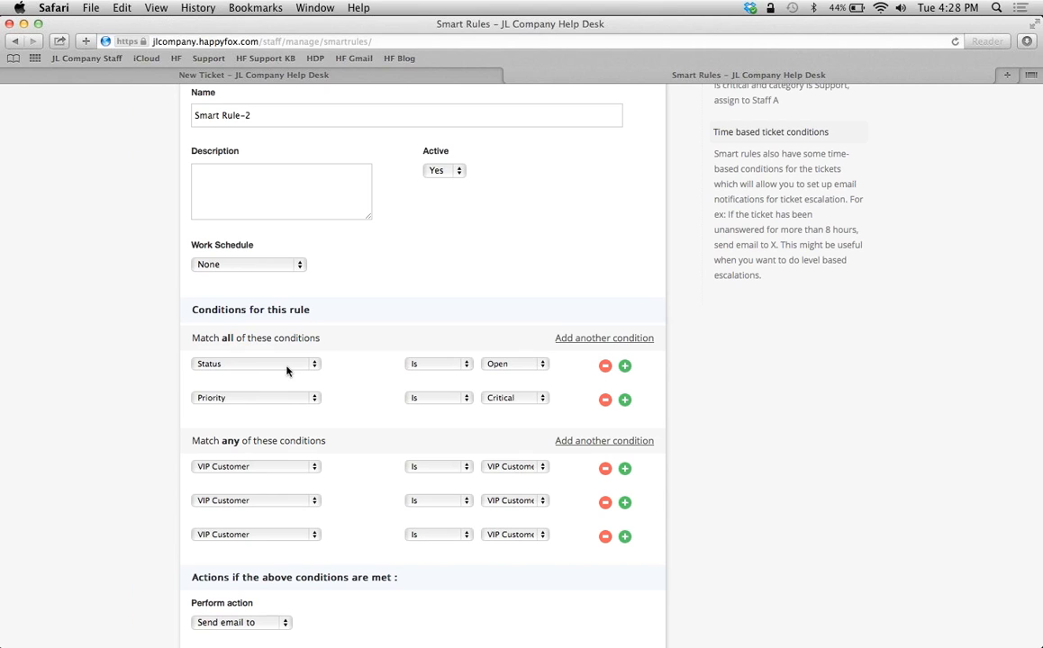
pyautogui.moveTo(350, 366)
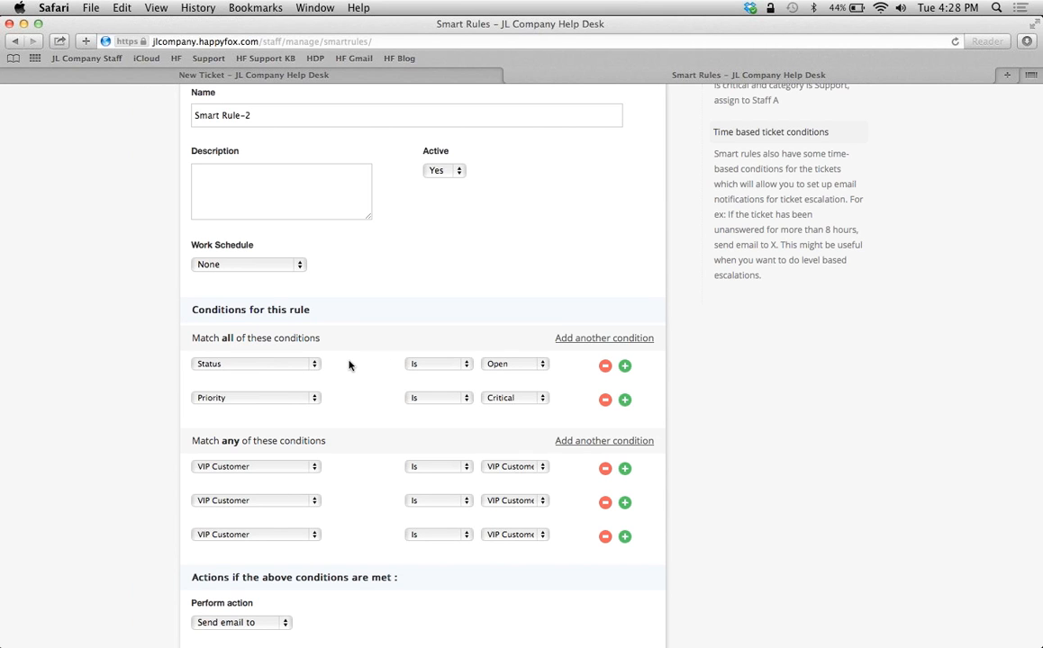
pyautogui.moveTo(363, 393)
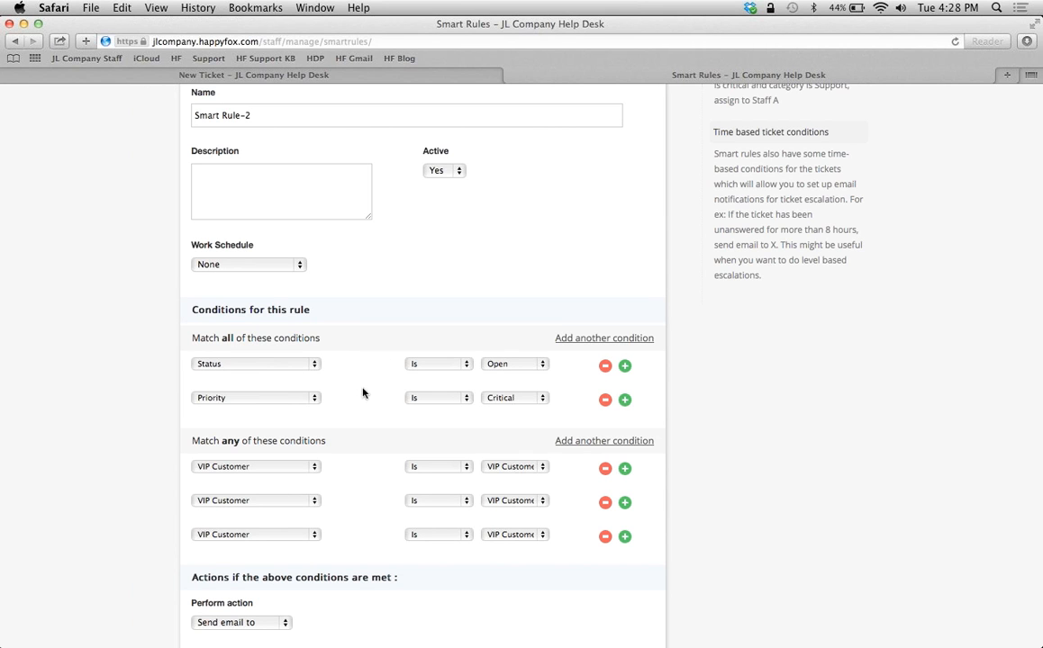
pyautogui.moveTo(391, 407)
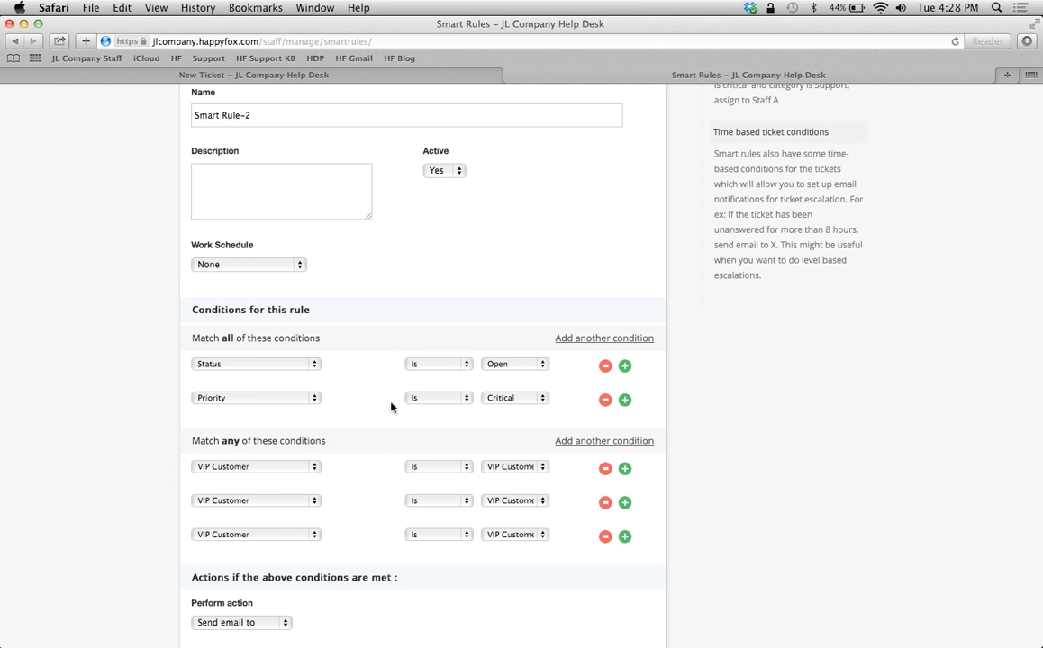
pyautogui.scroll(-3)
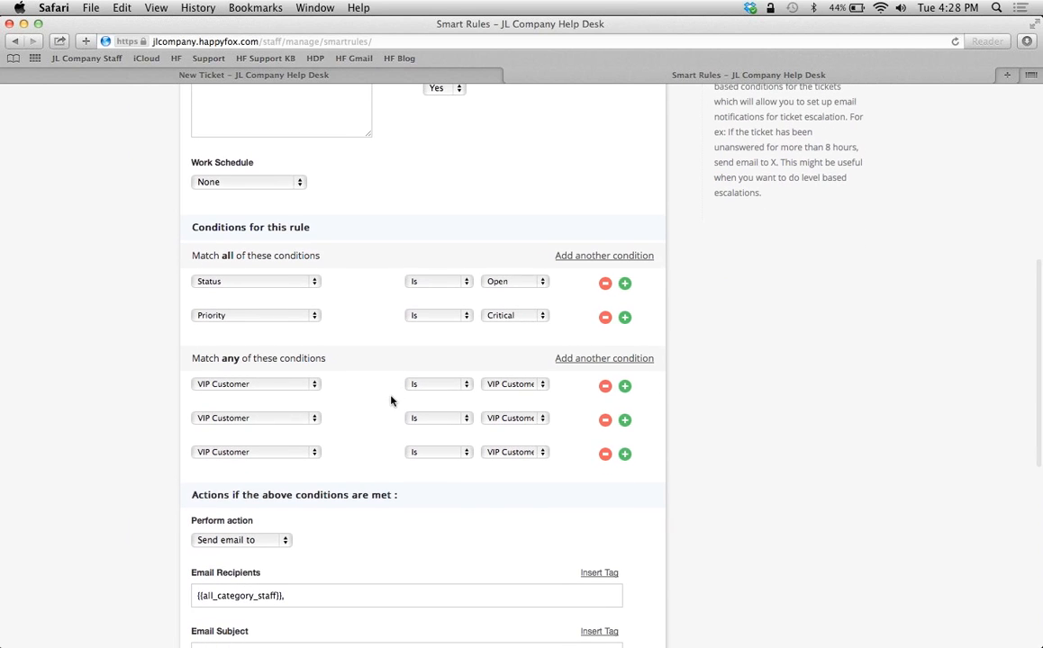
pyautogui.moveTo(357, 421)
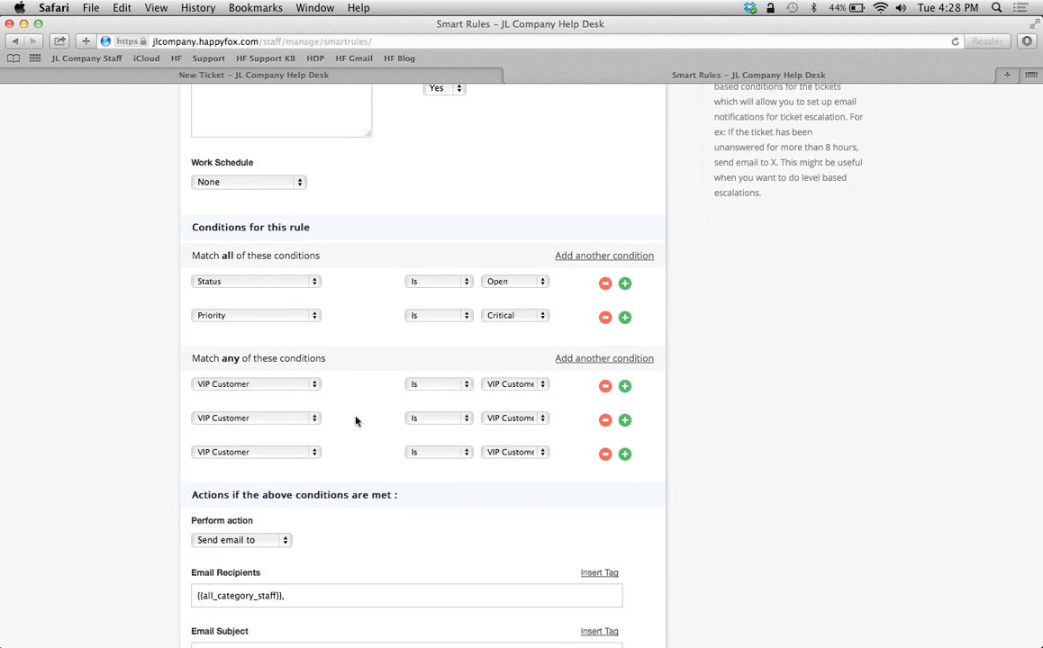
pyautogui.moveTo(362, 400)
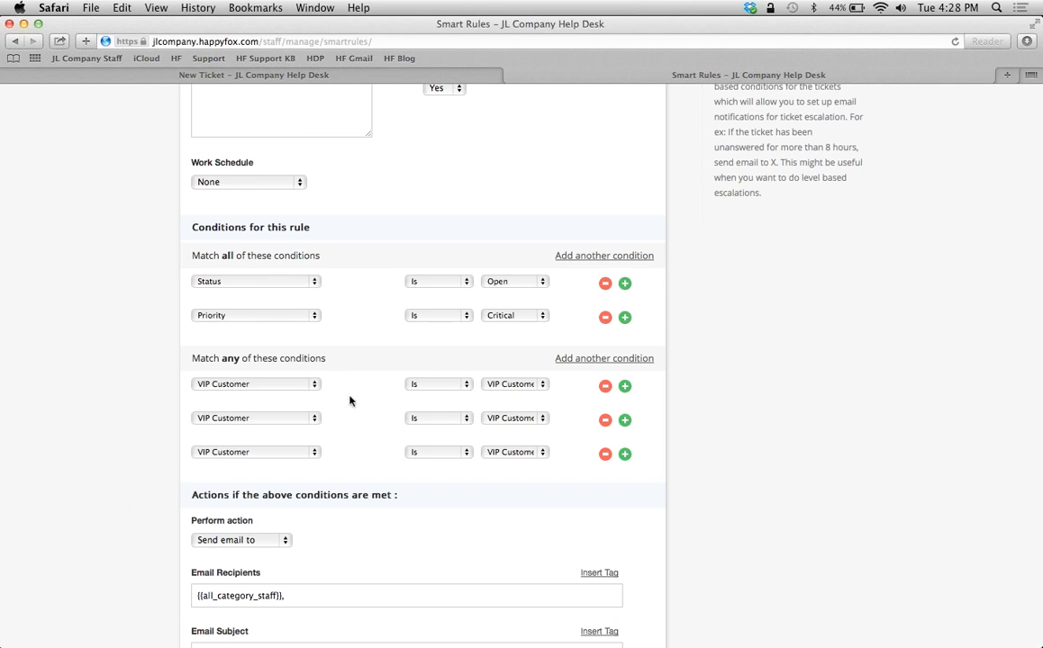
pyautogui.moveTo(195, 353)
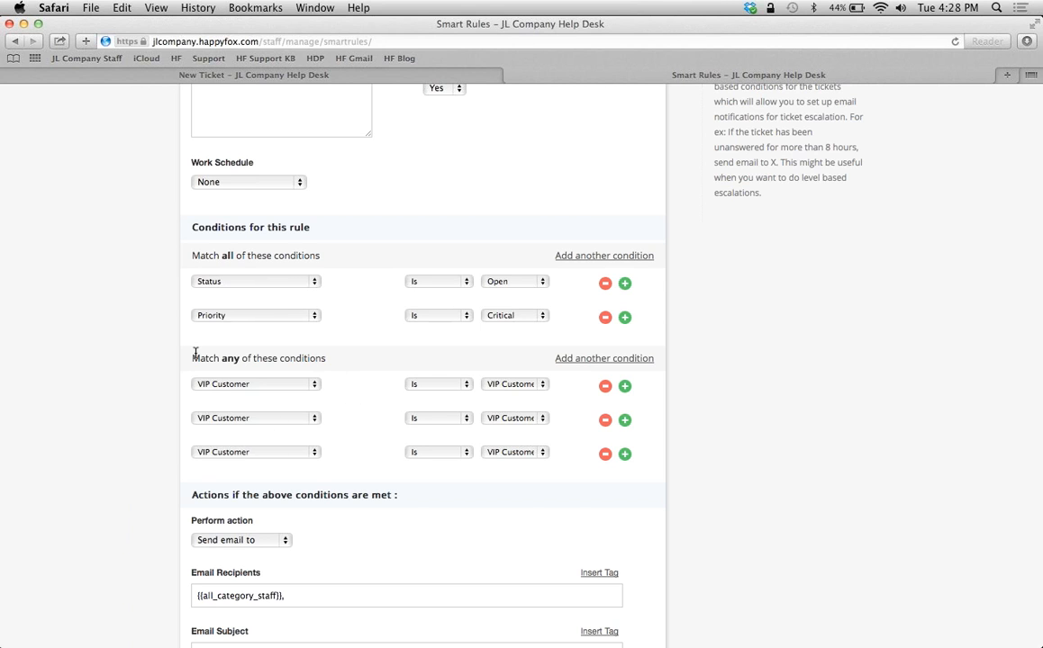
pyautogui.moveTo(268, 277)
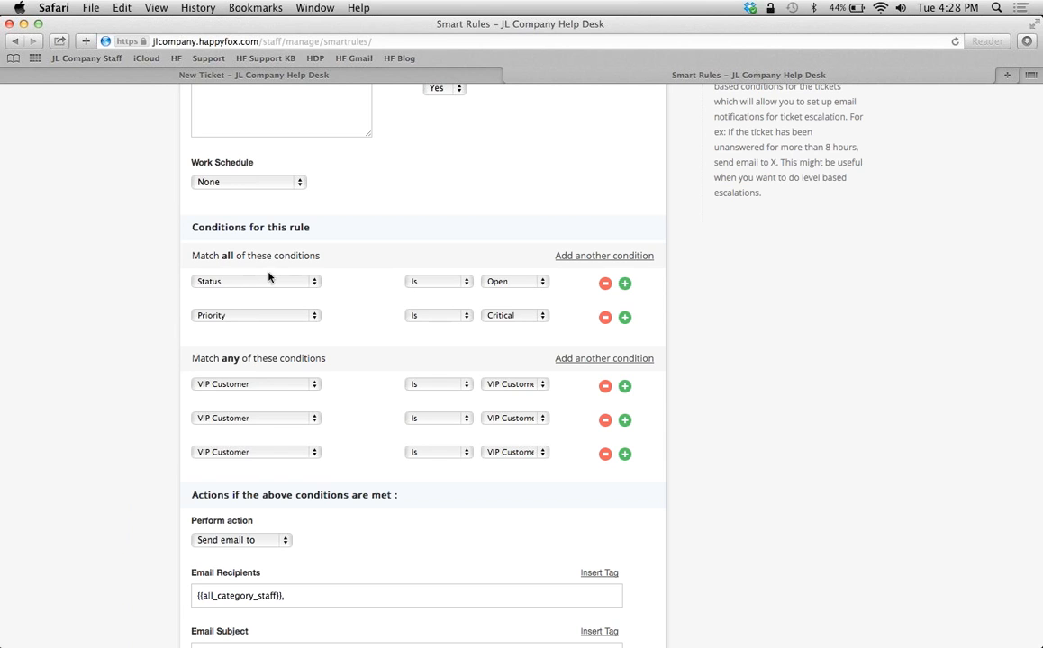
pyautogui.moveTo(335, 317)
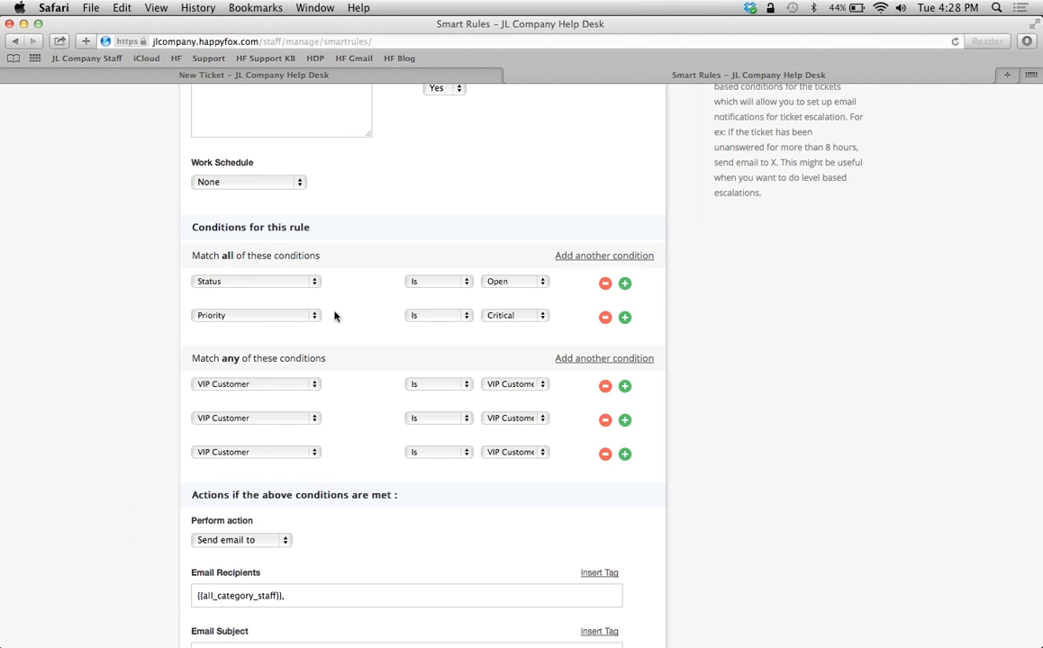
pyautogui.moveTo(338, 373)
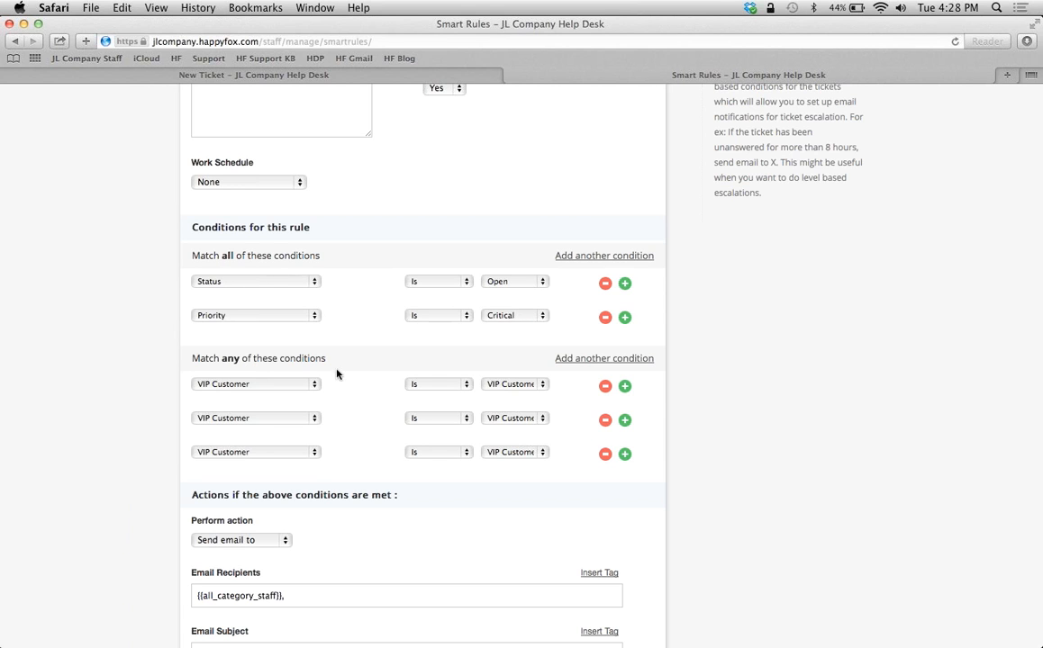
pyautogui.moveTo(526, 390)
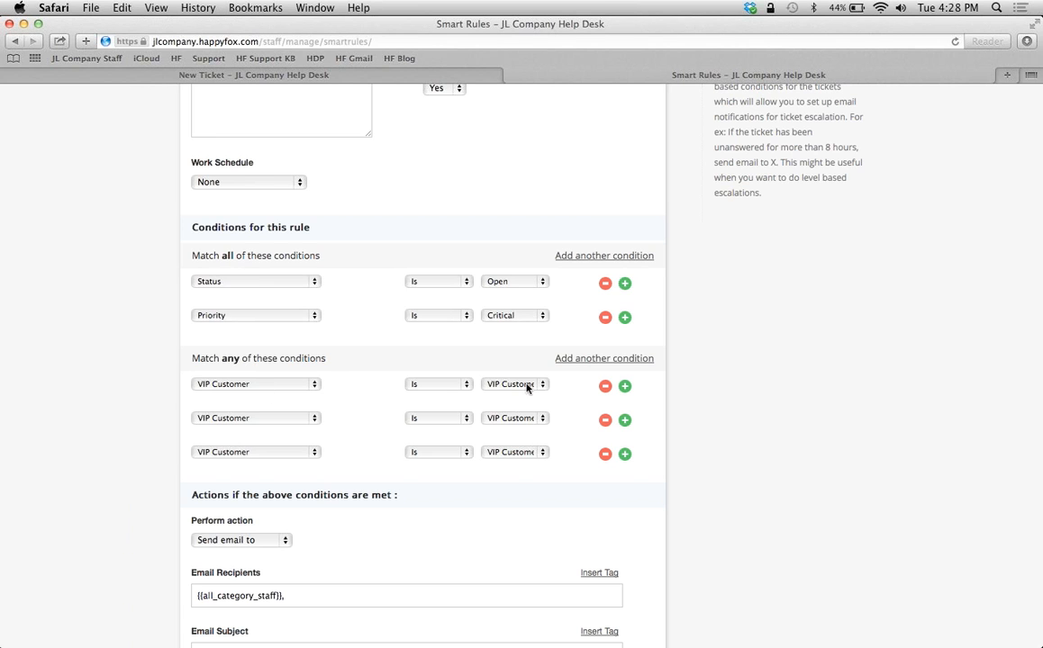
# Step: Review the VIP Customer values and keep VIP Customer 1 on the first match-any condition
pyautogui.click(514, 386)
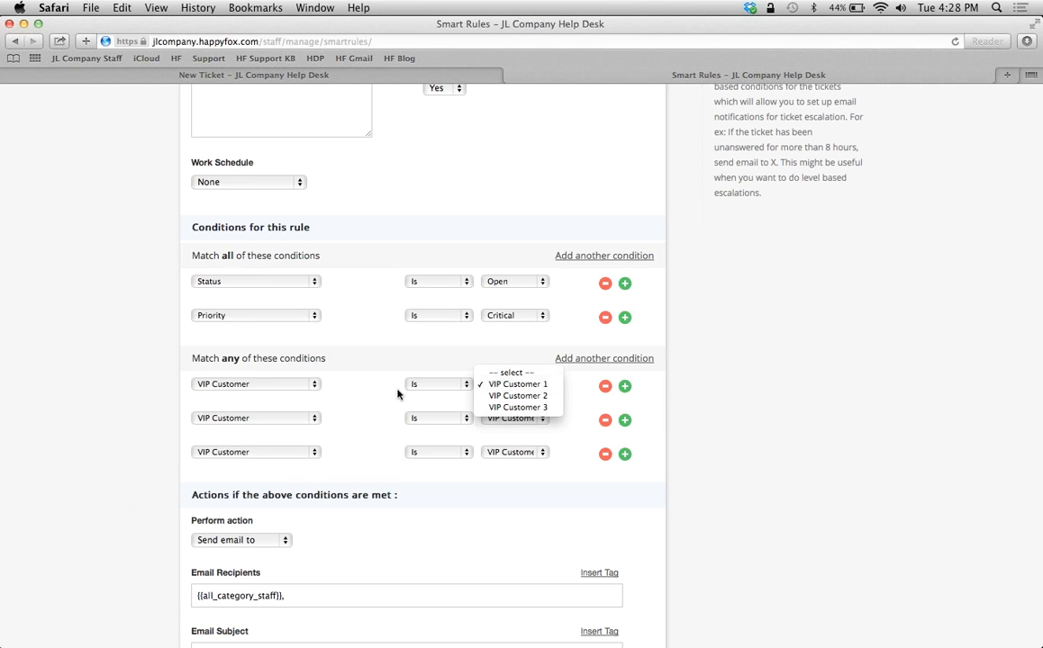
pyautogui.moveTo(434, 429)
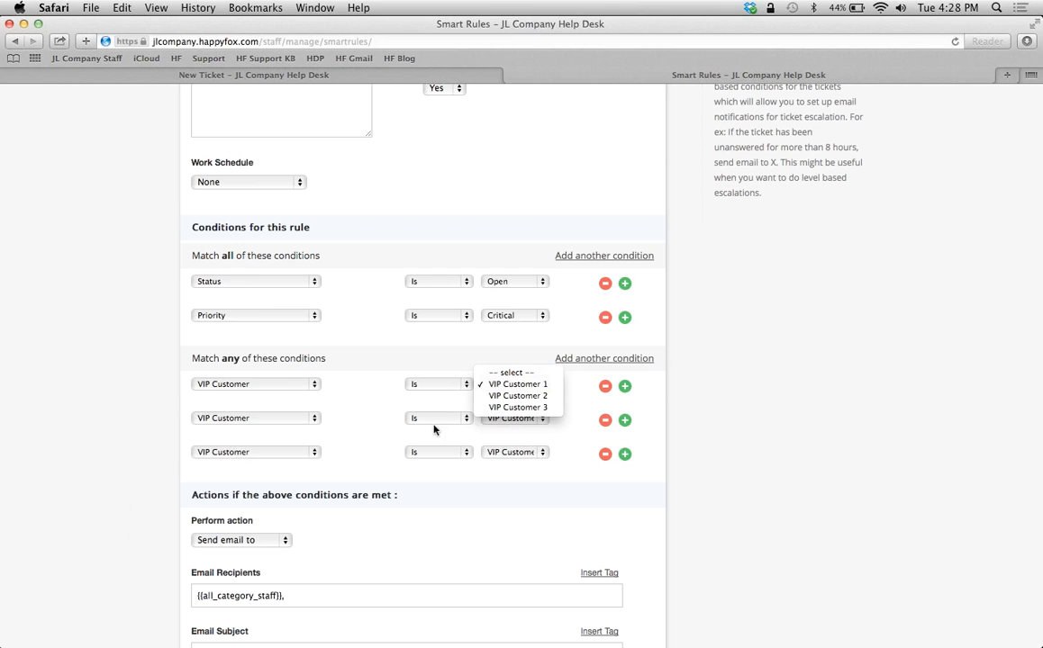
pyautogui.moveTo(355, 425)
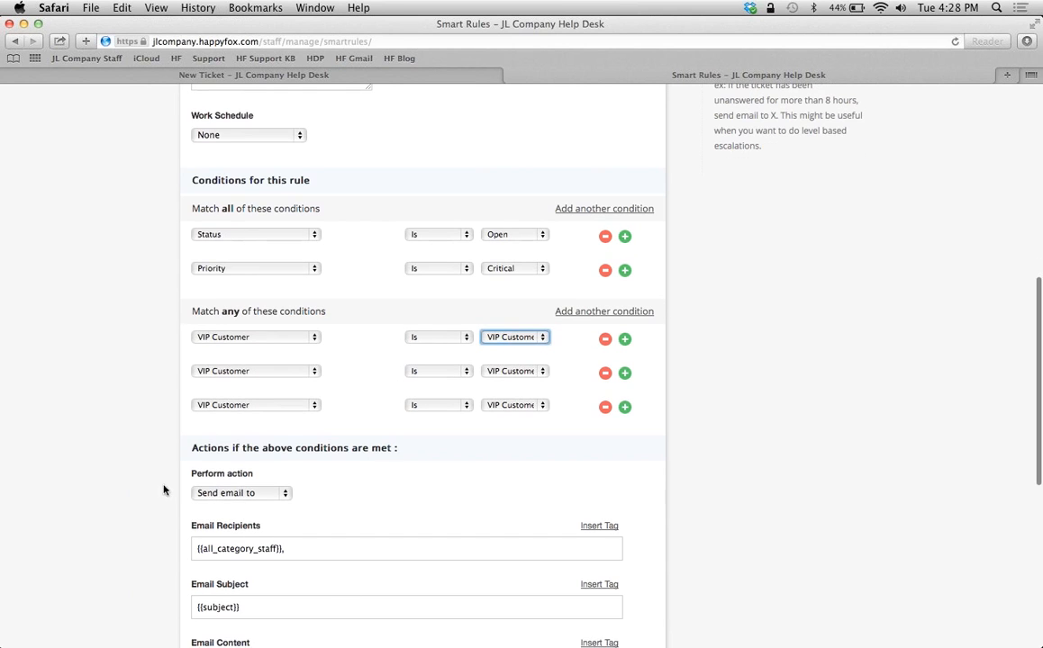
pyautogui.click(241, 494)
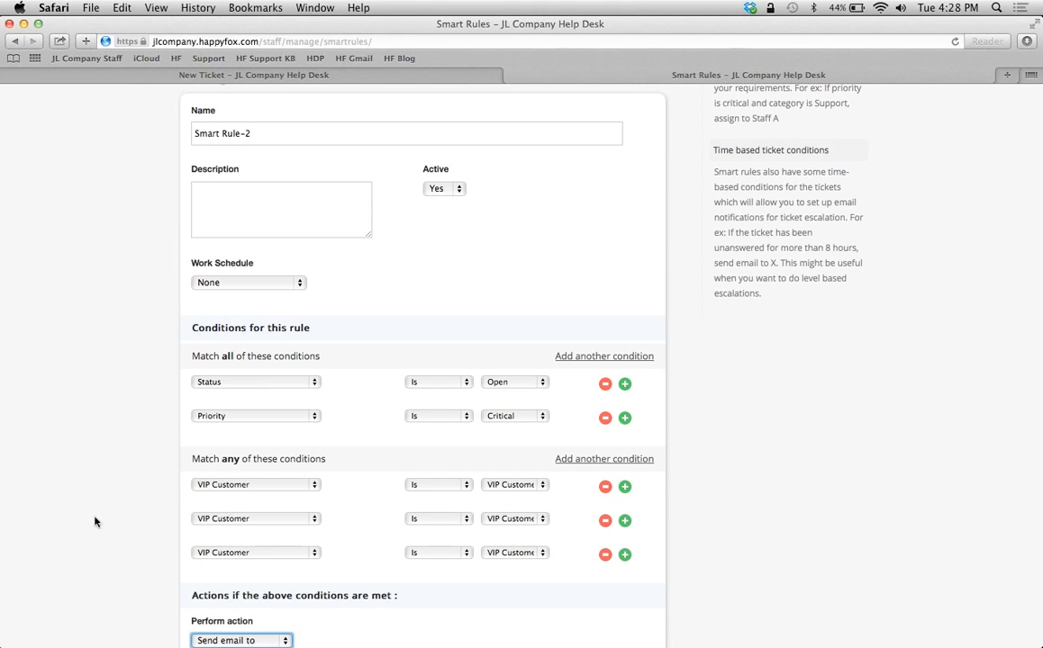
pyautogui.moveTo(332, 389)
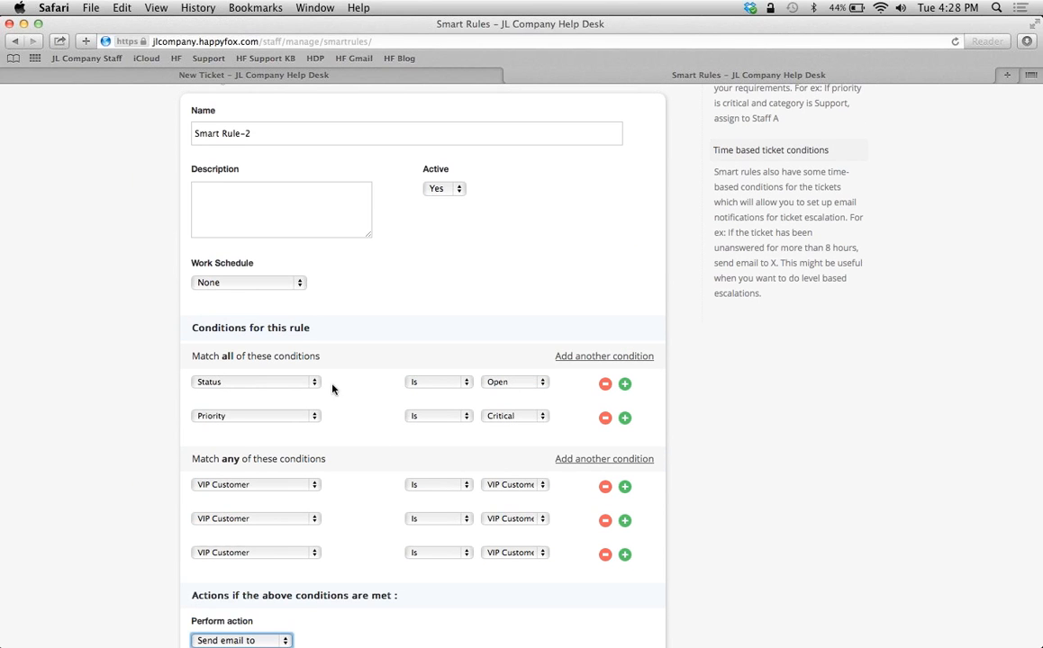
pyautogui.moveTo(391, 540)
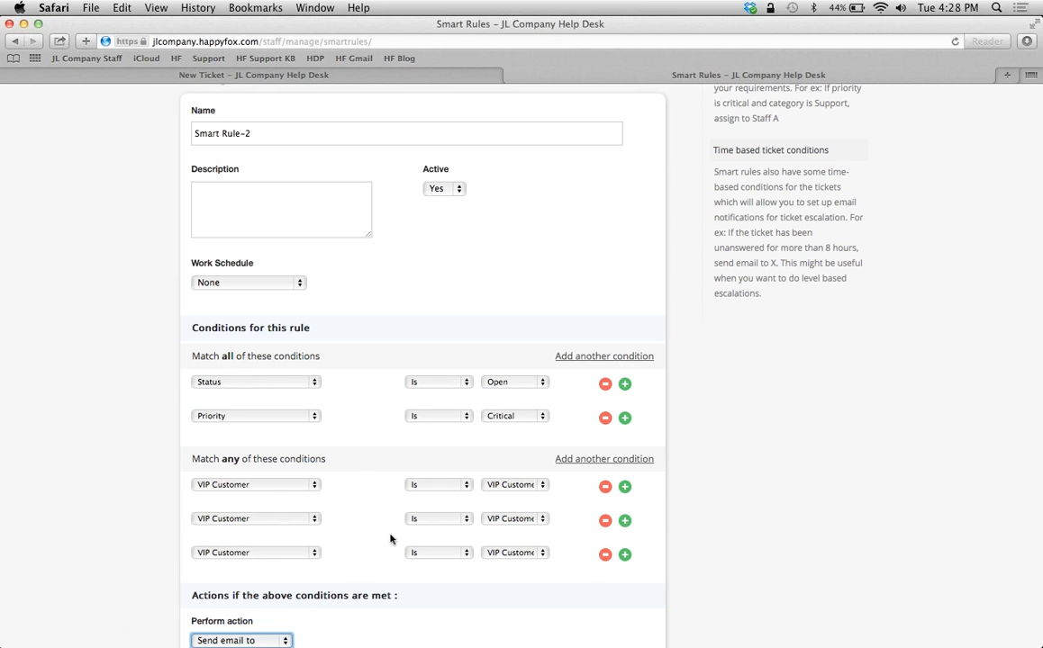
pyautogui.moveTo(184, 513)
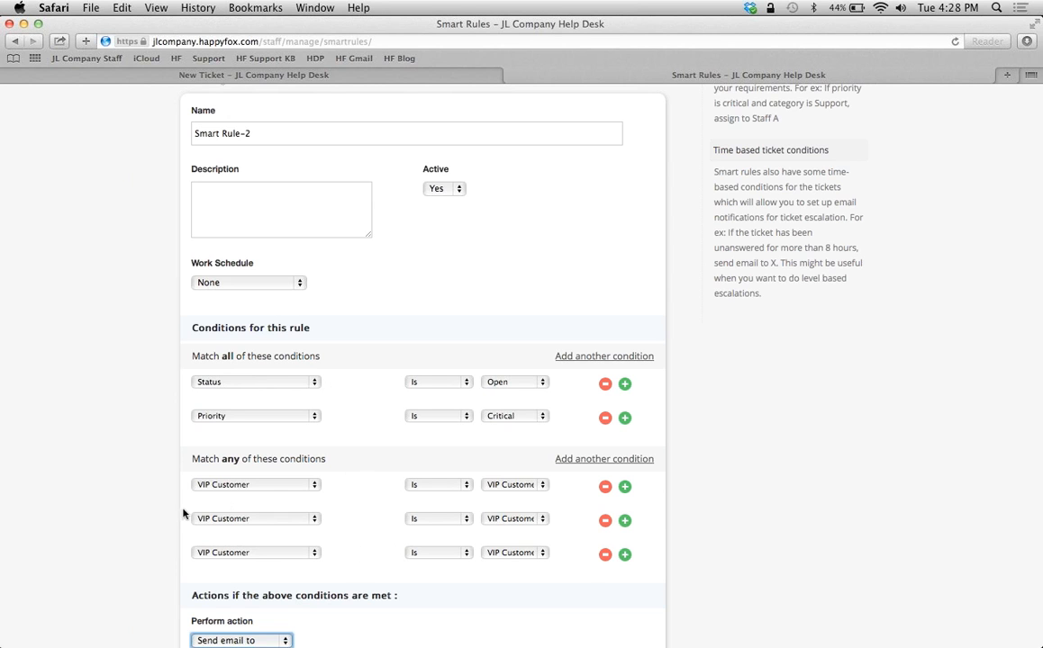
# Step: Clear the {{all_category_staff}} entry from the send-email action's recipients field
pyautogui.scroll(-3)
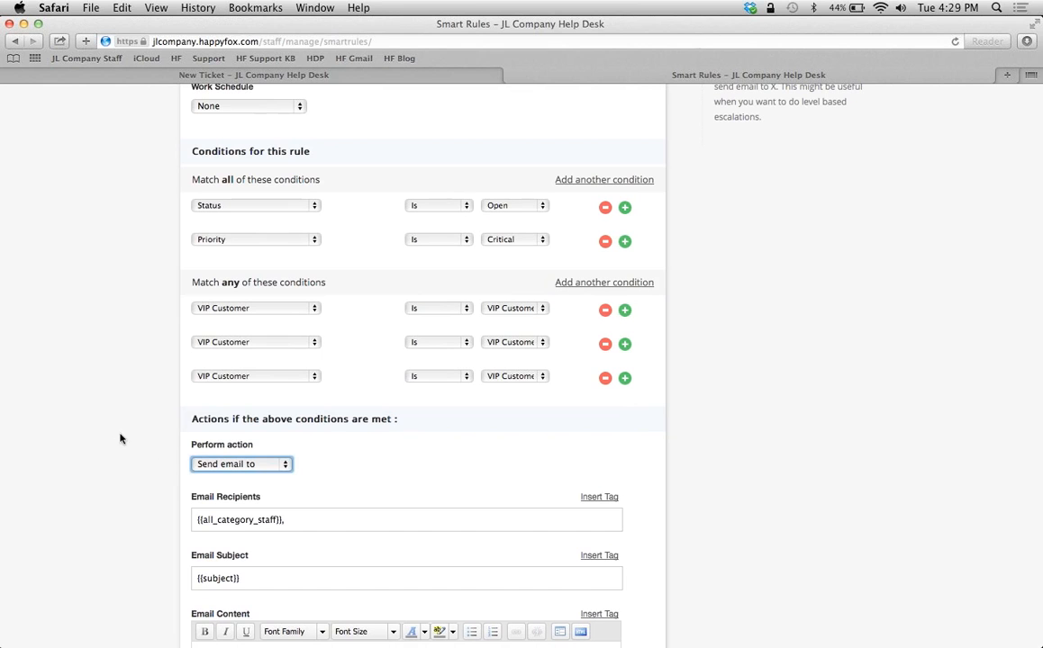
pyautogui.moveTo(436, 505)
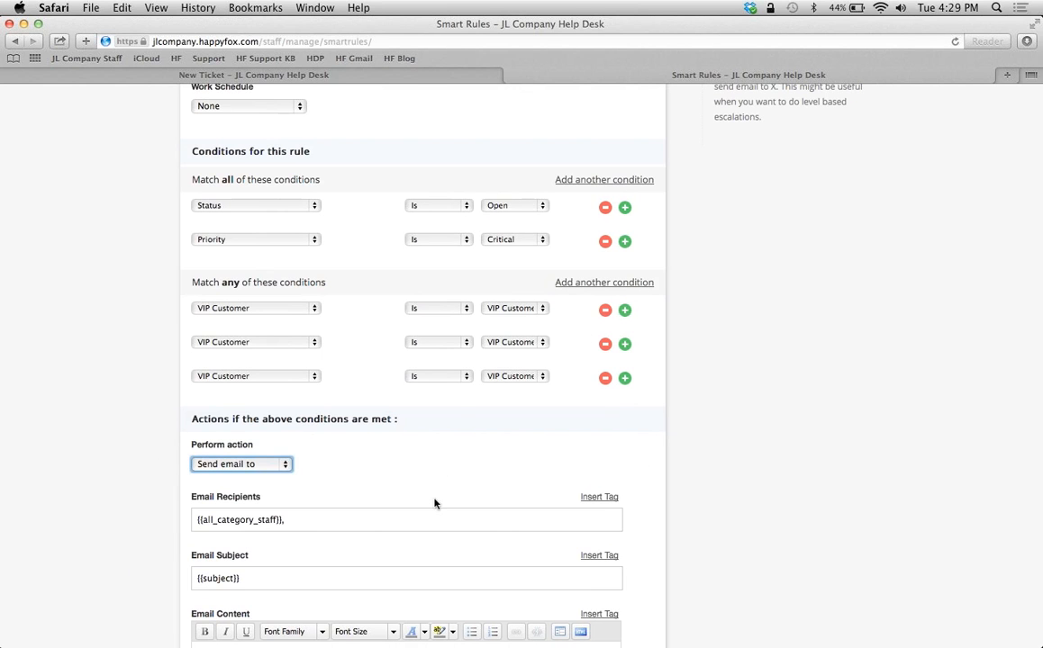
pyautogui.scroll(-3)
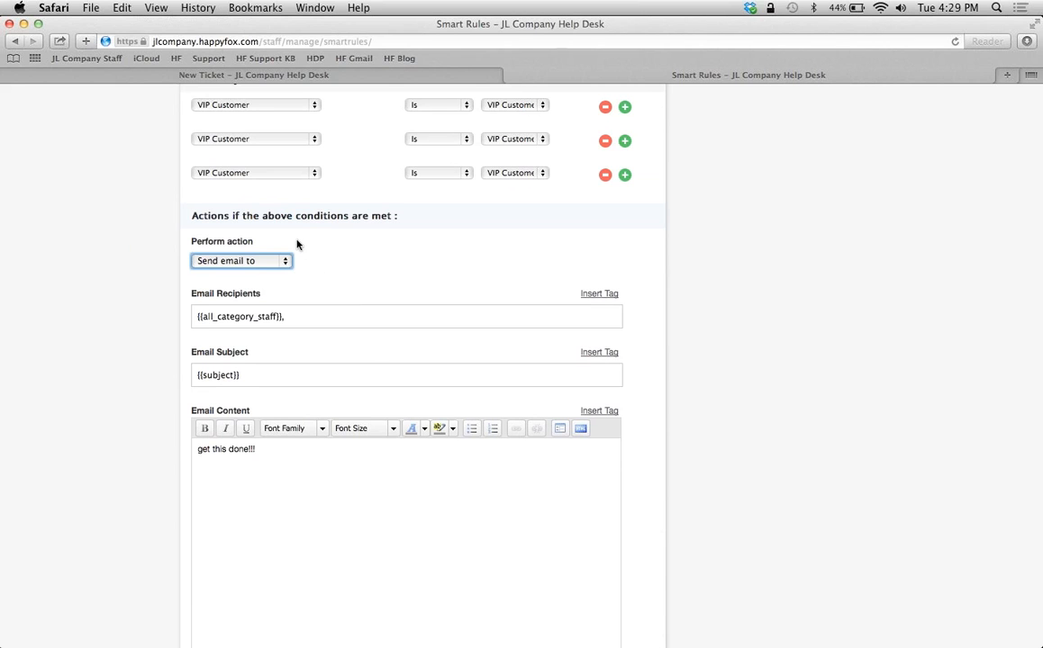
pyautogui.click(315, 317)
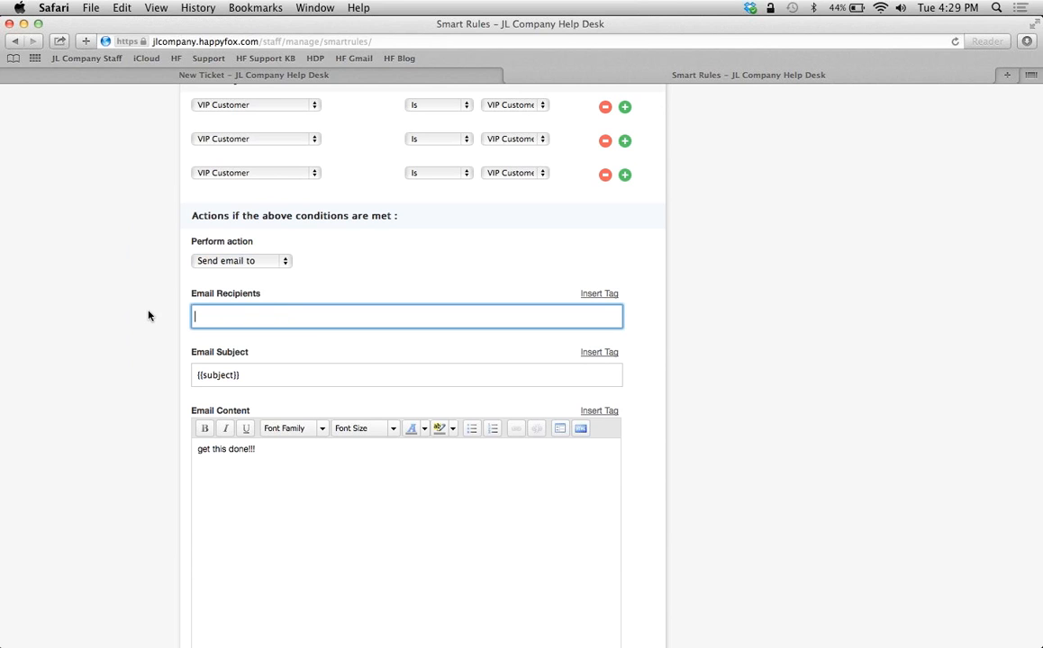
pyautogui.scroll(3)
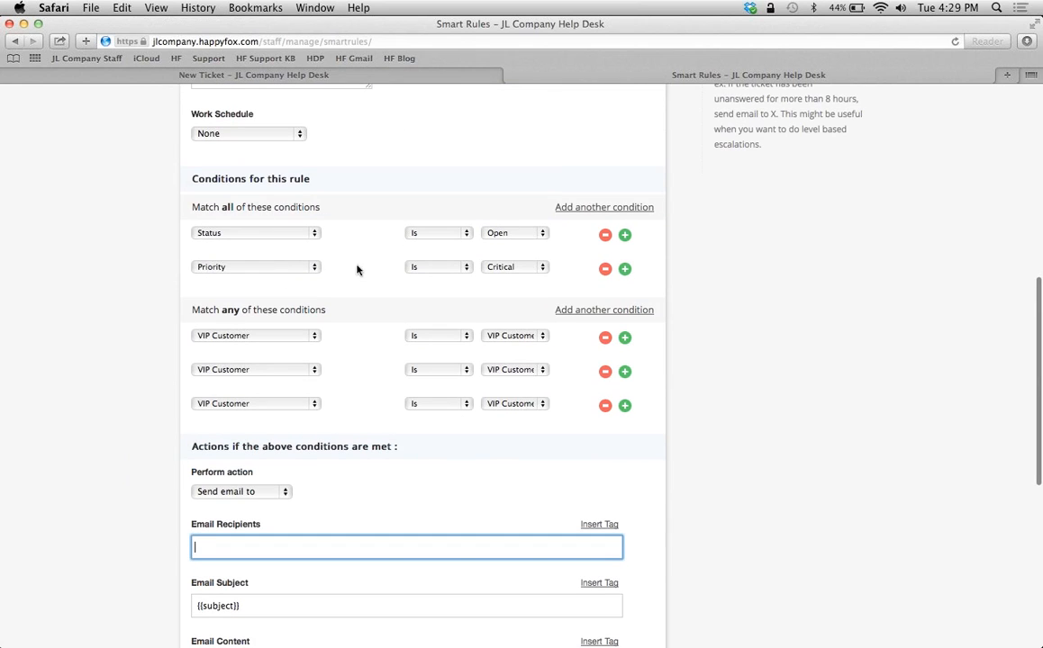
pyautogui.moveTo(376, 369)
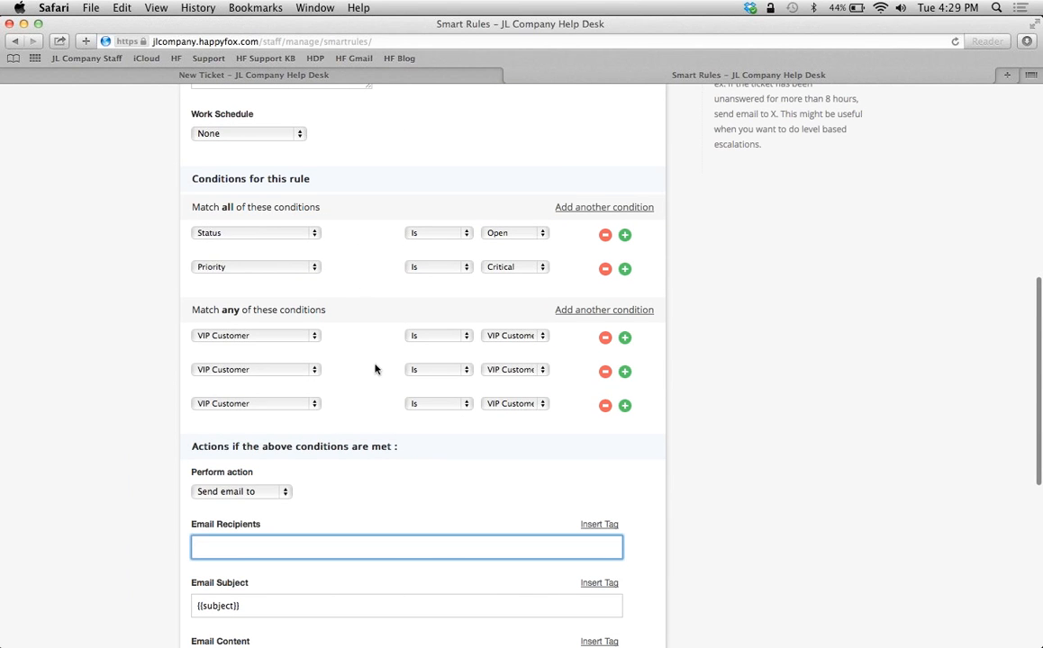
pyautogui.moveTo(155, 490)
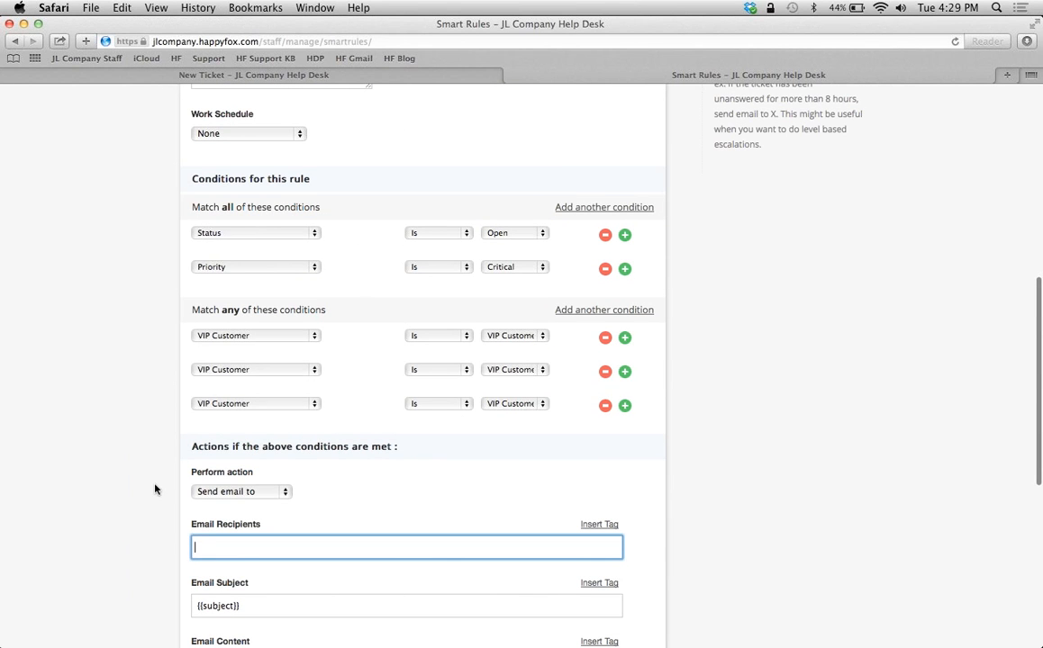
pyautogui.scroll(-3)
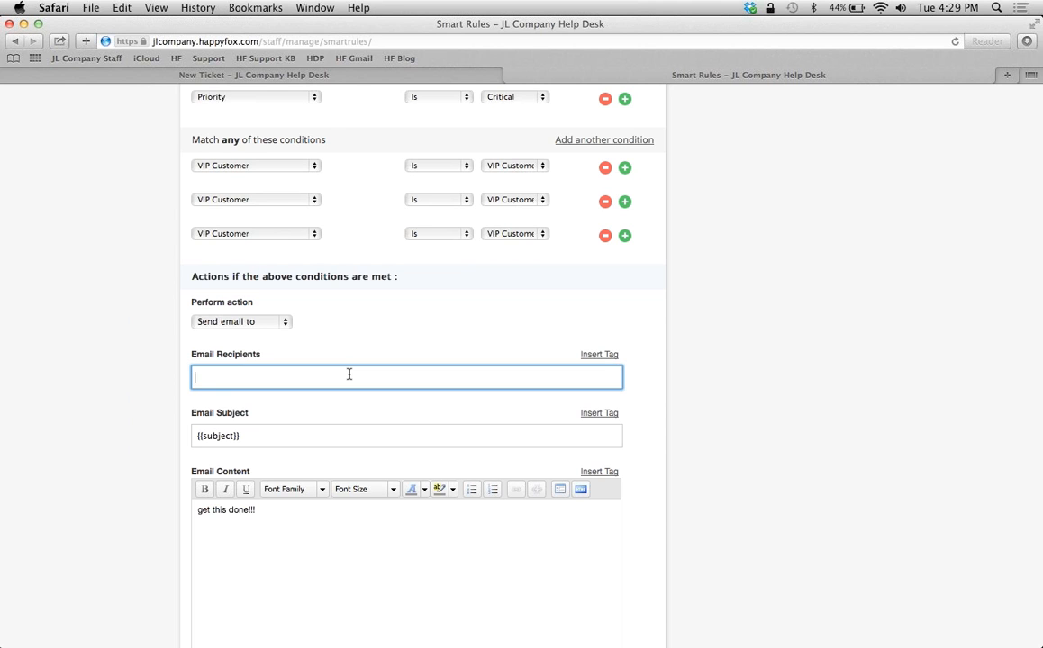
pyautogui.scroll(3)
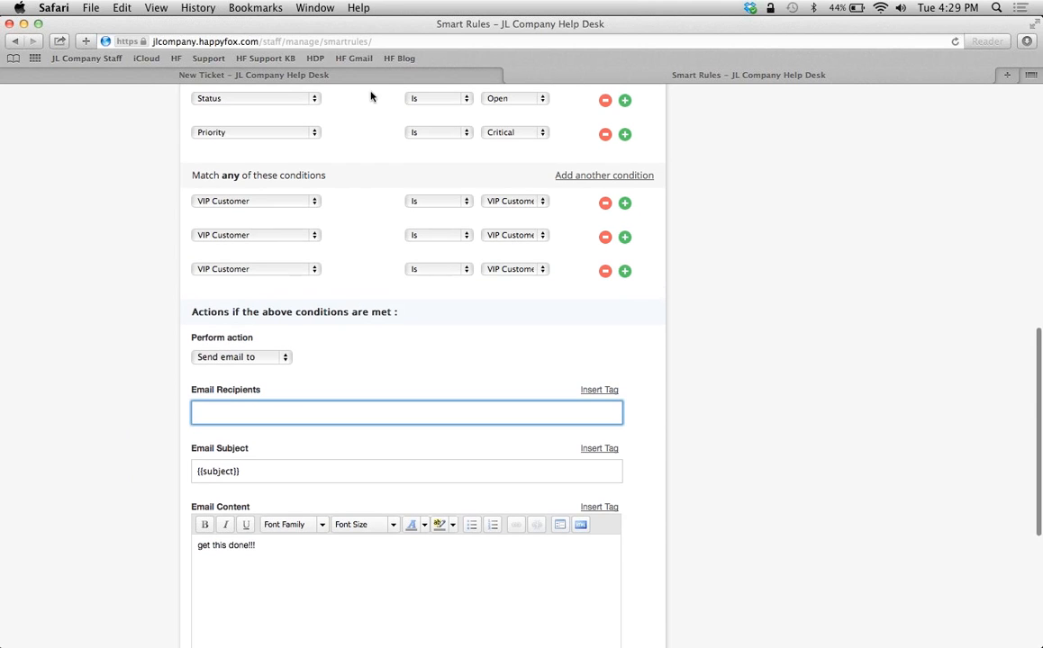
pyautogui.moveTo(402, 403)
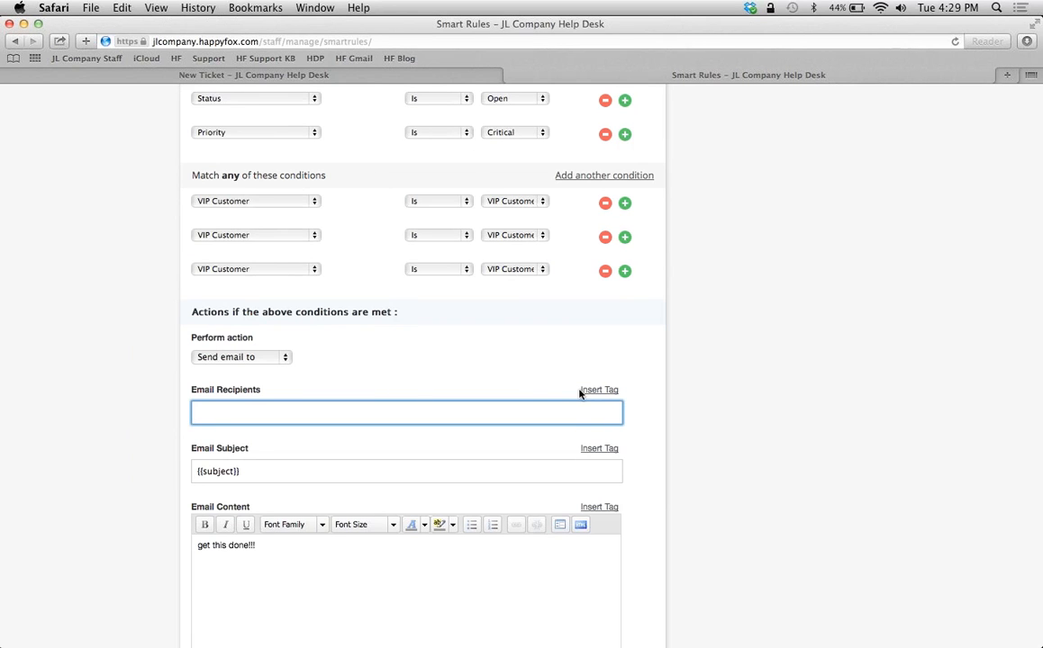
pyautogui.moveTo(432, 389)
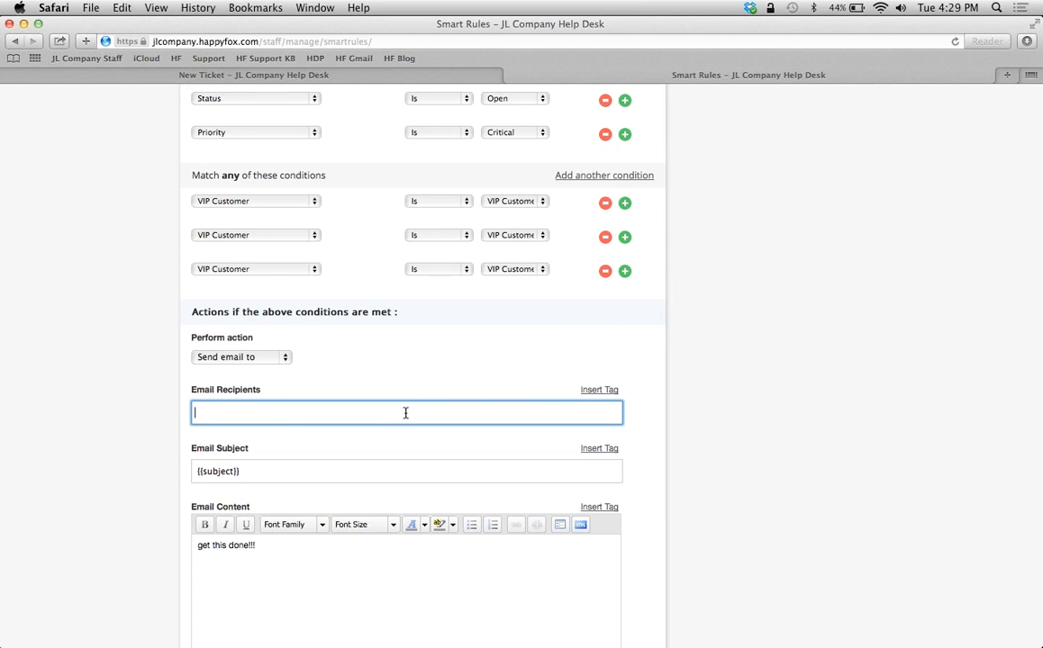
# Step: Insert the {{all_category_staff}} tag as email recipients, keeping {{subject}} and 'get this done!!'
pyautogui.click(598, 389)
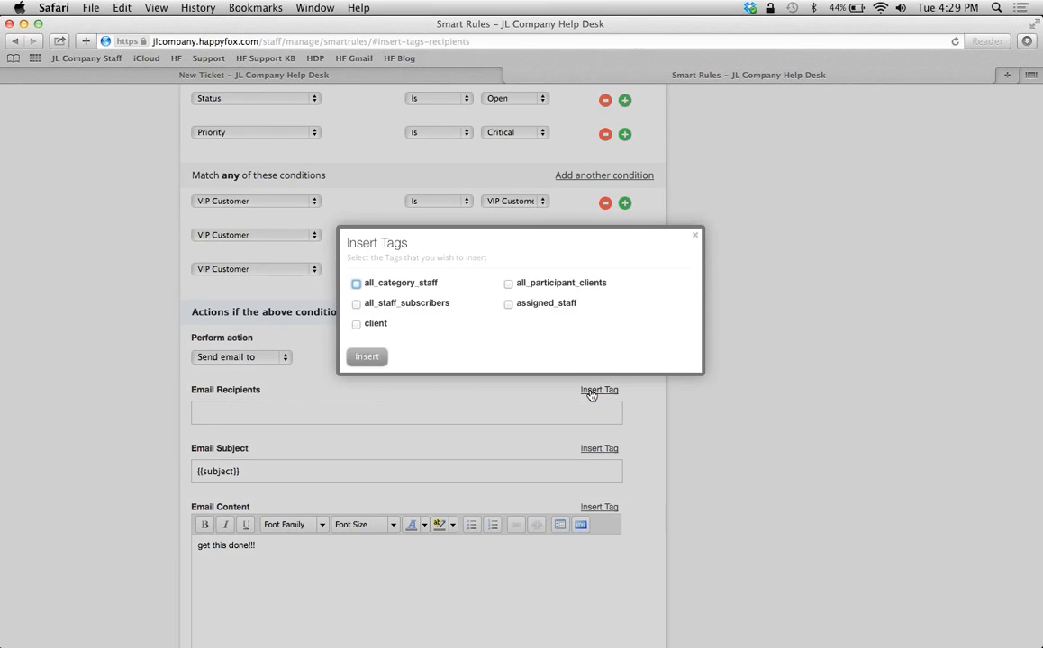
pyautogui.click(356, 283)
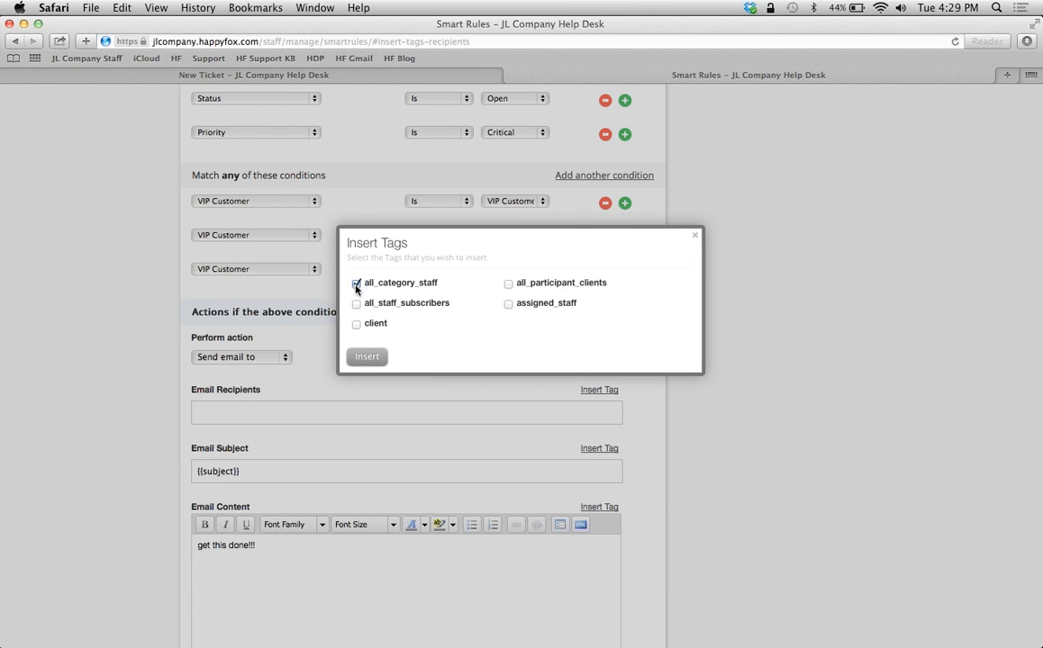
pyautogui.click(367, 357)
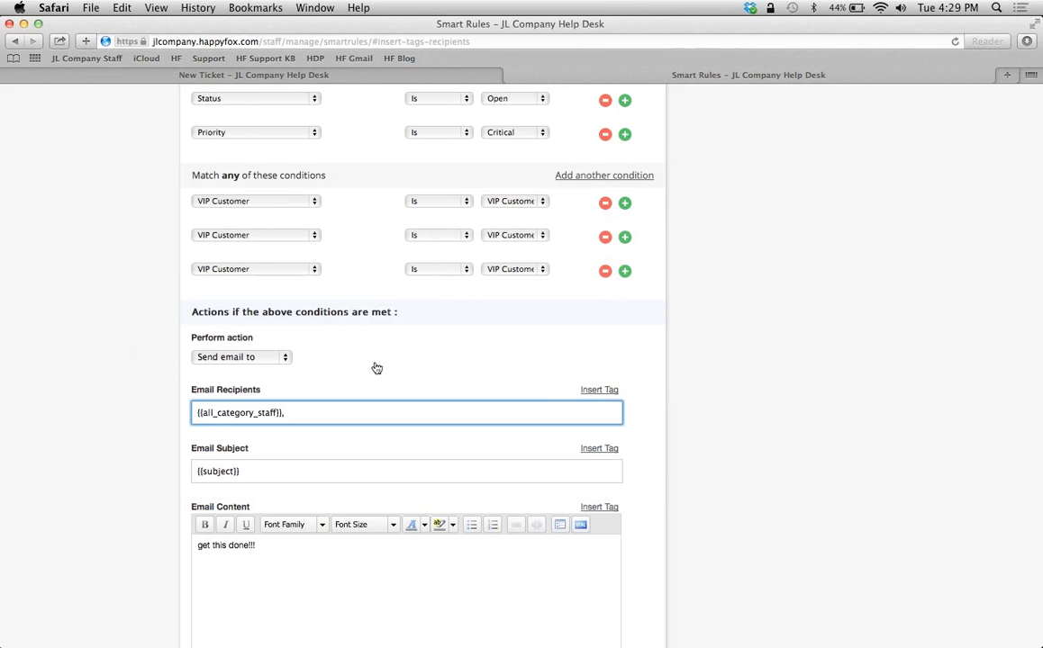
pyautogui.moveTo(540, 400)
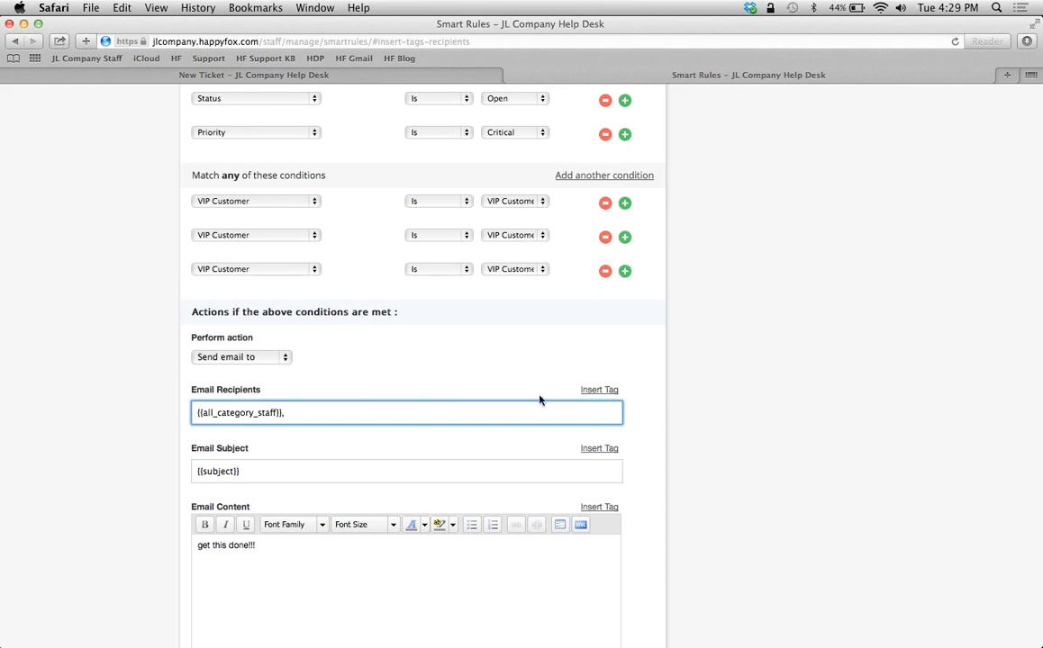
pyautogui.scroll(-3)
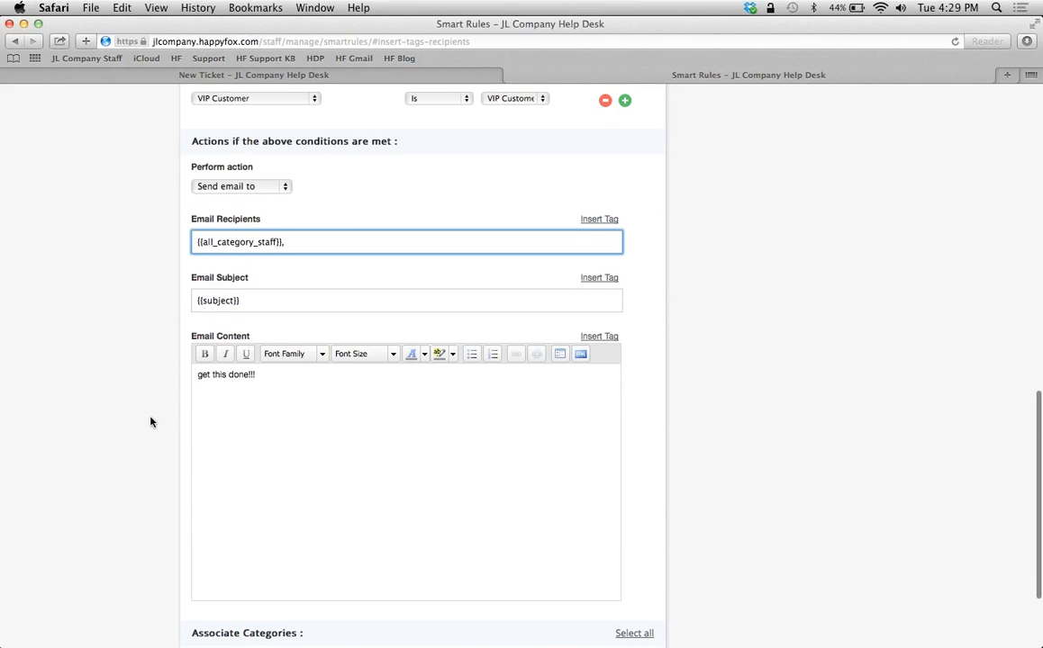
pyautogui.scroll(-3)
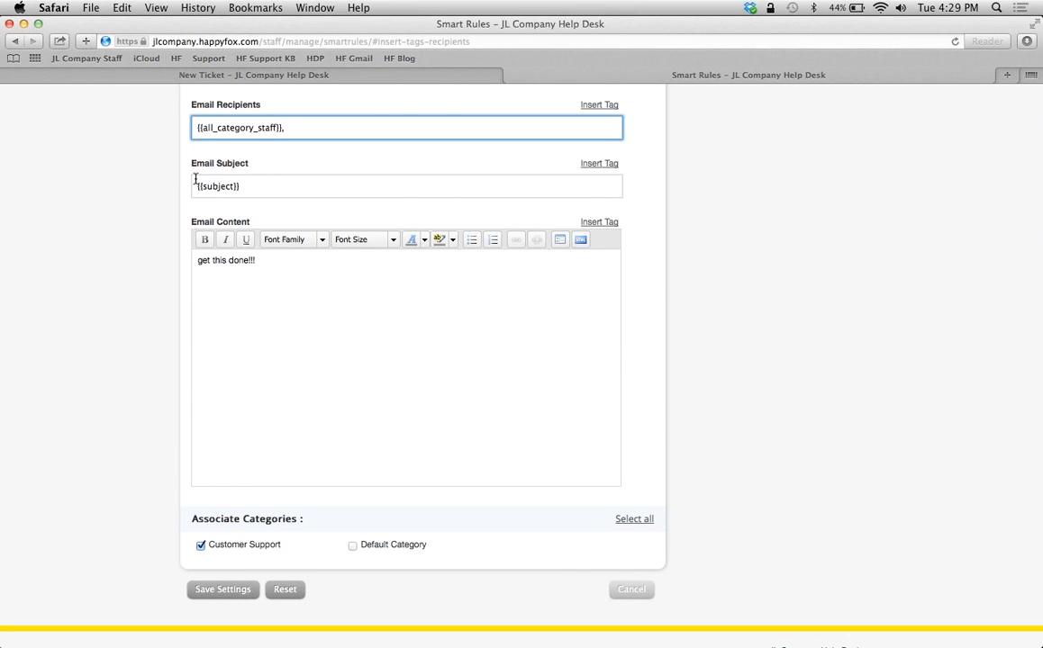
pyautogui.moveTo(238, 151)
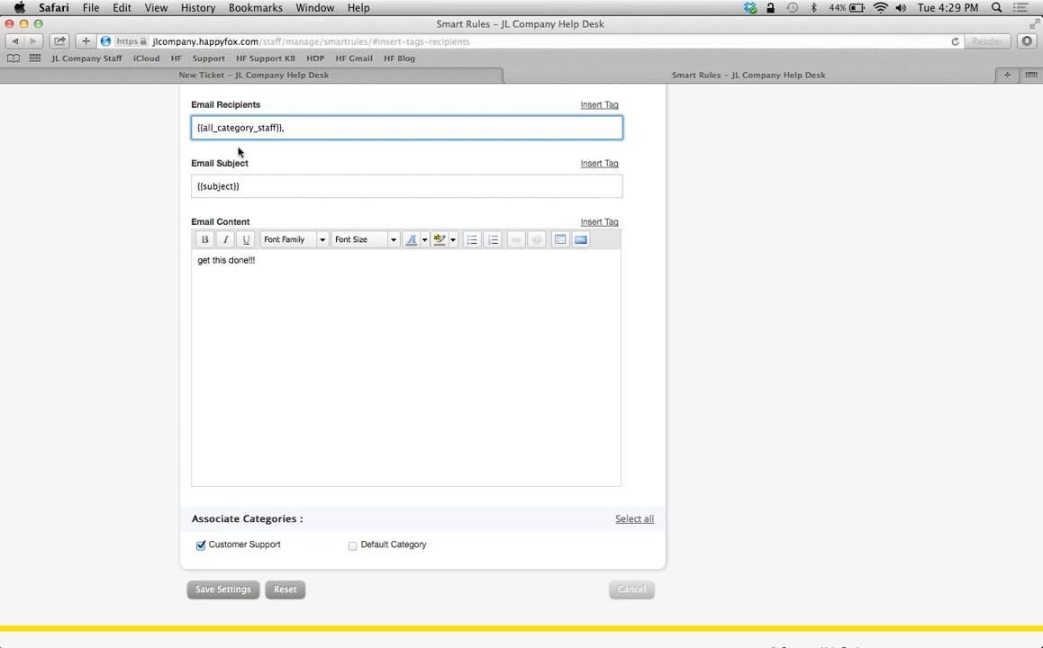
pyautogui.moveTo(135, 445)
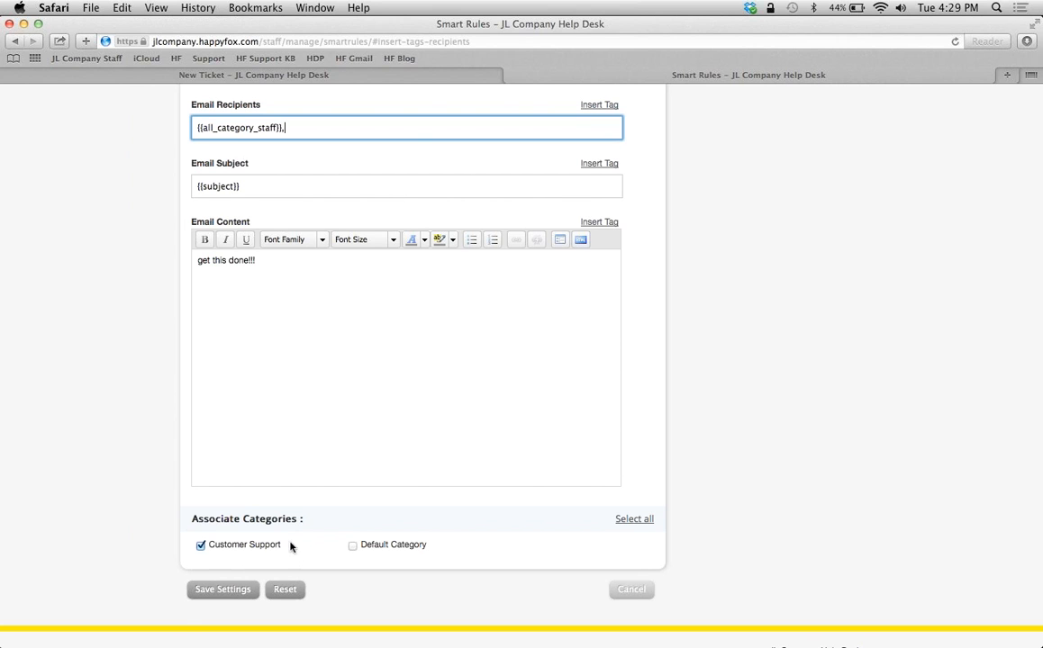
pyautogui.moveTo(101, 371)
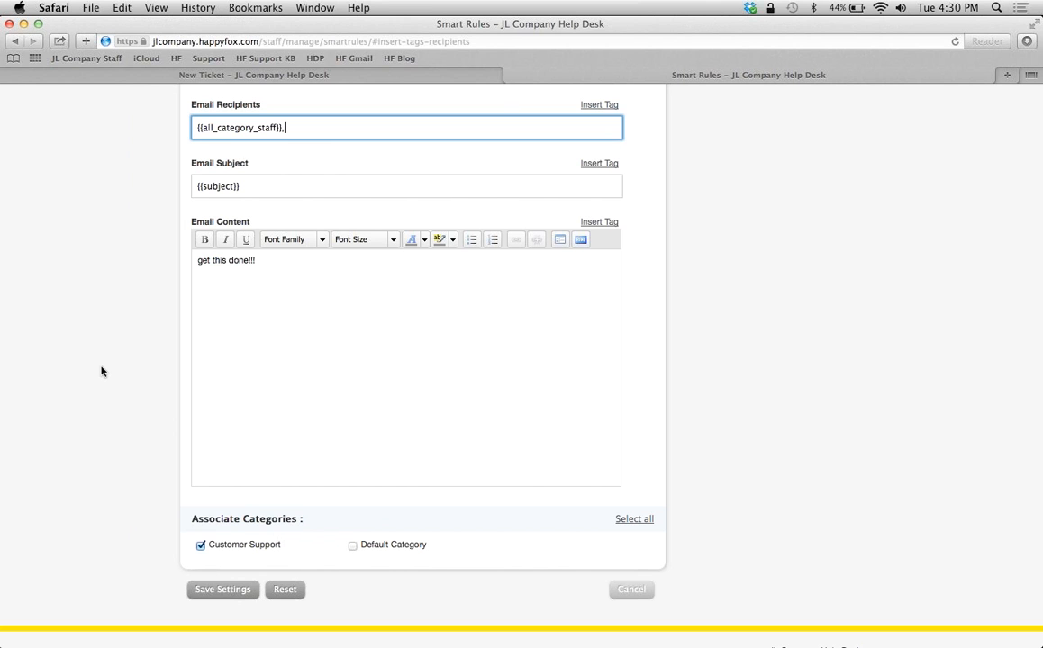
pyautogui.scroll(3)
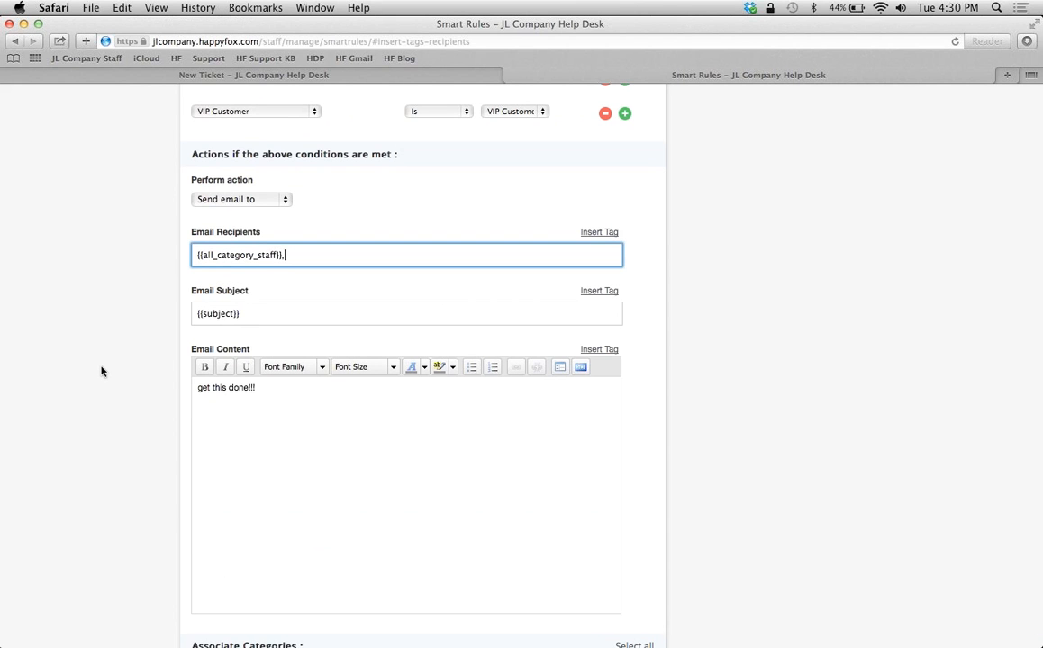
pyautogui.moveTo(131, 231)
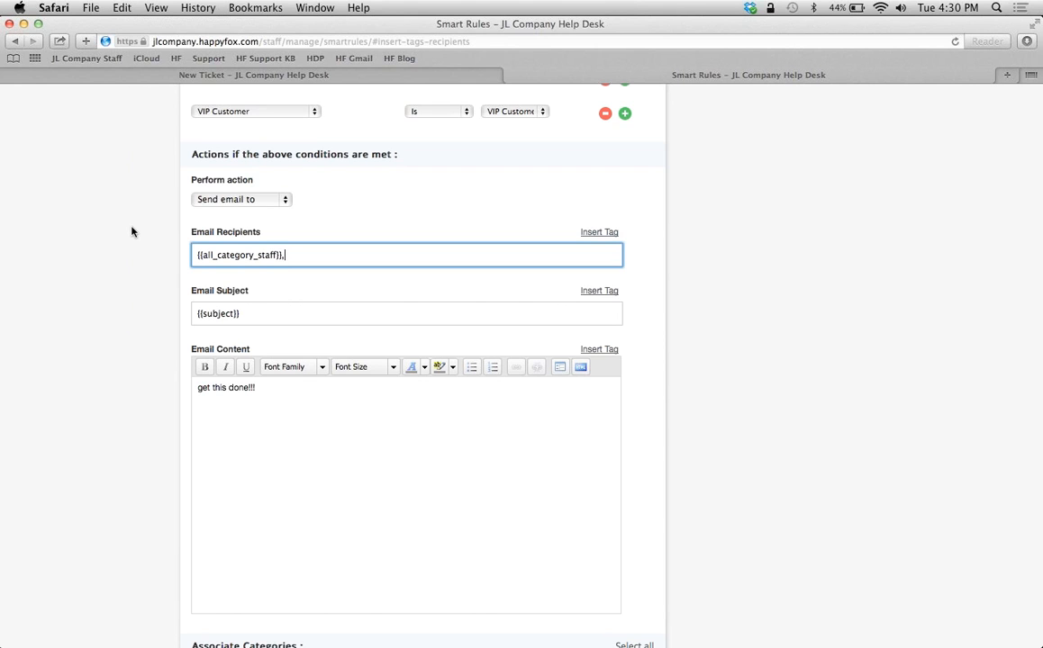
pyautogui.moveTo(223, 306)
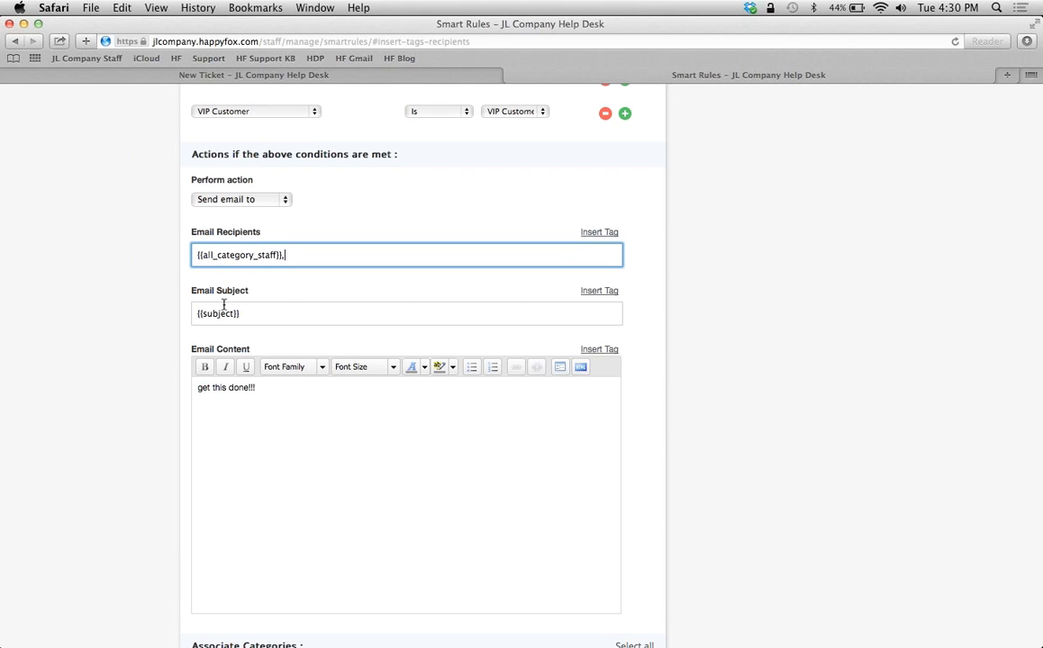
pyautogui.moveTo(533, 299)
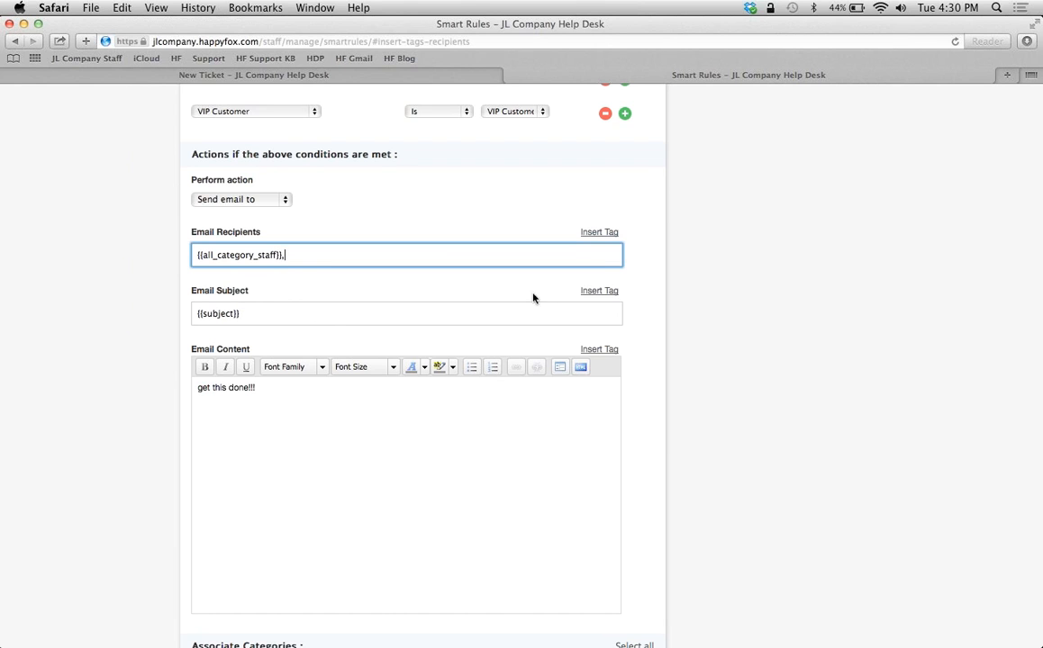
# Step: Empty the email subject and attempt Save Settings, triggering 'This field is required'
pyautogui.click(406, 313)
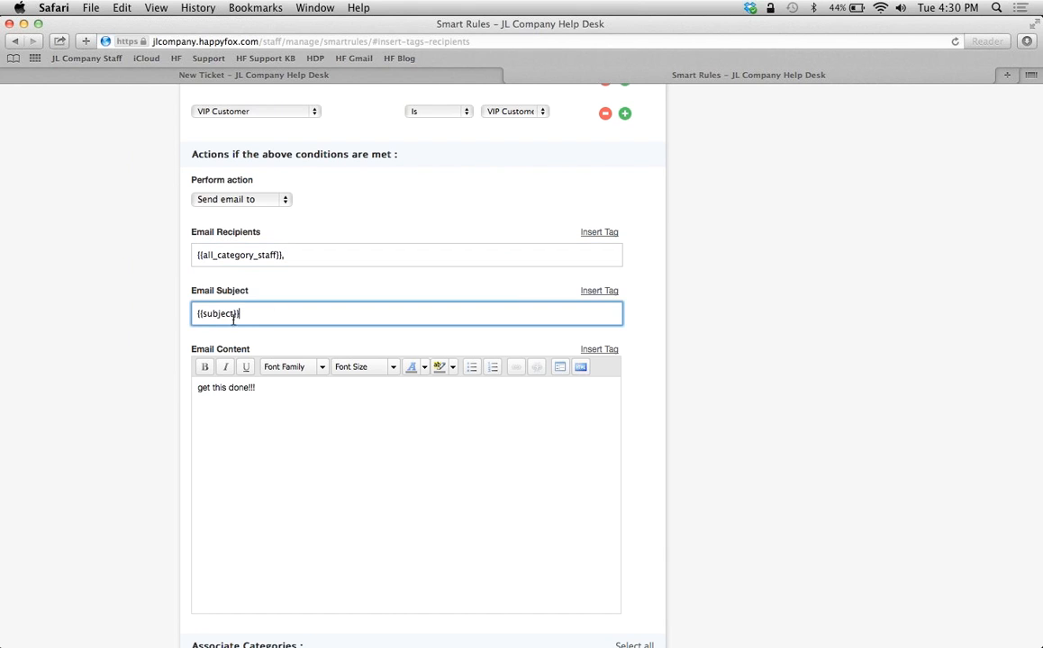
pyautogui.moveTo(134, 320)
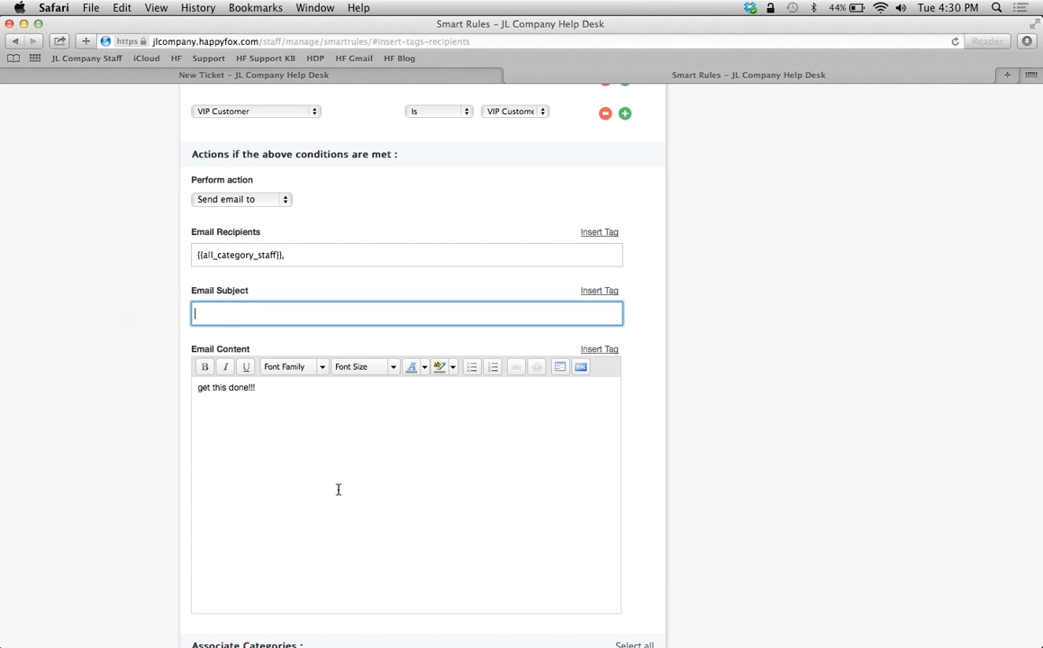
pyautogui.moveTo(240, 454)
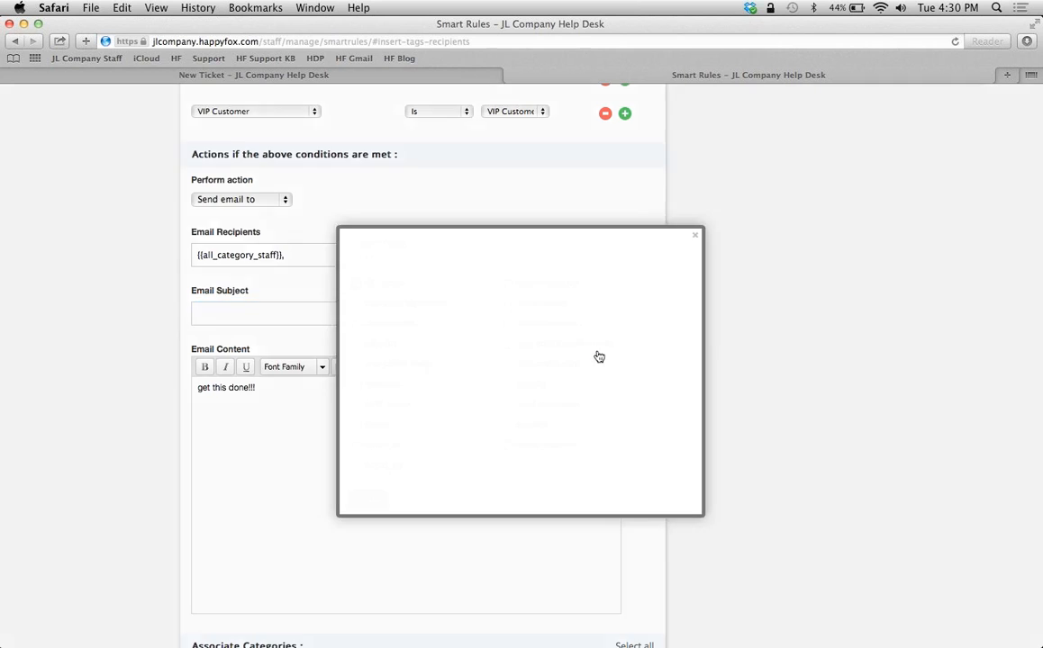
pyautogui.click(695, 234)
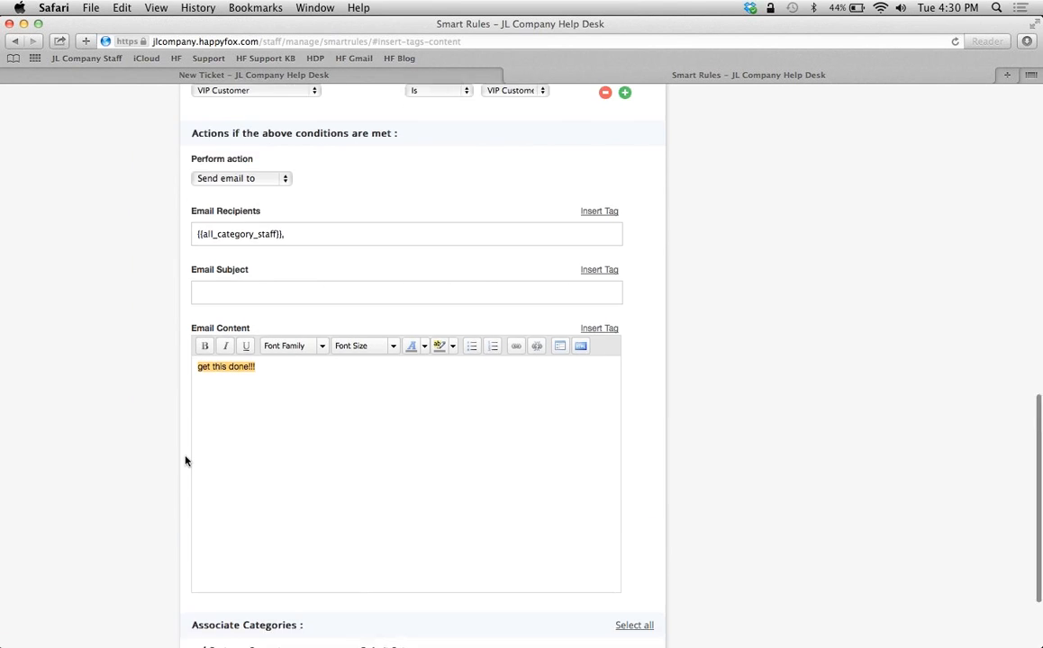
pyautogui.scroll(-3)
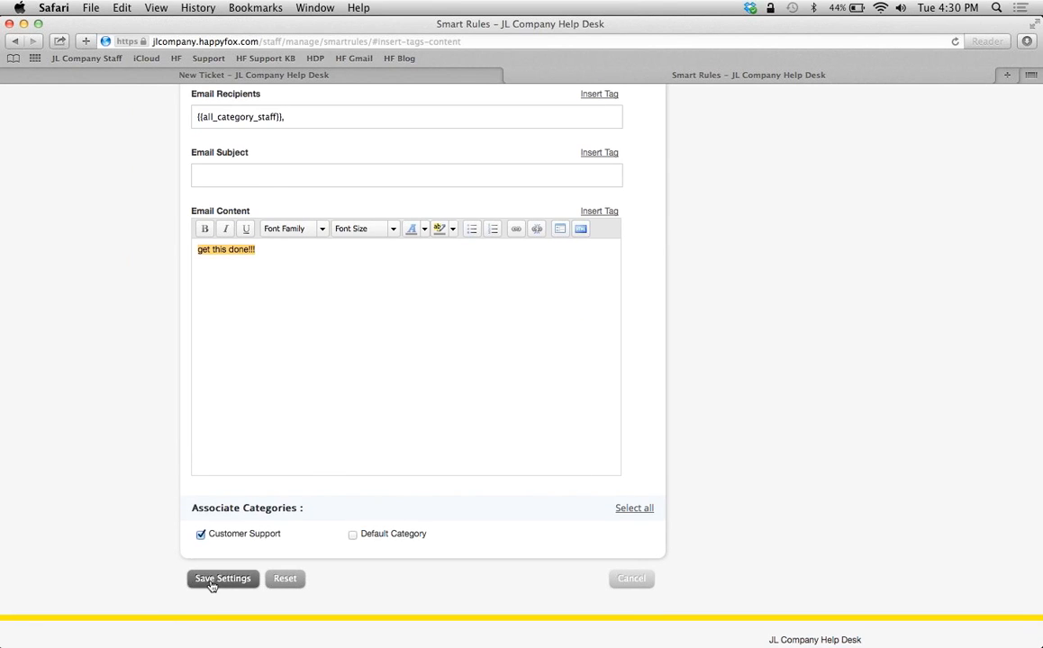
pyautogui.click(224, 579)
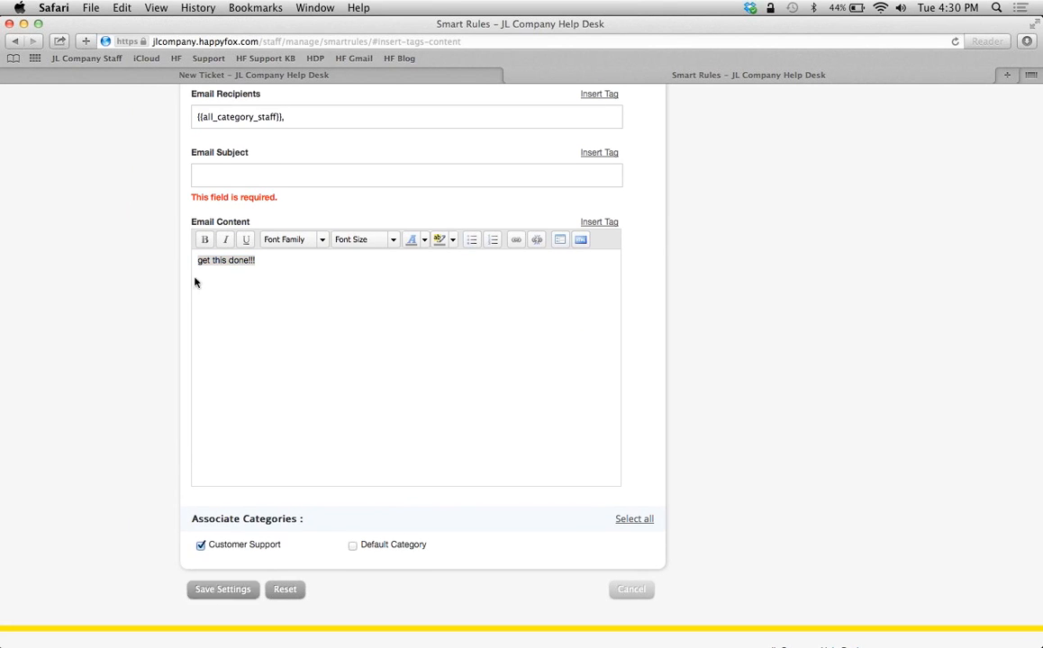
# Step: Insert the {{subject}} tag back into the required email subject
pyautogui.click(598, 151)
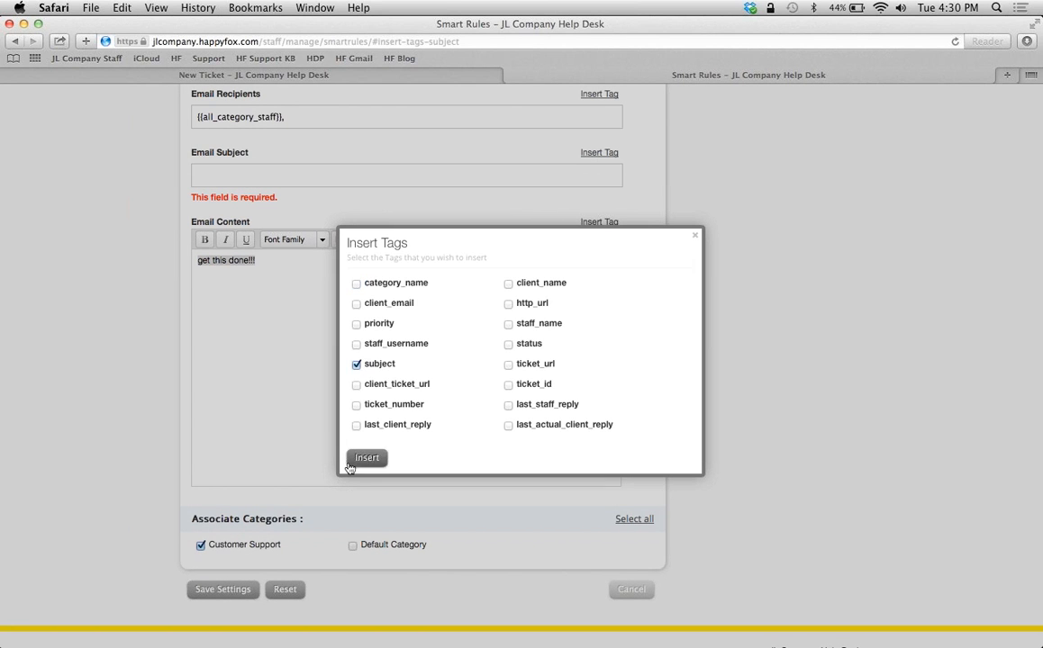
pyautogui.click(367, 458)
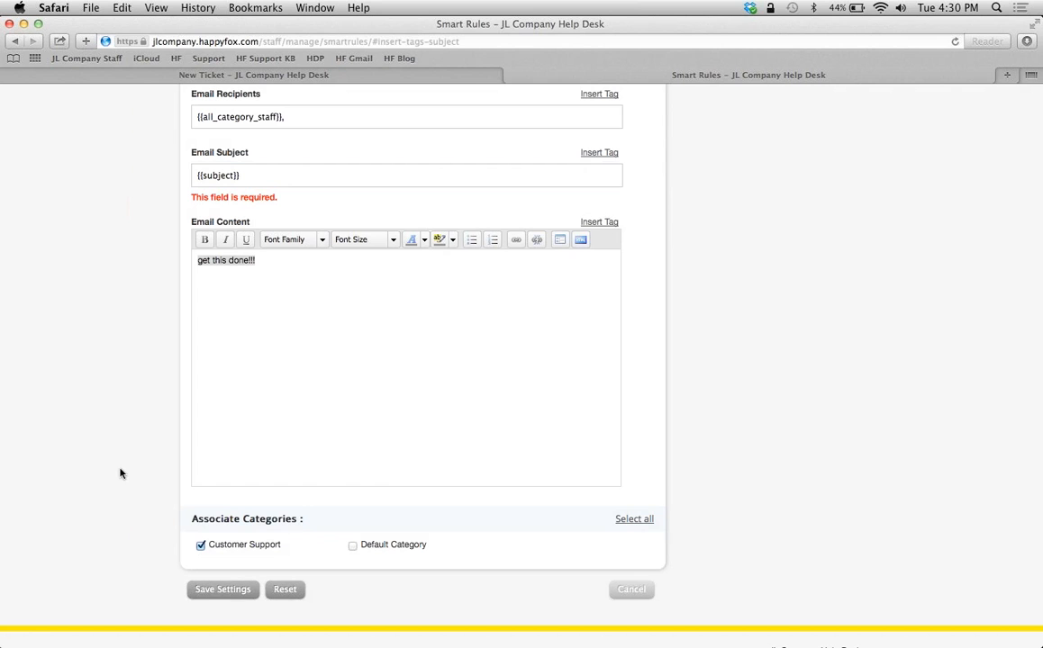
# Step: Save Smart Rule-2 so the rules list shows it and Smart Rule-1 both active
pyautogui.click(224, 589)
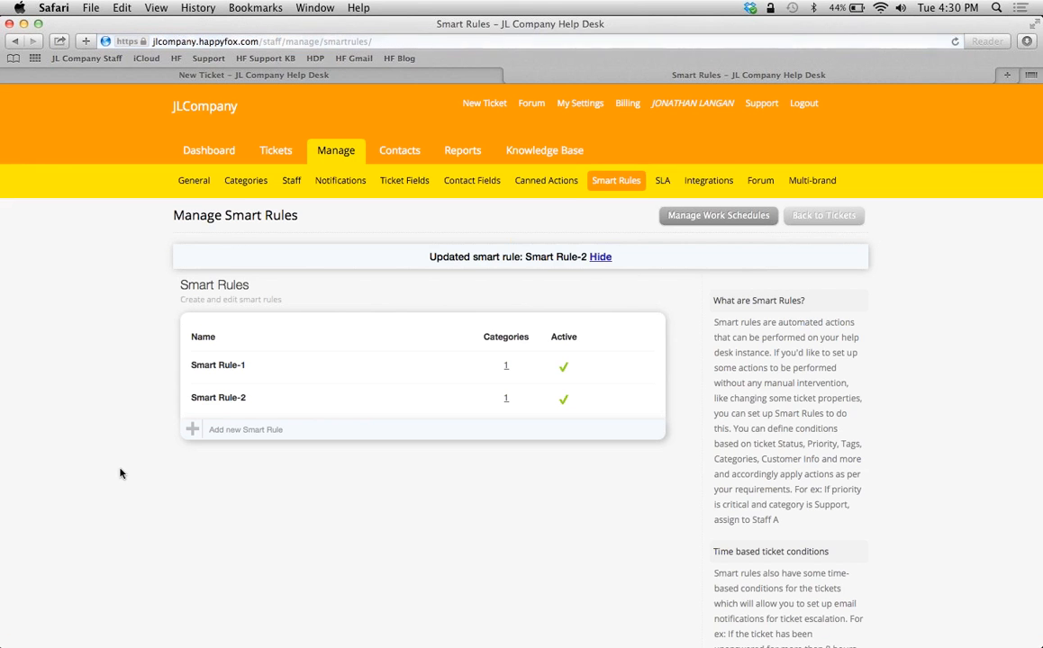
pyautogui.moveTo(173, 432)
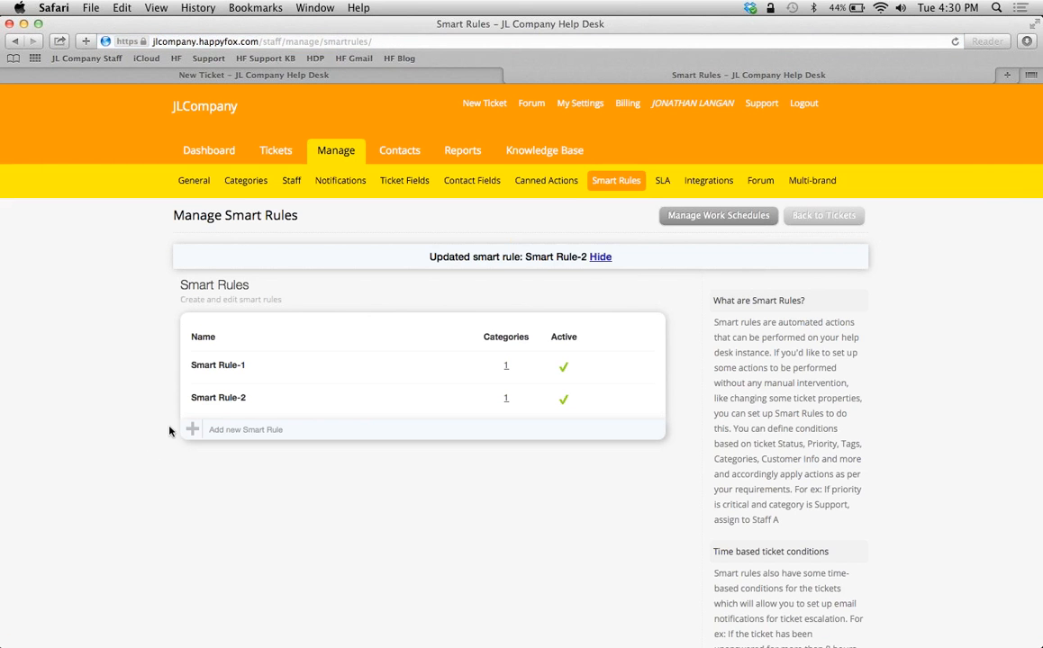
pyautogui.moveTo(218, 364)
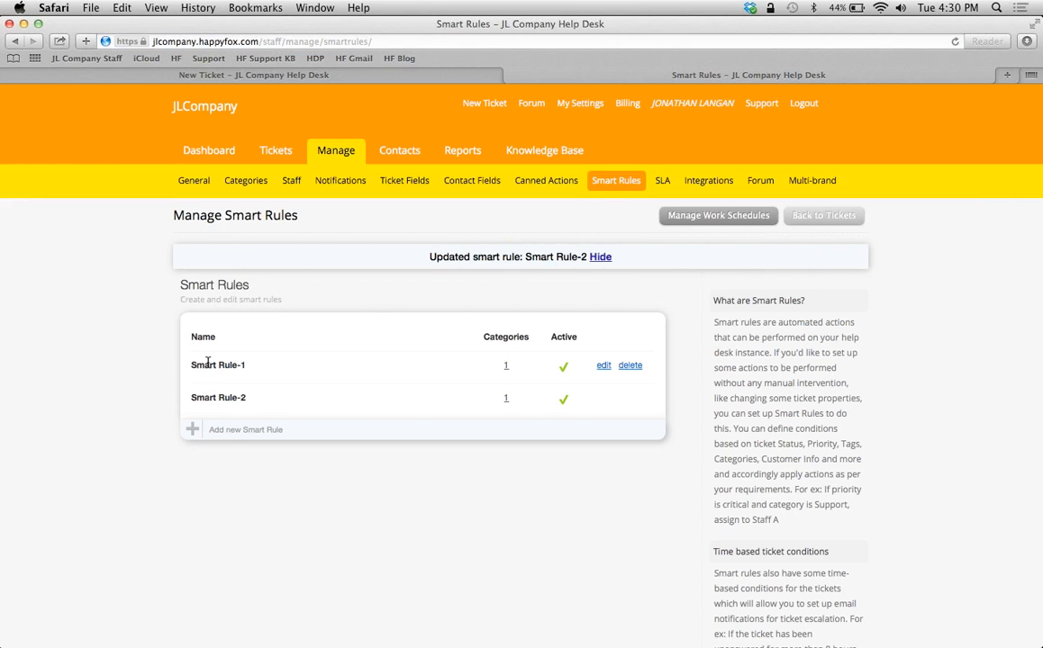
pyautogui.click(600, 255)
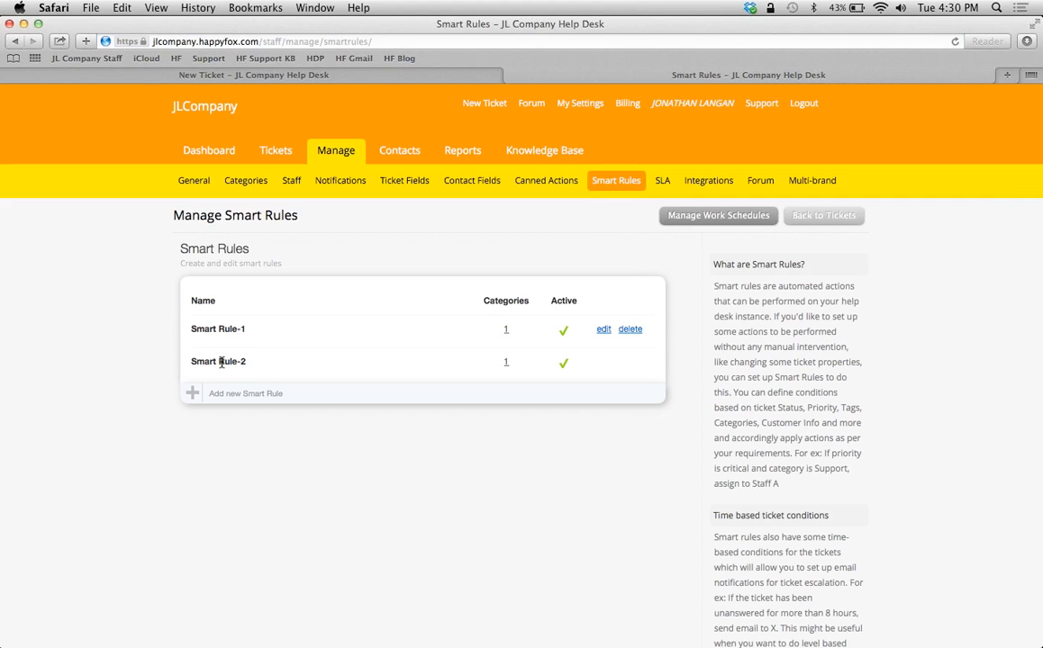
pyautogui.moveTo(920, 340)
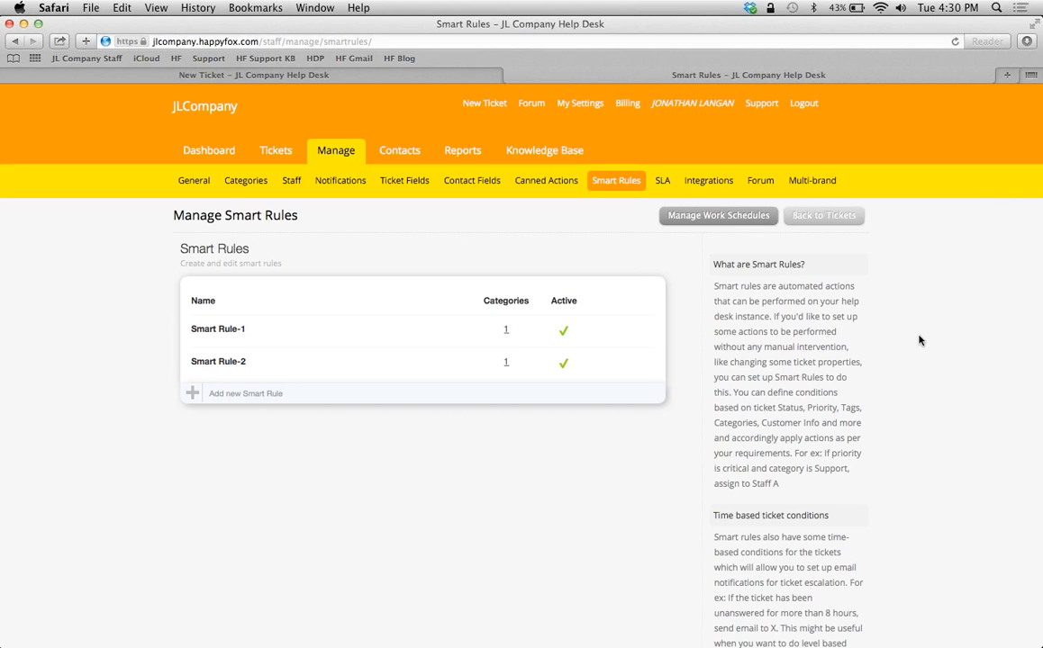
pyautogui.moveTo(479, 411)
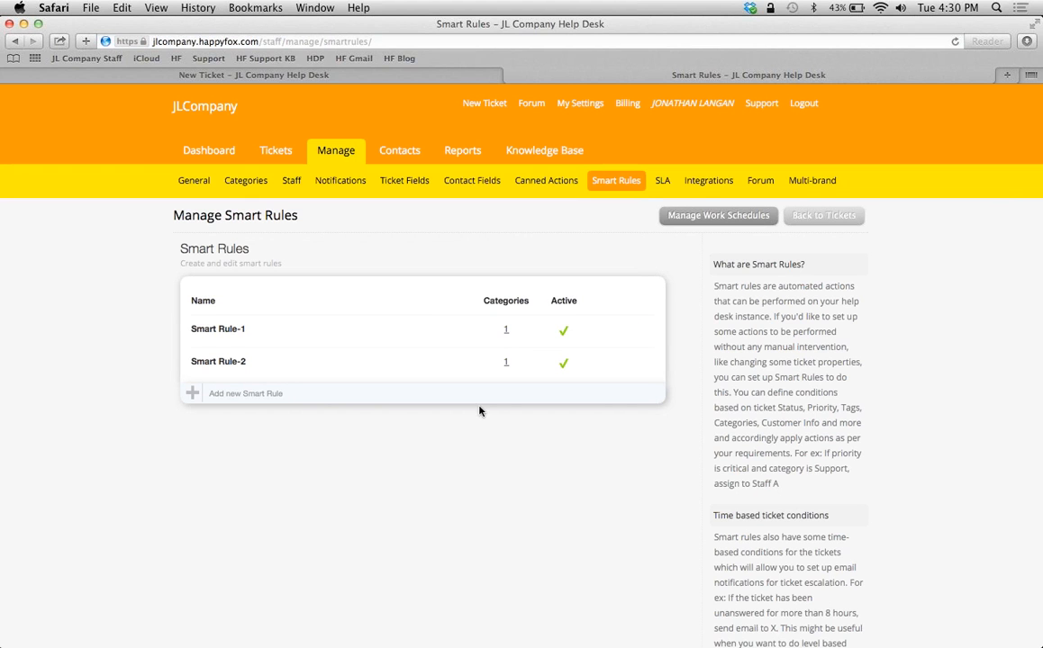
pyautogui.click(245, 392)
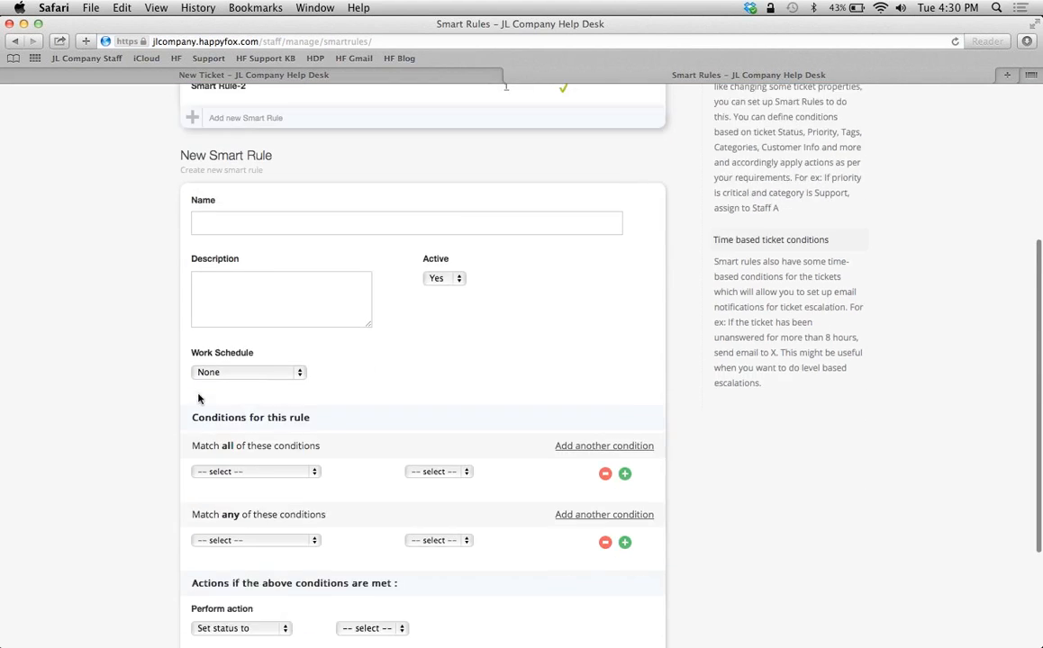
pyautogui.scroll(-3)
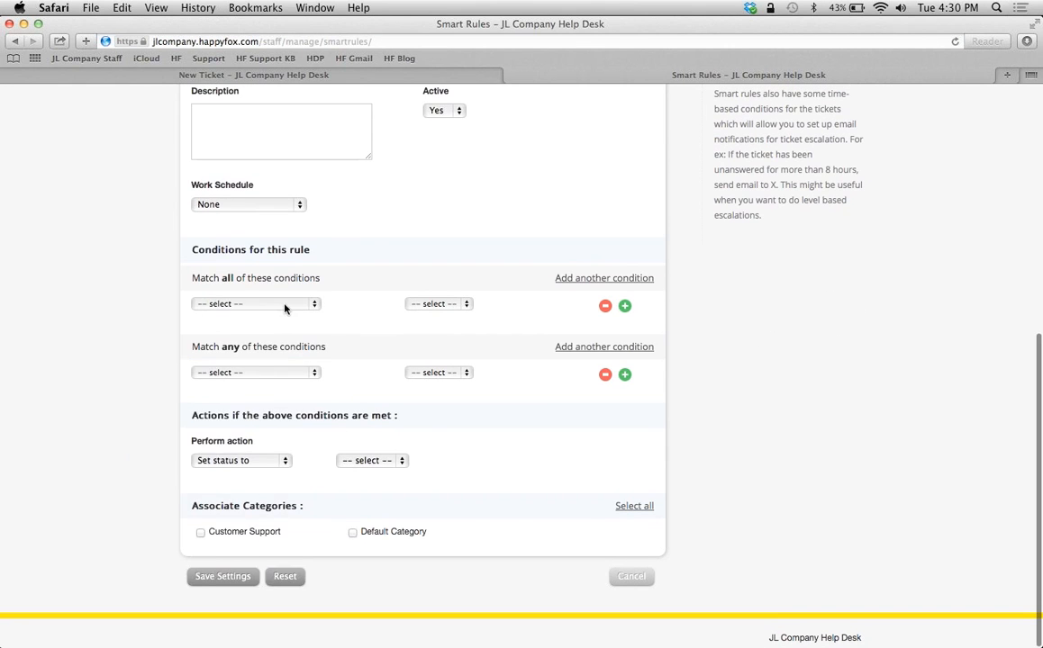
pyautogui.click(256, 302)
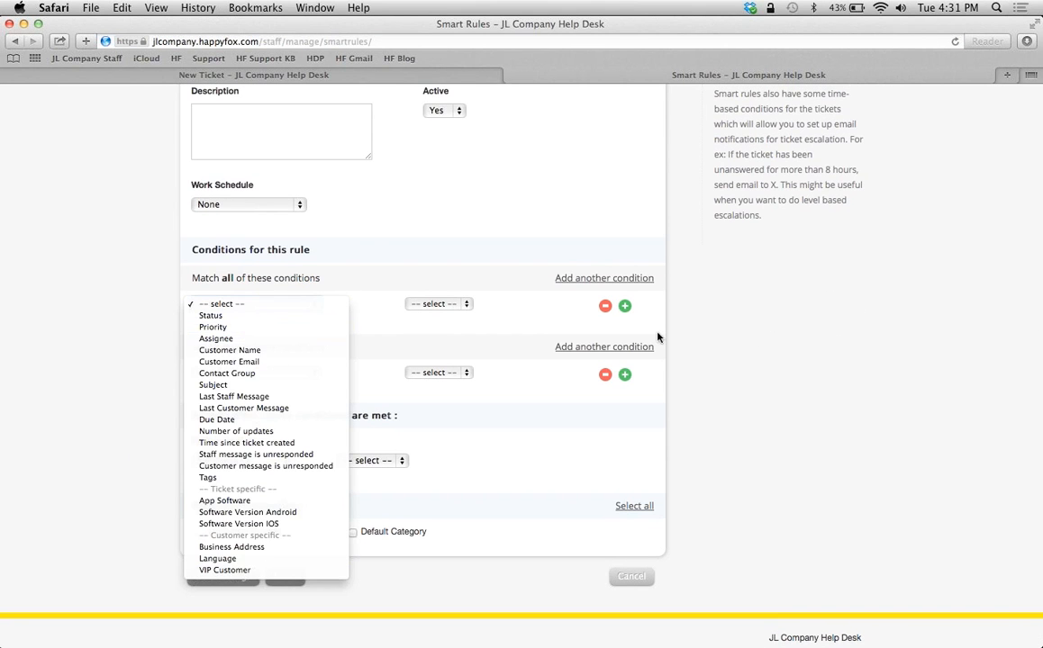
pyautogui.click(710, 339)
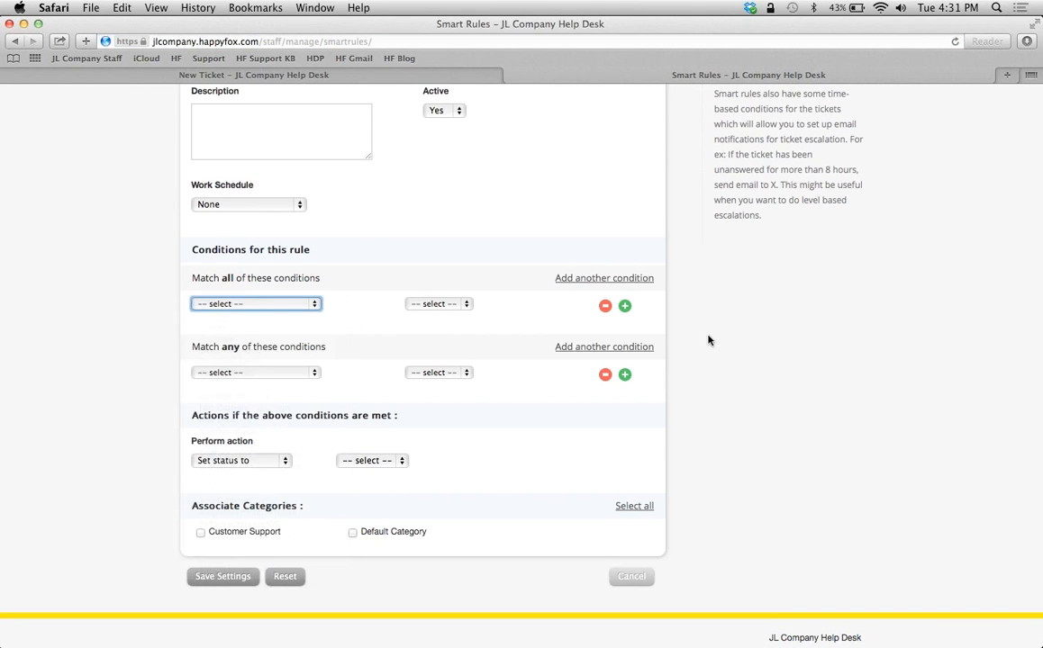
pyautogui.click(630, 576)
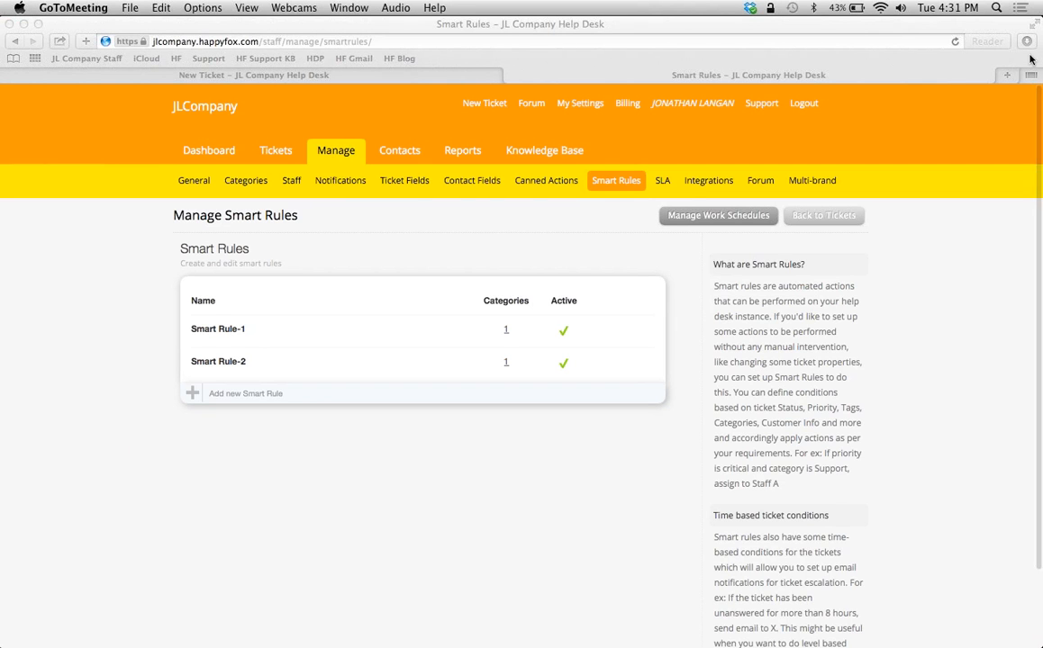
pyautogui.moveTo(829, 171)
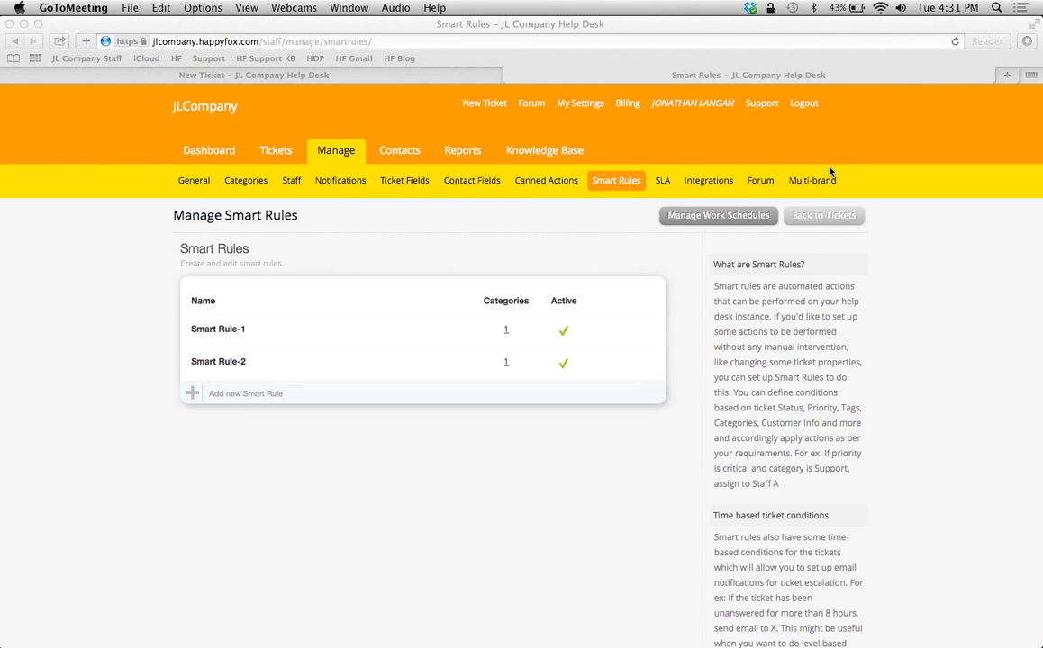
pyautogui.moveTo(822, 169)
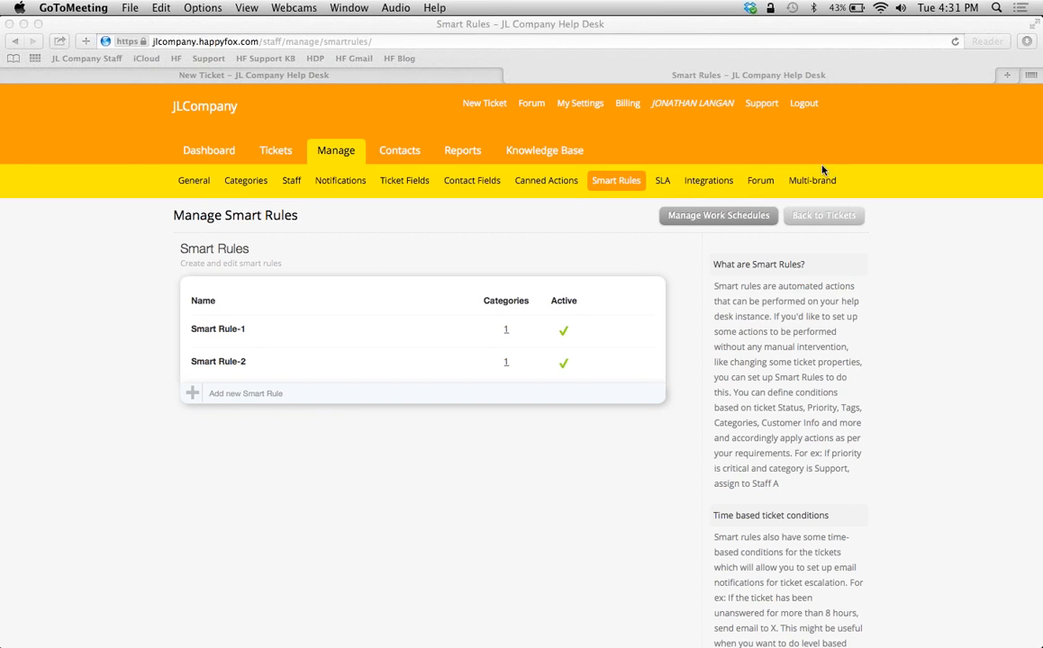